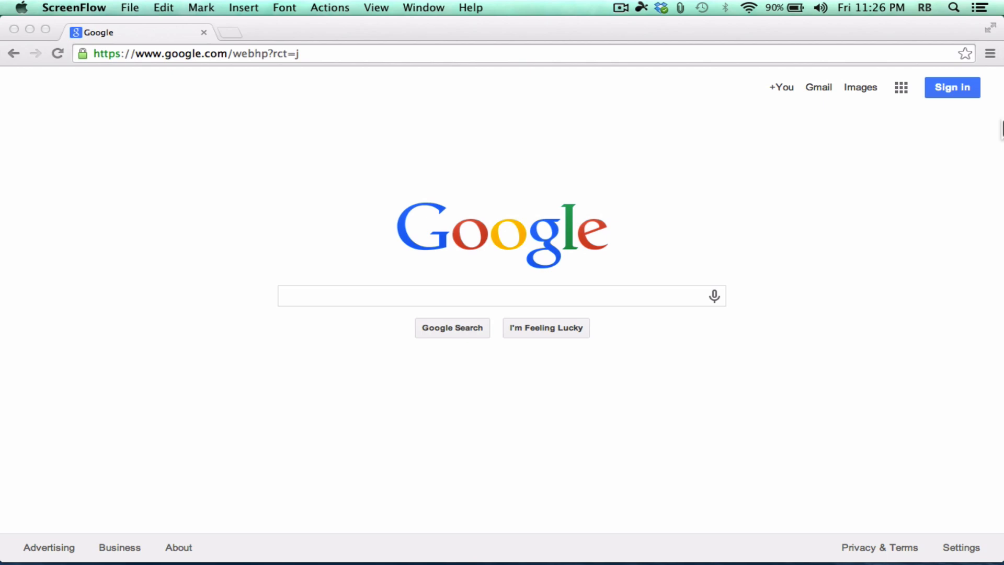
mouse_move(610, 152)
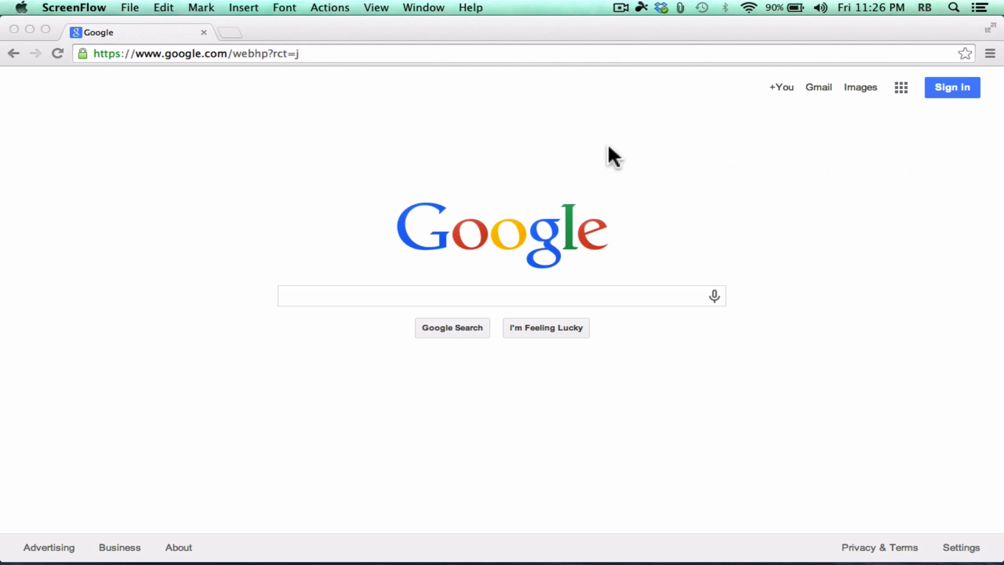
mouse_move(599, 203)
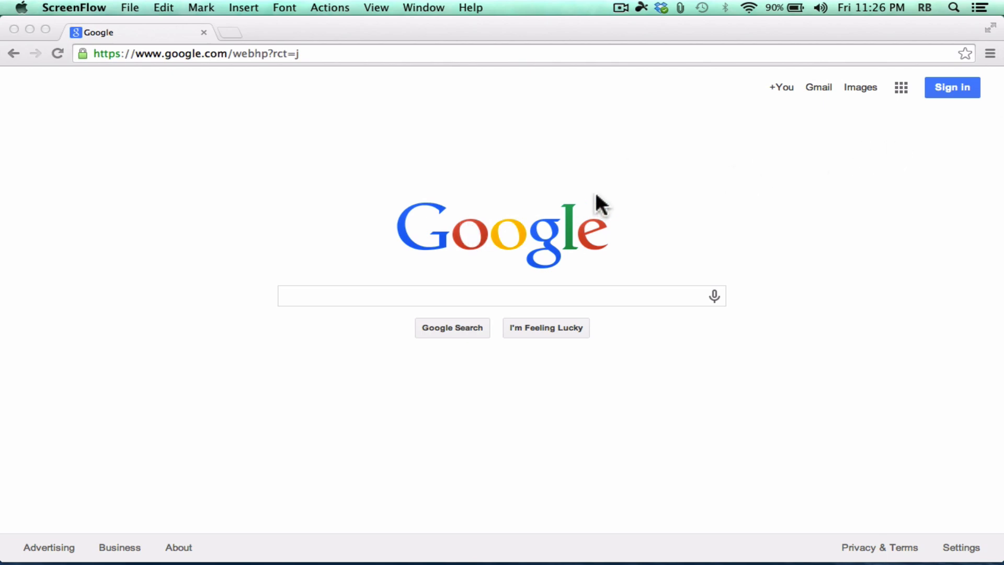
mouse_move(705, 171)
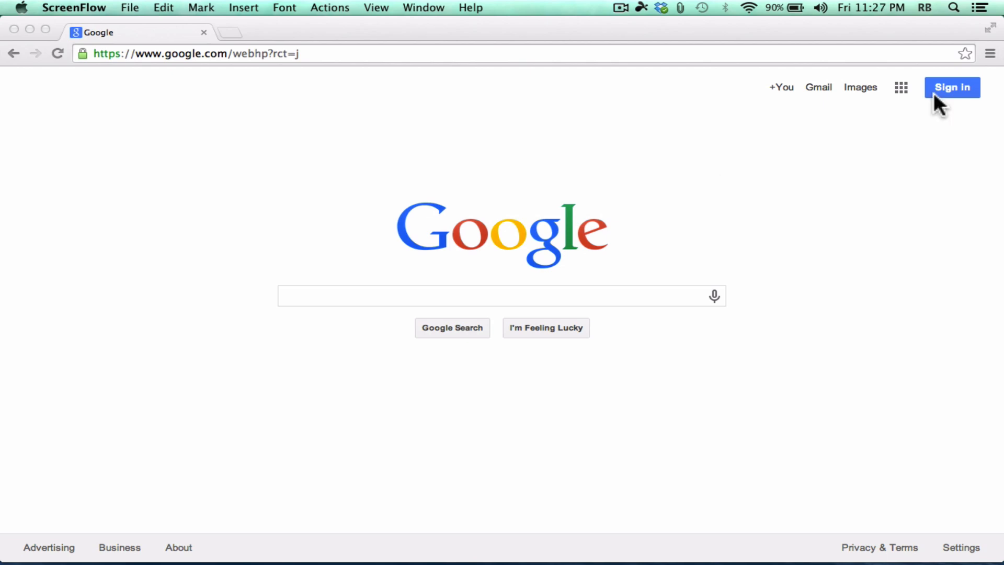
mouse_move(661, 155)
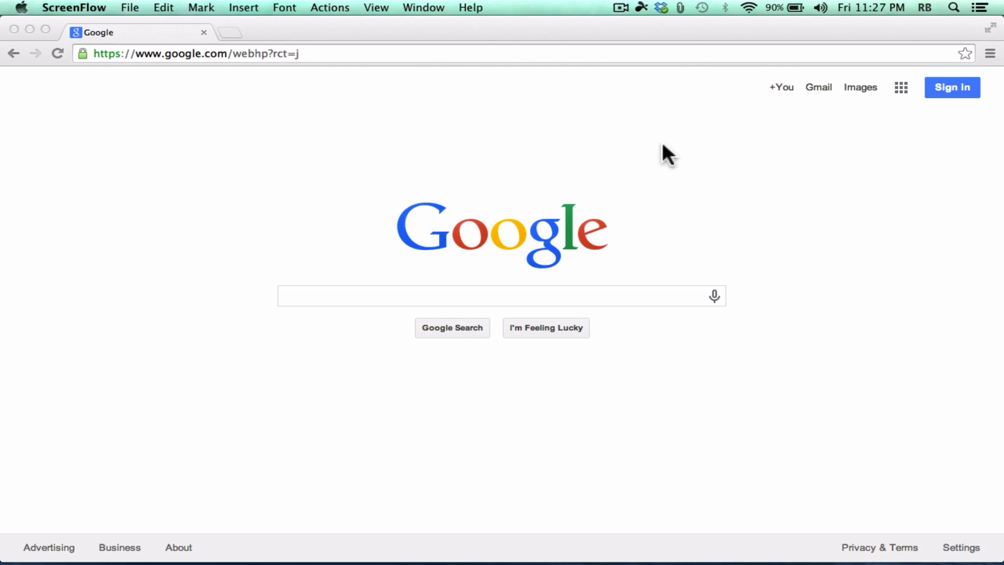
mouse_move(753, 213)
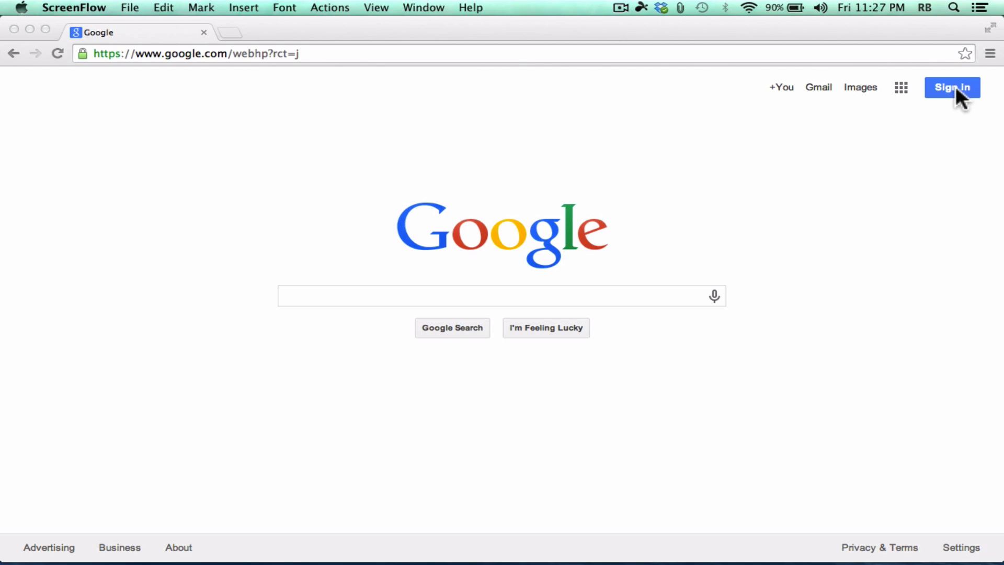
Go from the Google sign-in page to the Create your Google Account form and review its empty fields.
left_click(952, 87)
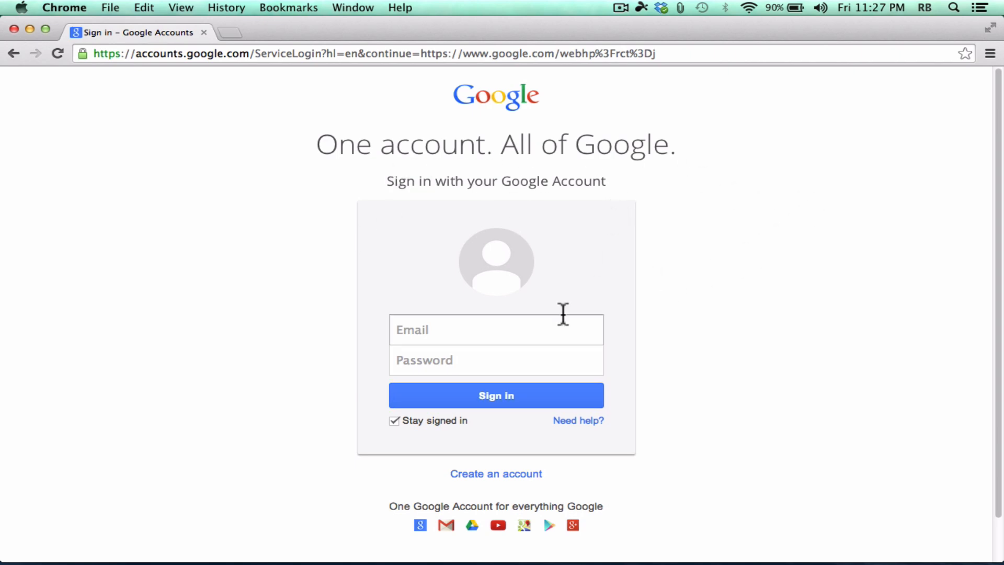
left_click(495, 330)
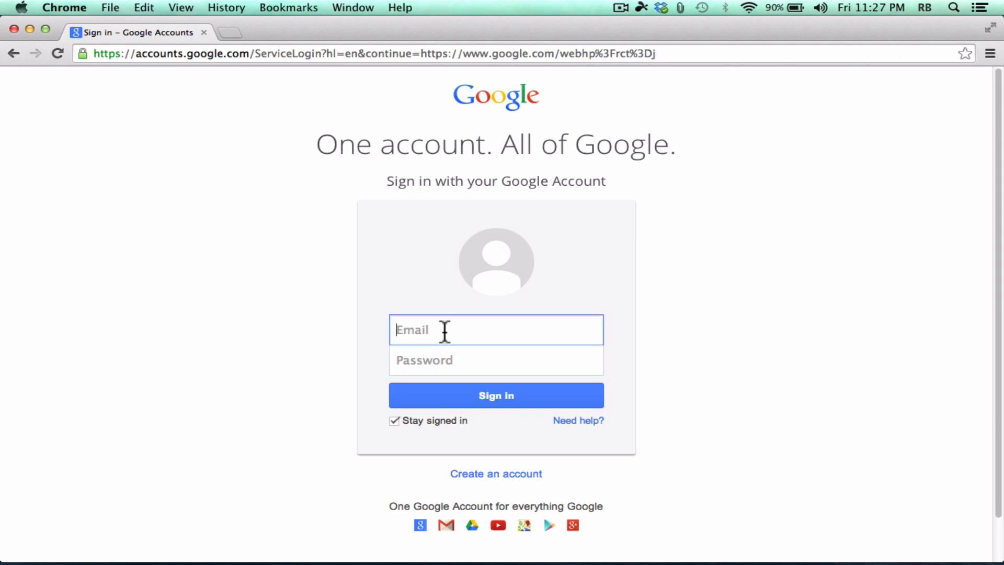
mouse_move(446, 331)
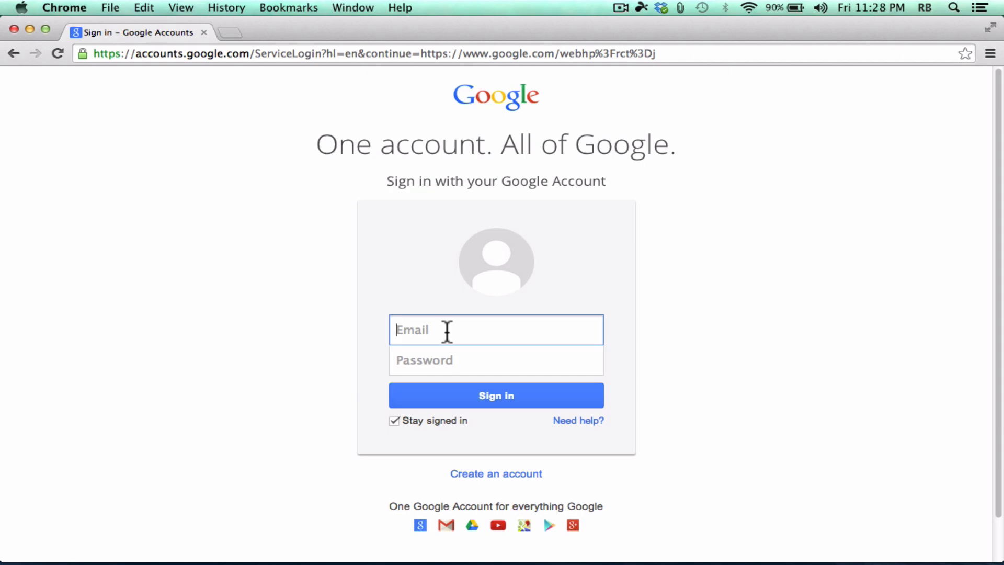
mouse_move(497, 497)
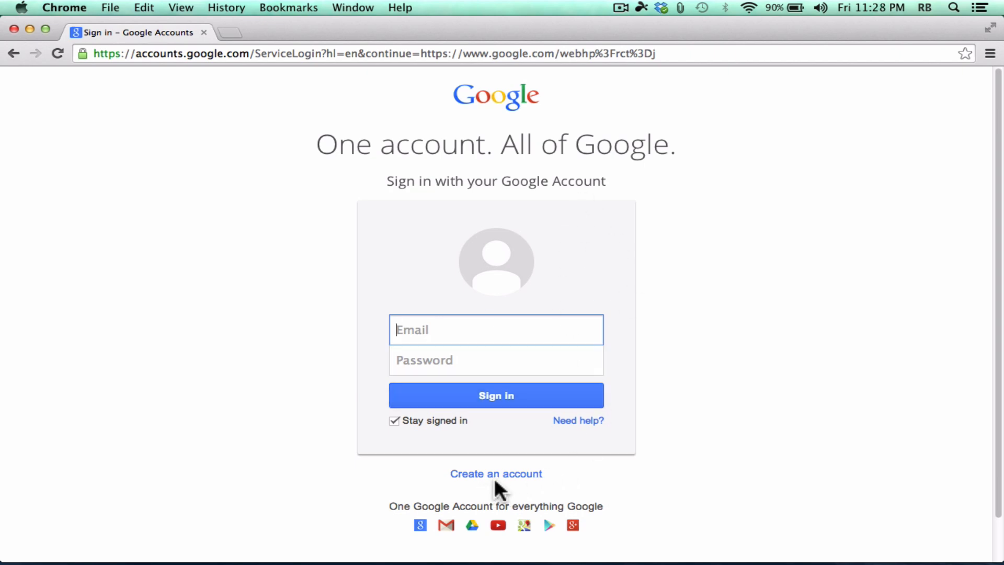
left_click(496, 474)
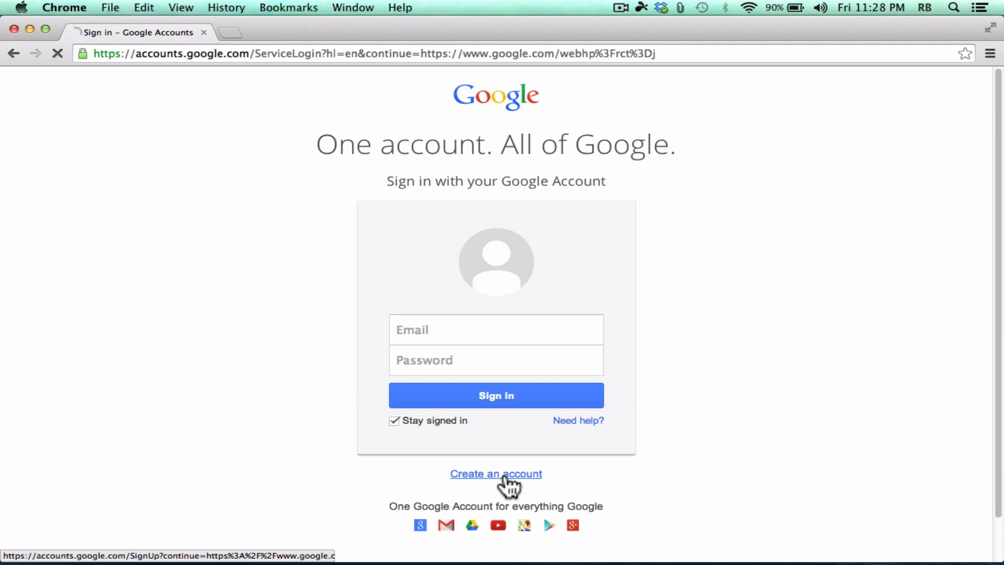
left_click(495, 474)
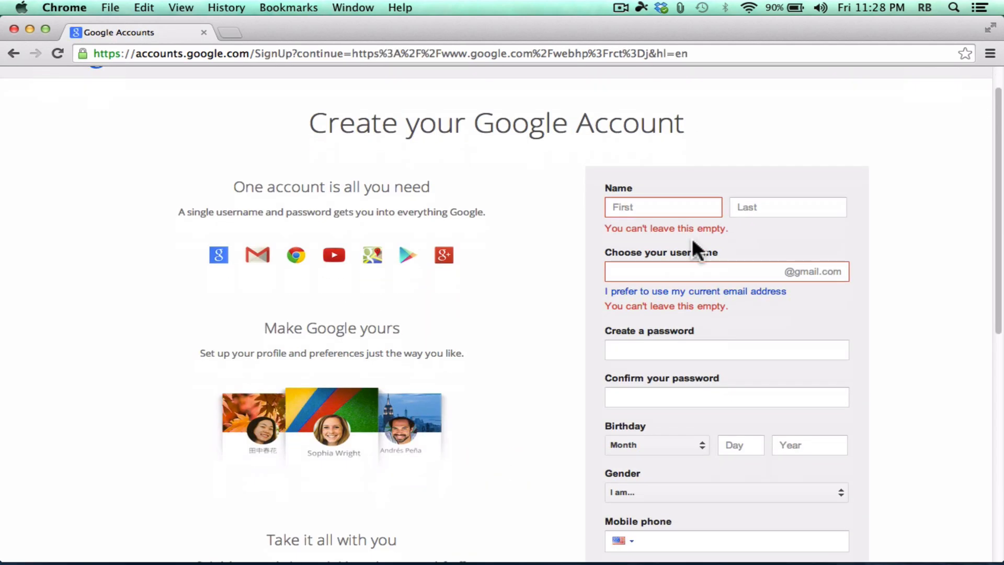
scroll("down", 3)
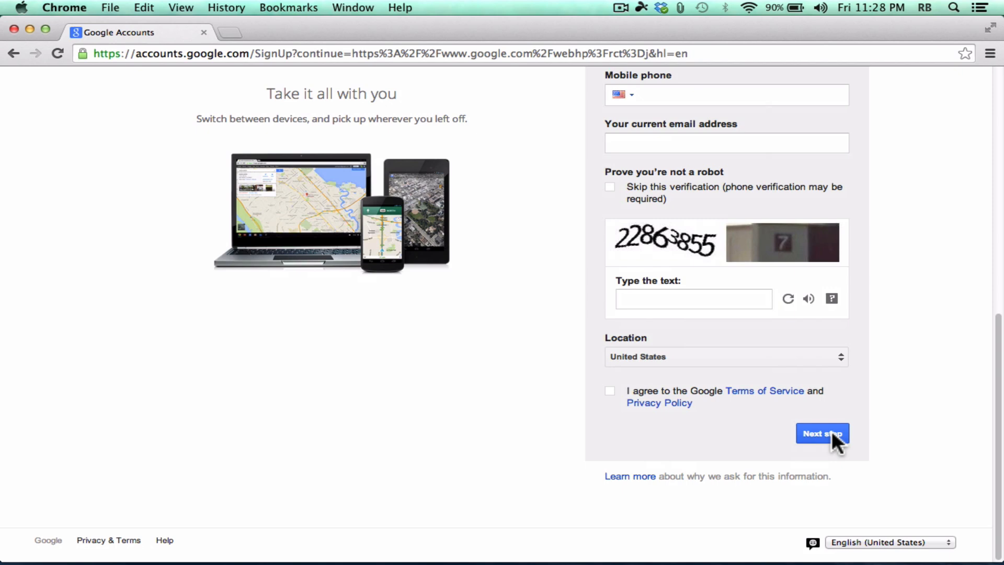
mouse_move(924, 213)
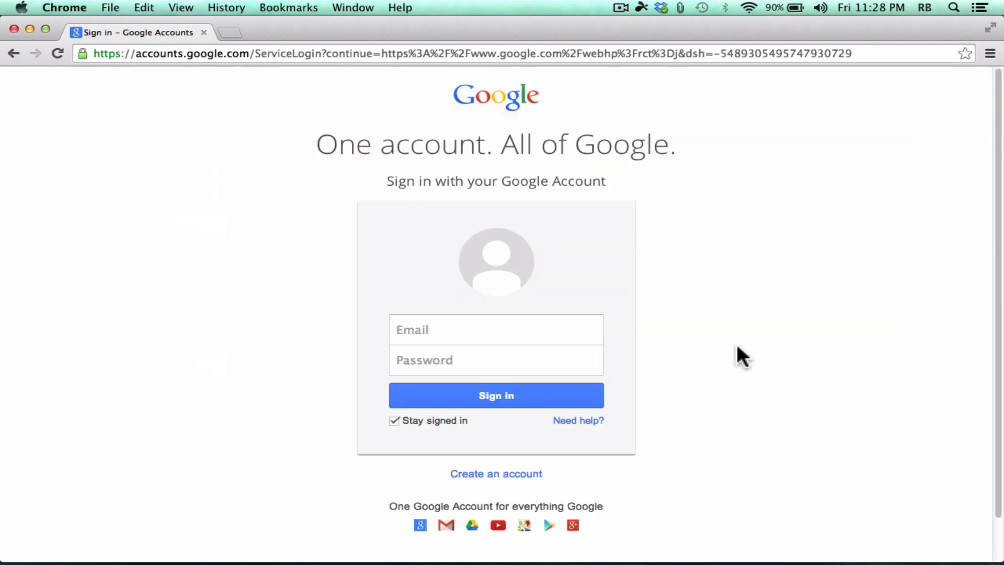
Sign in with the Google account and show the apps launcher listing Gmail, Drive and Calendar.
left_click(495, 329)
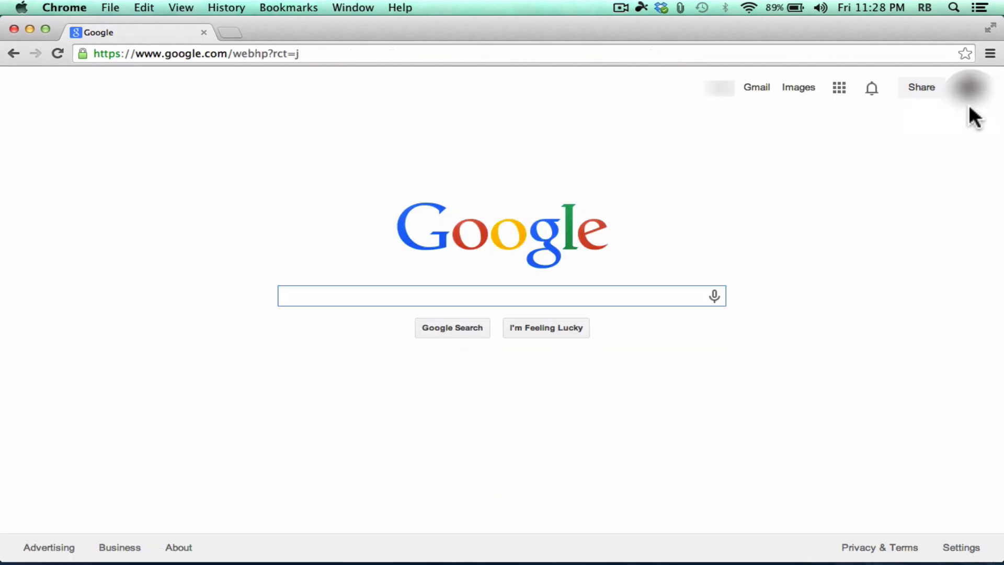
mouse_move(787, 117)
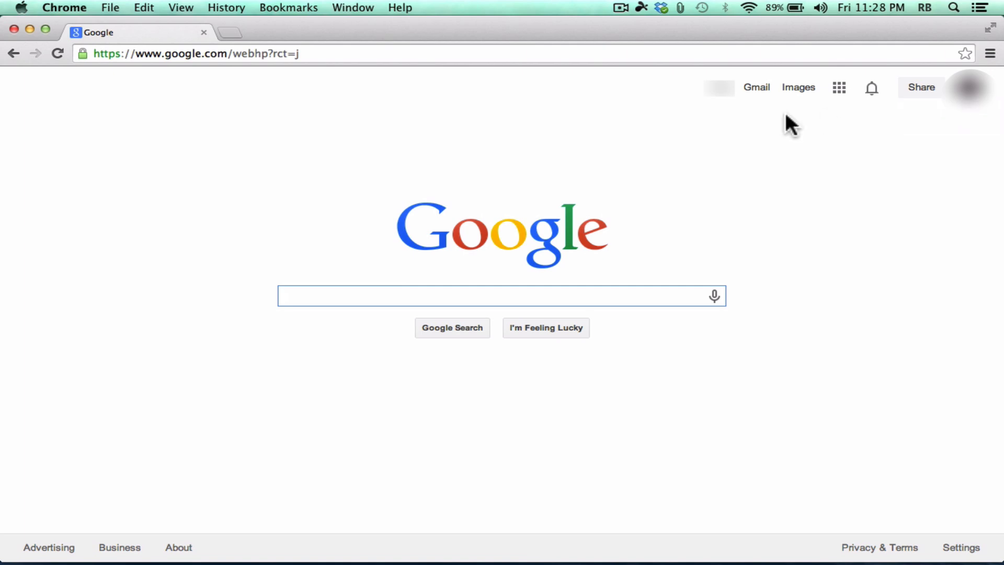
left_click(501, 295)
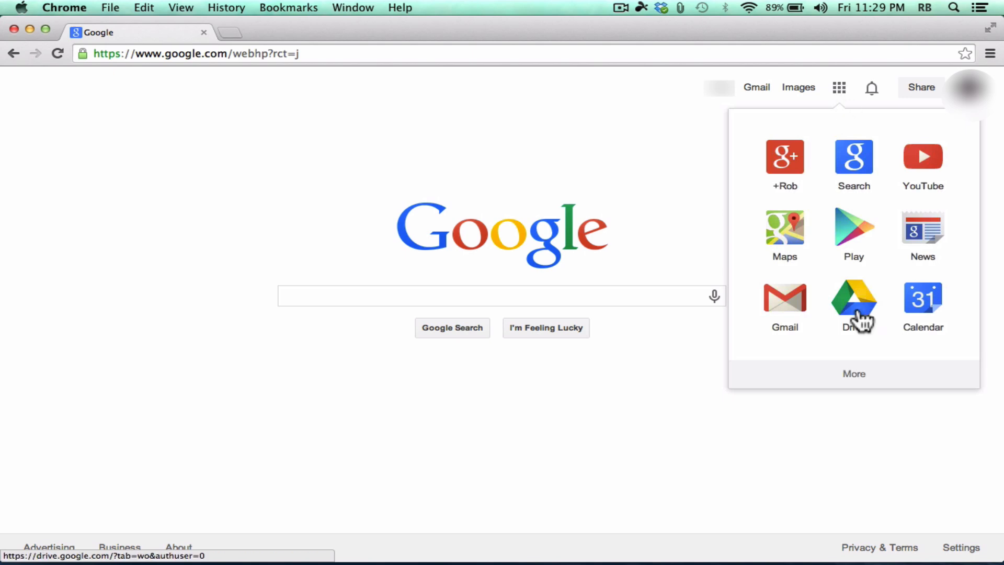
Enter Google Drive, view the Recent files list and check the upload Files/Folder choices.
left_click(853, 298)
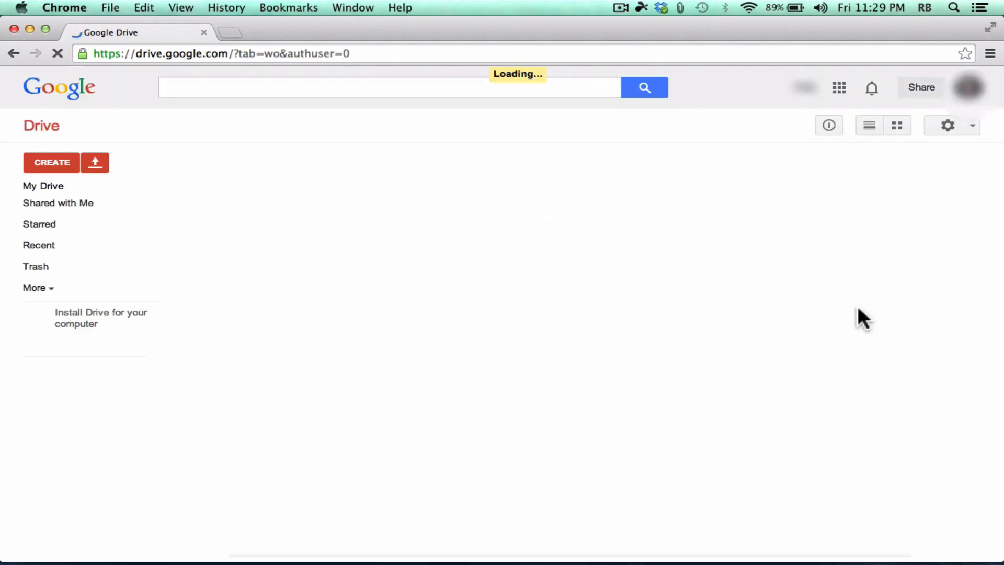
left_click(38, 245)
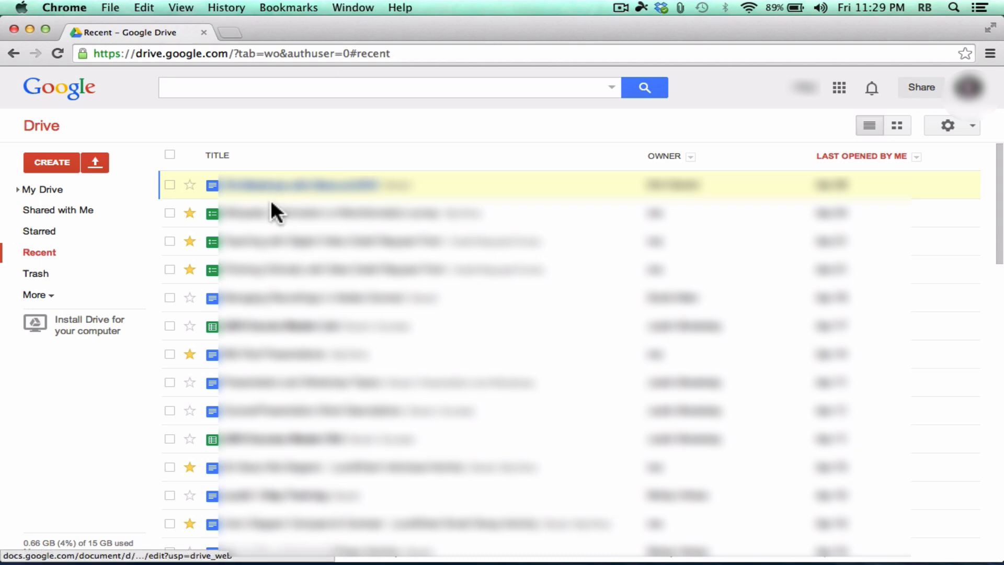
mouse_move(427, 213)
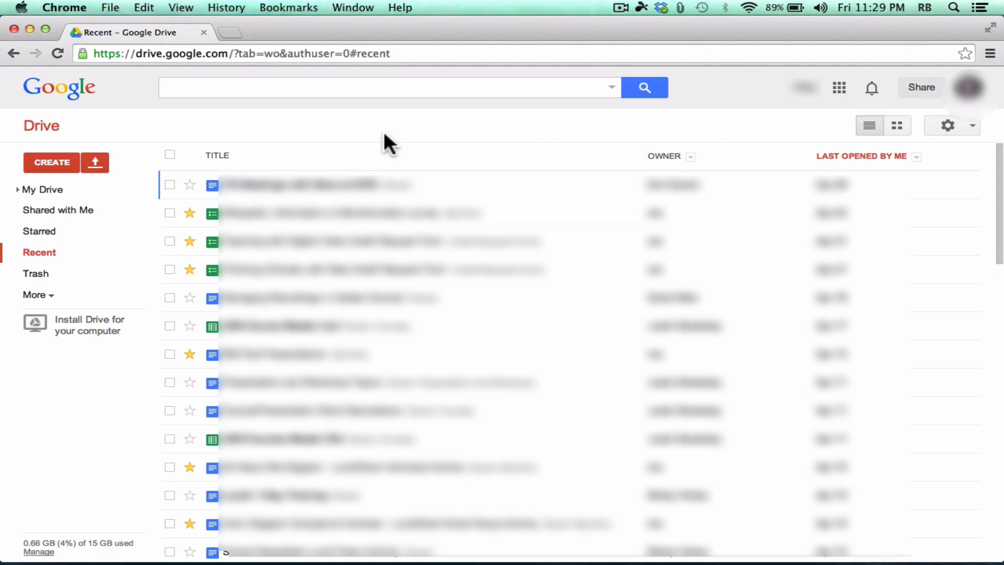
mouse_move(650, 167)
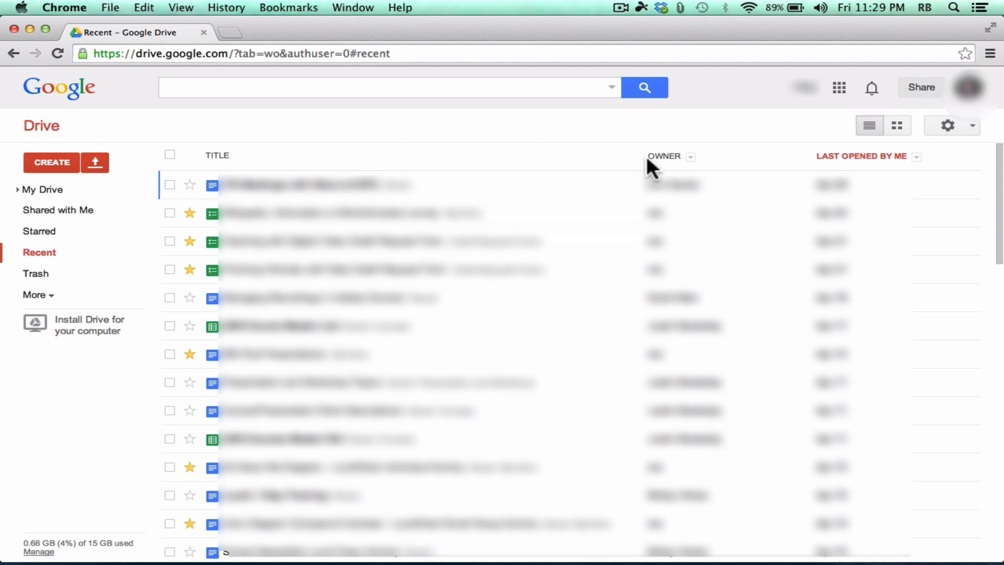
mouse_move(334, 168)
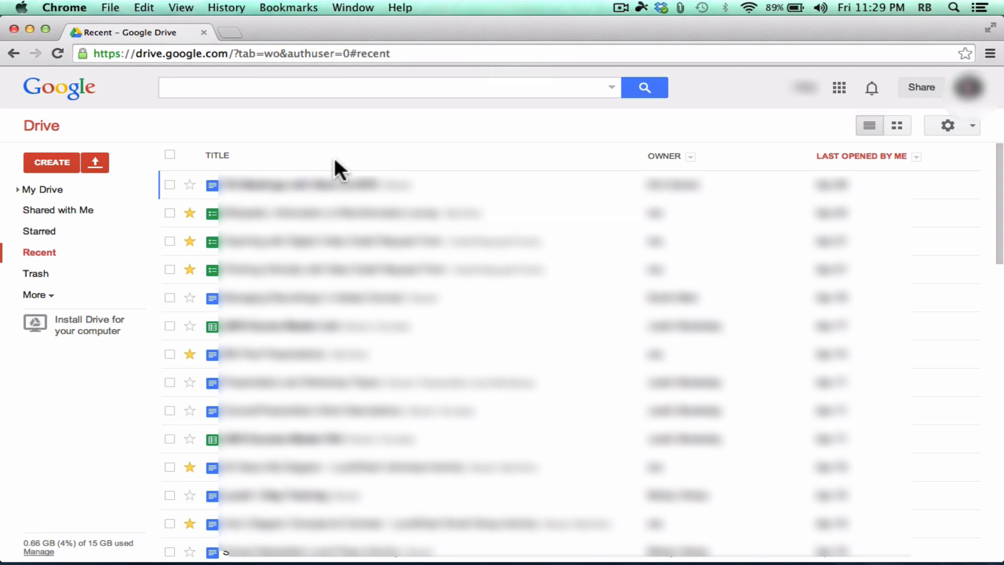
mouse_move(136, 146)
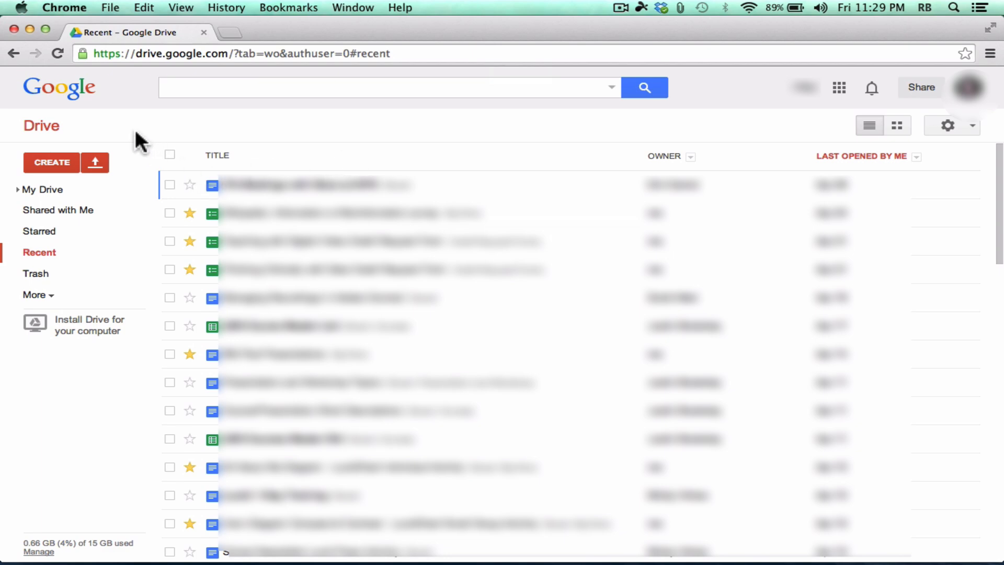
mouse_move(100, 123)
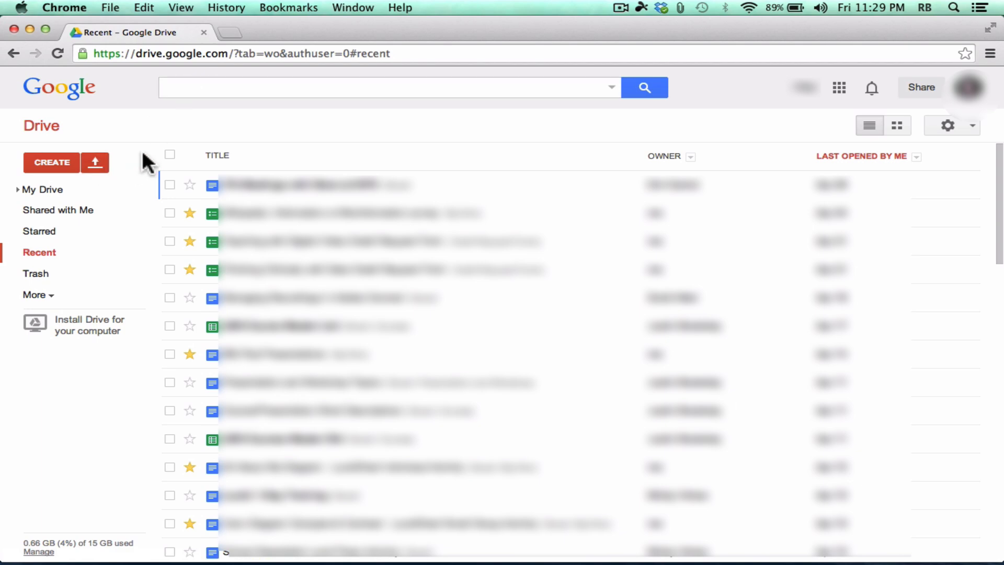
left_click(94, 162)
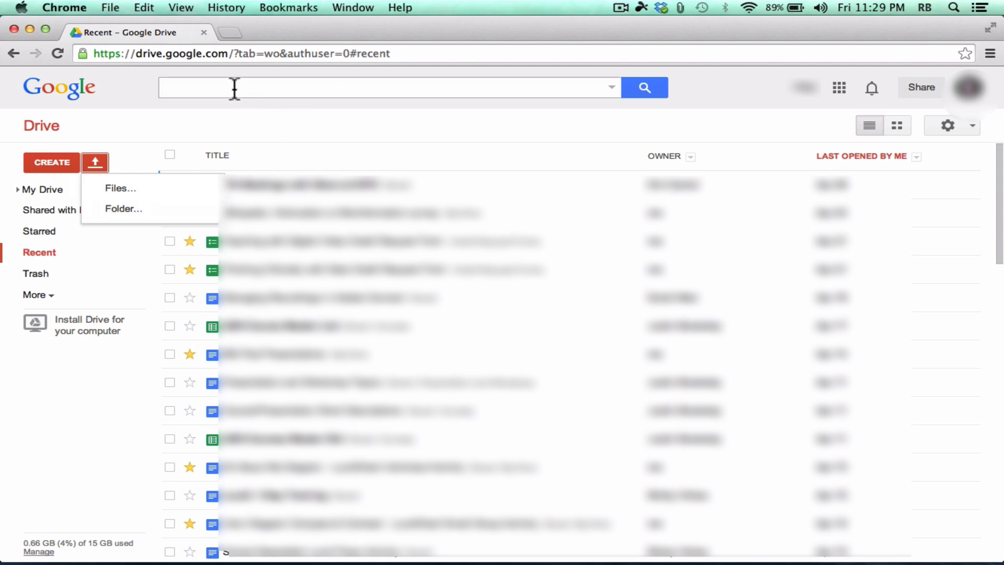
left_click(257, 130)
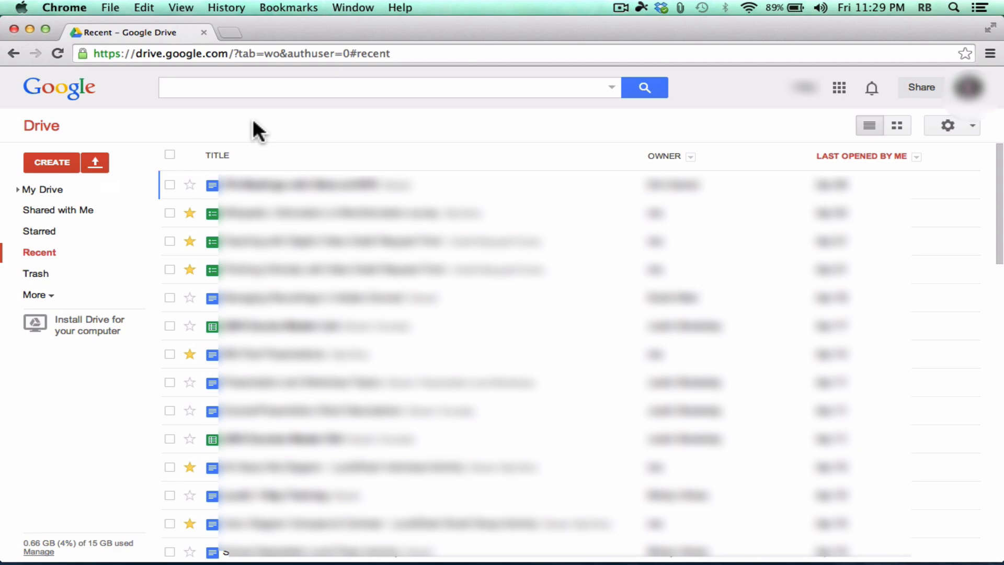
mouse_move(105, 167)
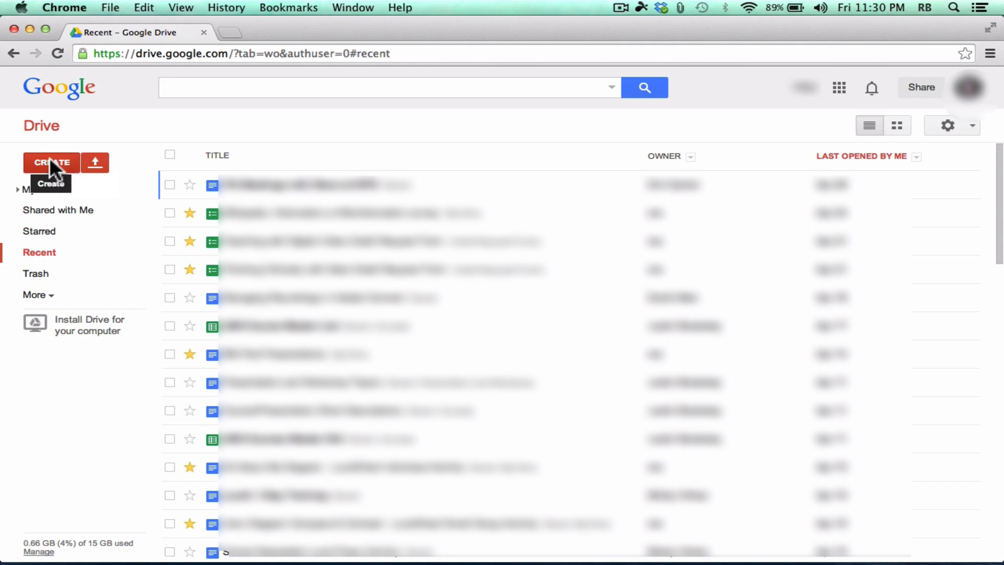
Show the CREATE menu listing folder, document, presentation, spreadsheet, form and drawing.
left_click(50, 162)
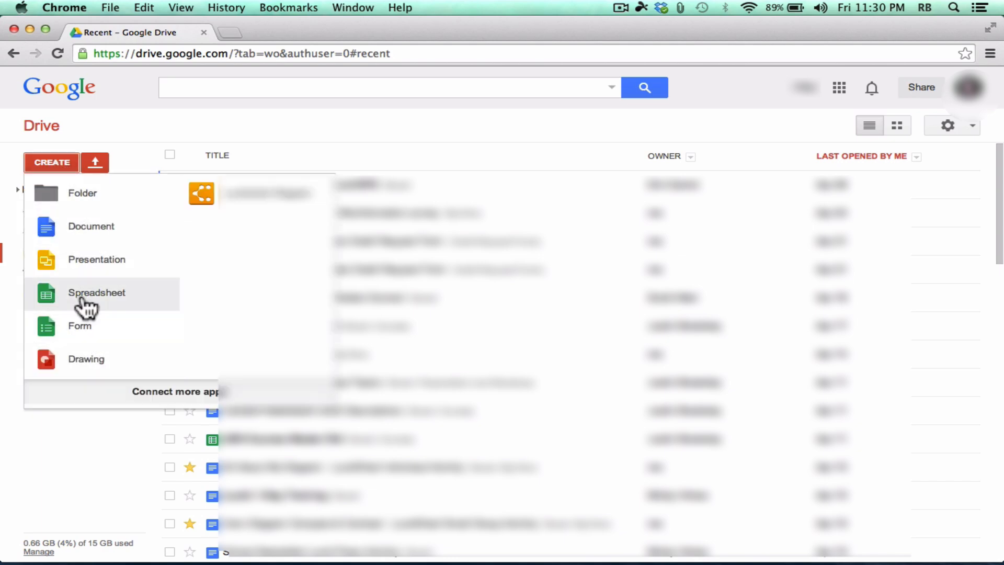
mouse_move(109, 231)
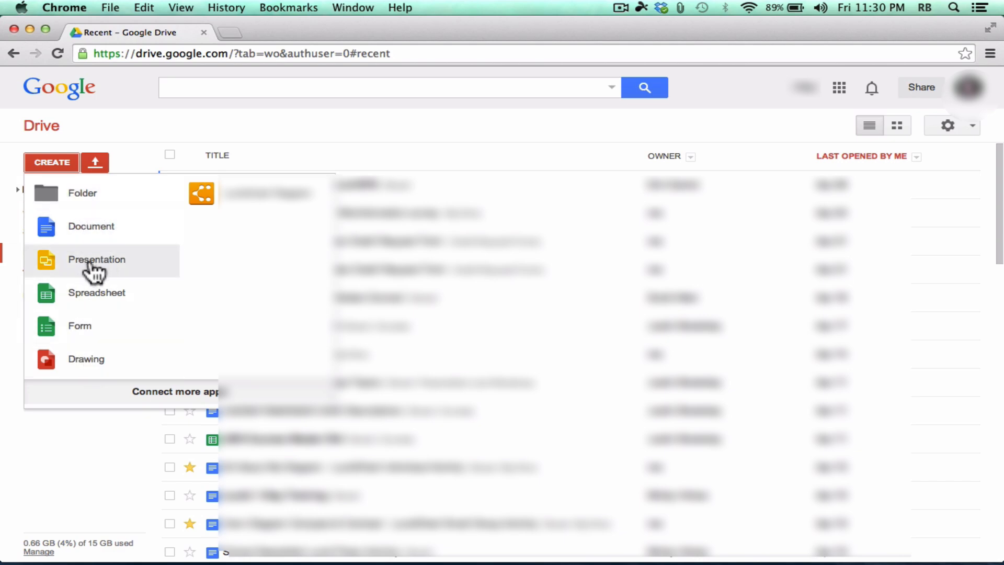
mouse_move(117, 309)
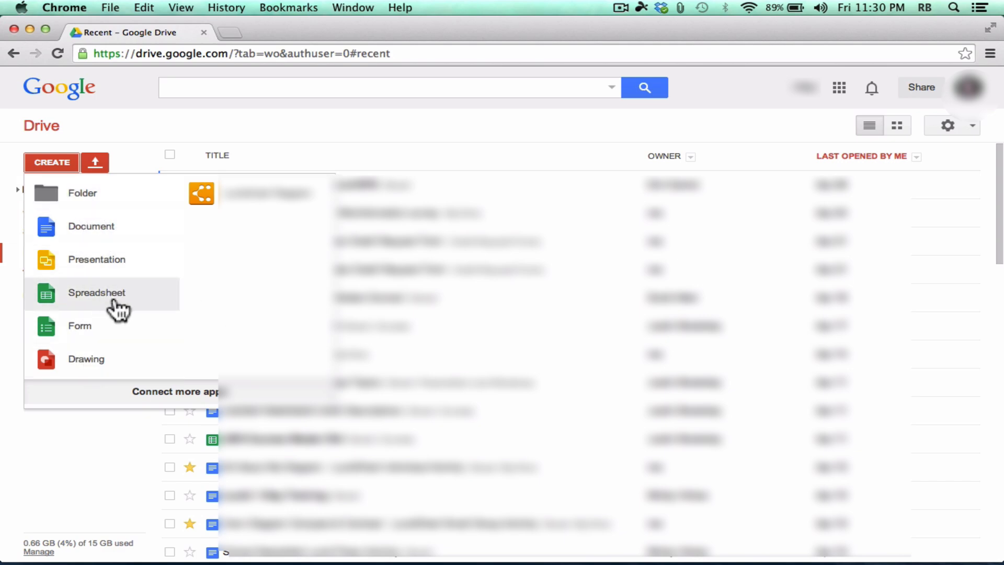
mouse_move(99, 339)
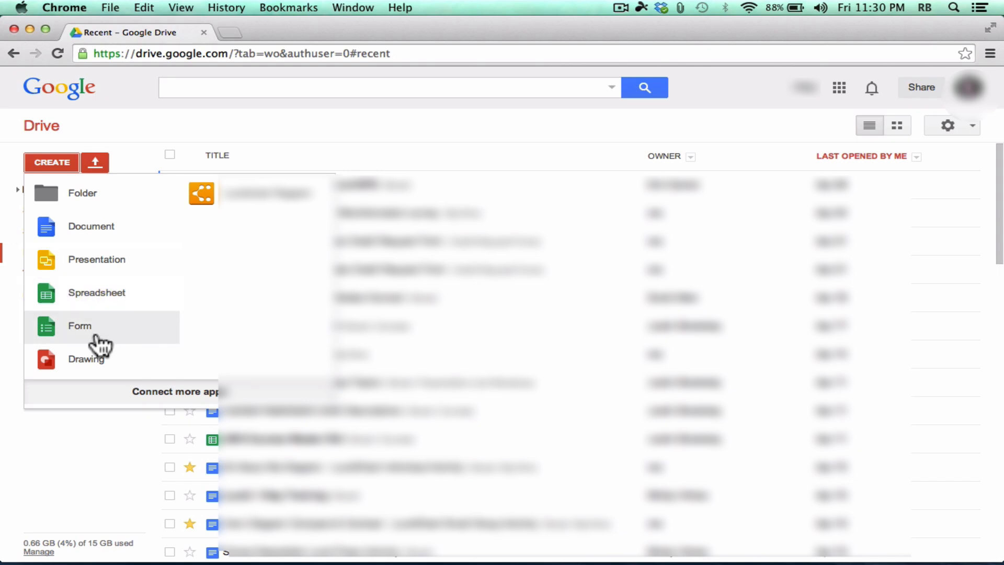
mouse_move(116, 336)
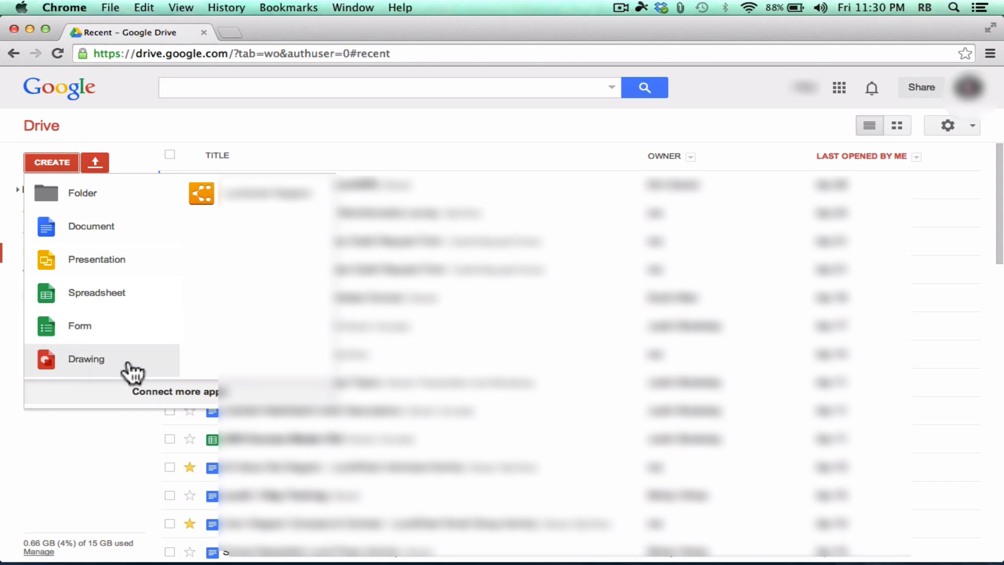
mouse_move(146, 373)
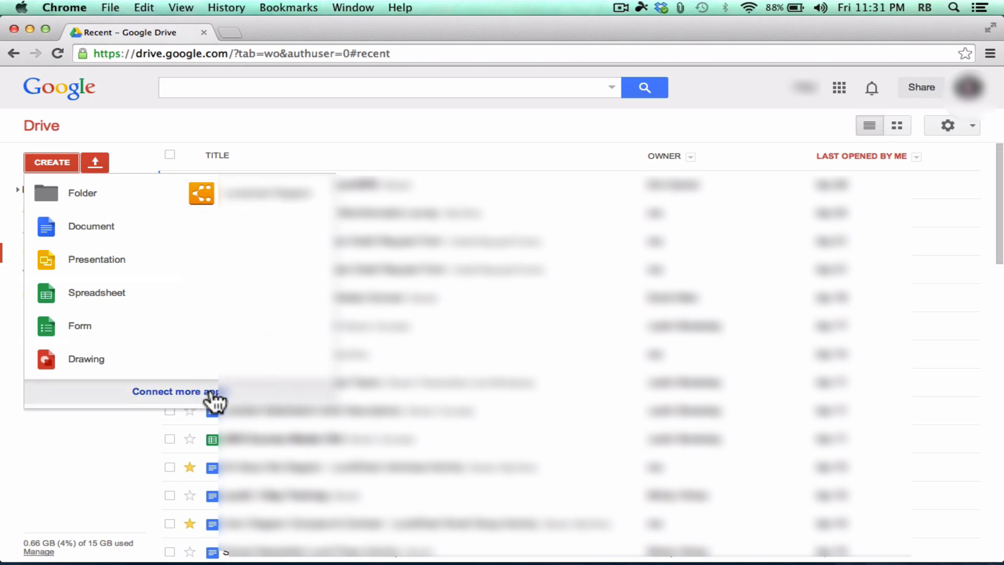
Browse the Connect more apps gallery and close it to return to the Recent list.
left_click(175, 391)
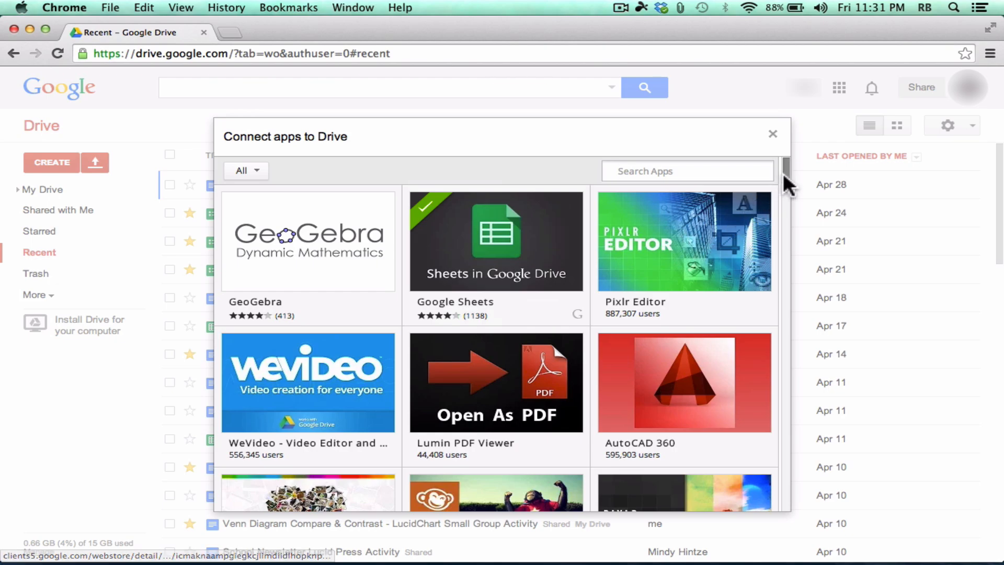
scroll("down", 3)
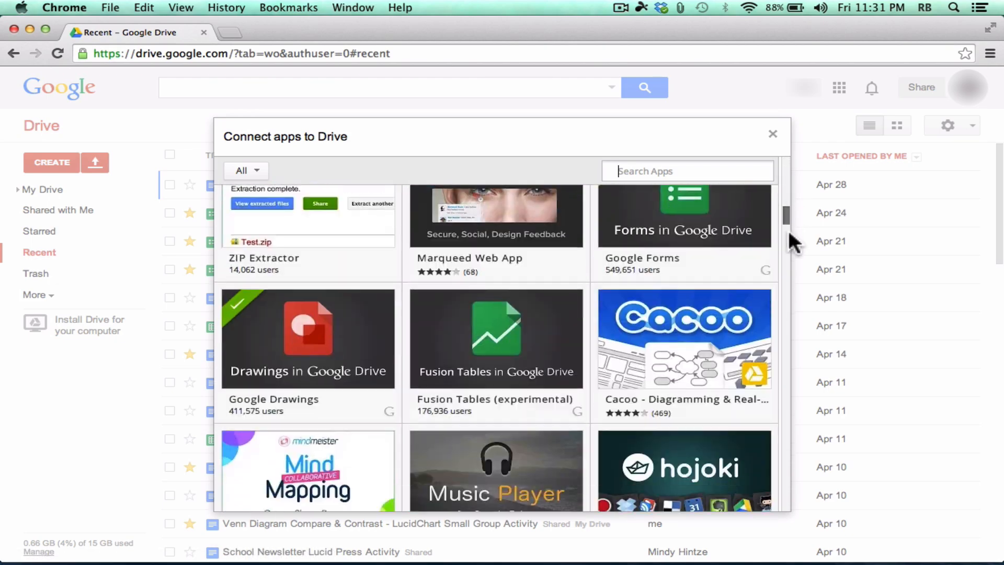
scroll("down", 3)
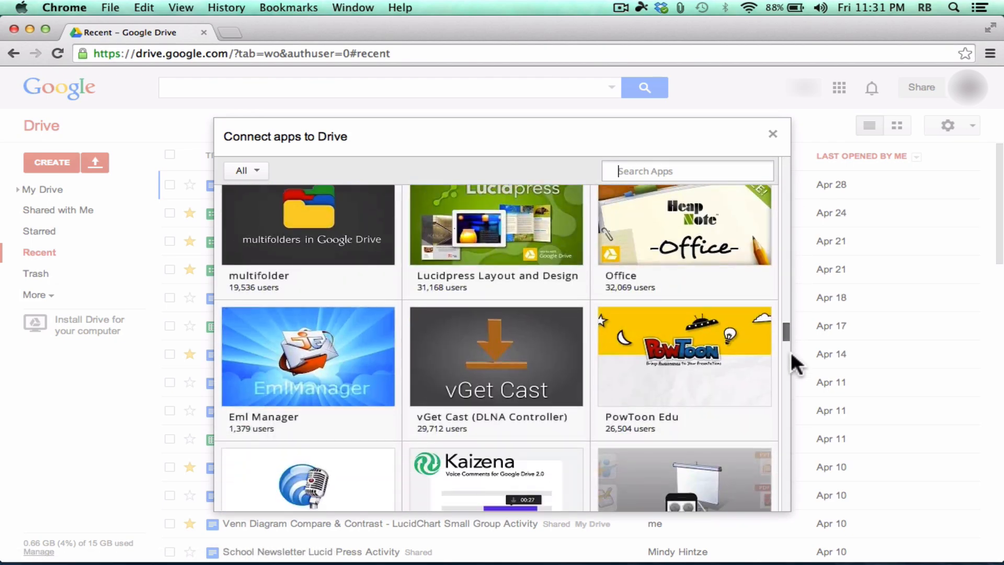
scroll("down", 3)
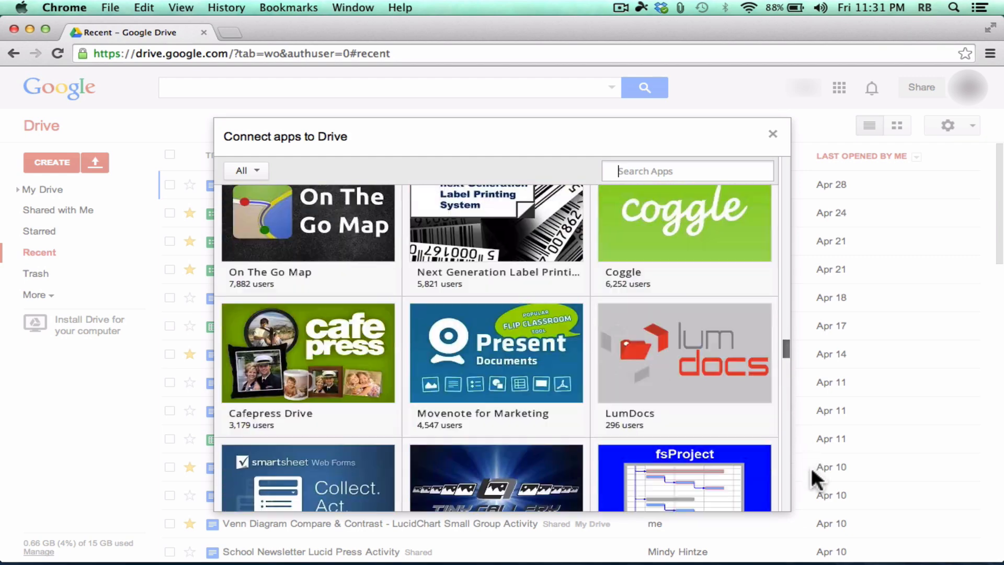
left_click(772, 134)
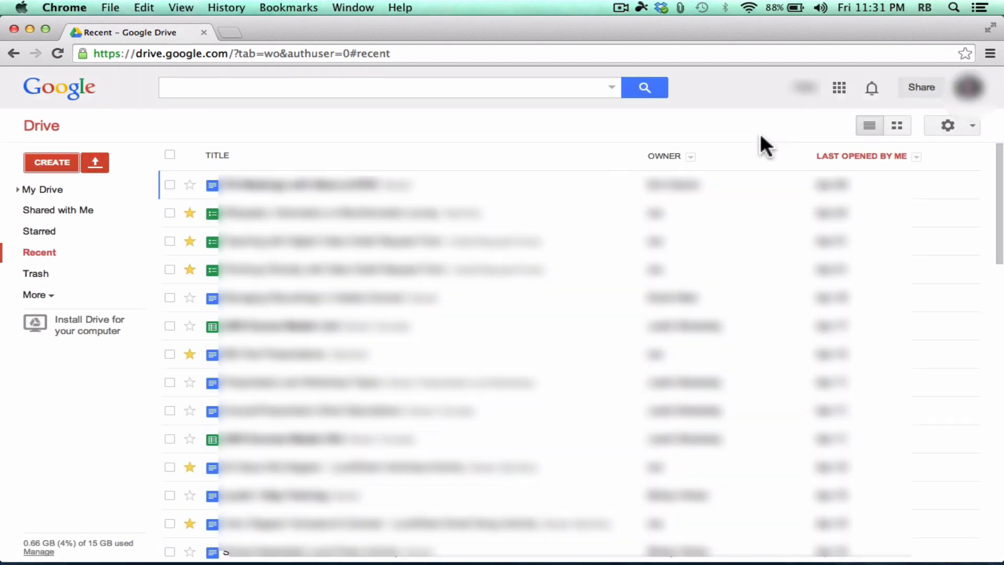
Create a new untitled presentation from the CREATE menu.
left_click(51, 162)
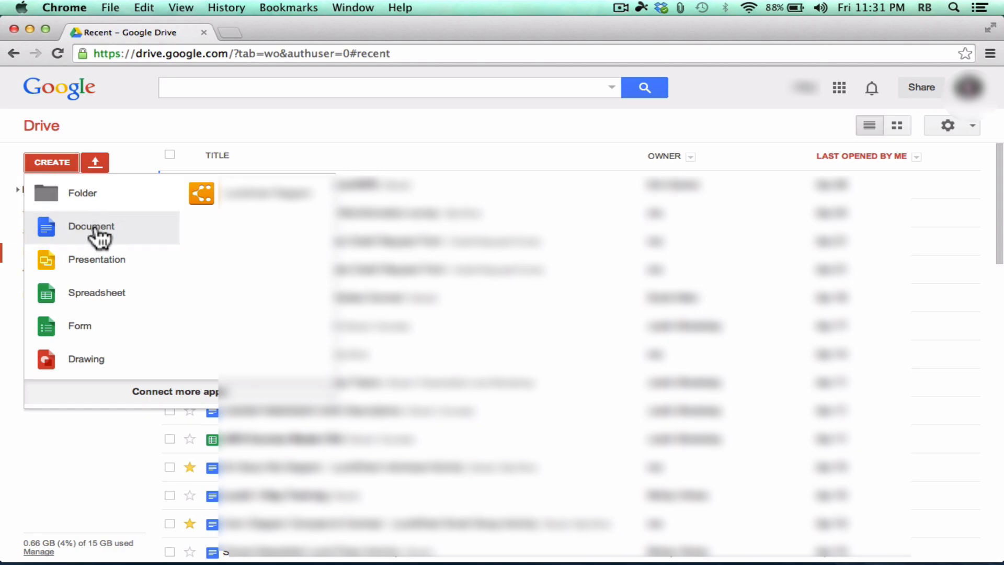
mouse_move(105, 249)
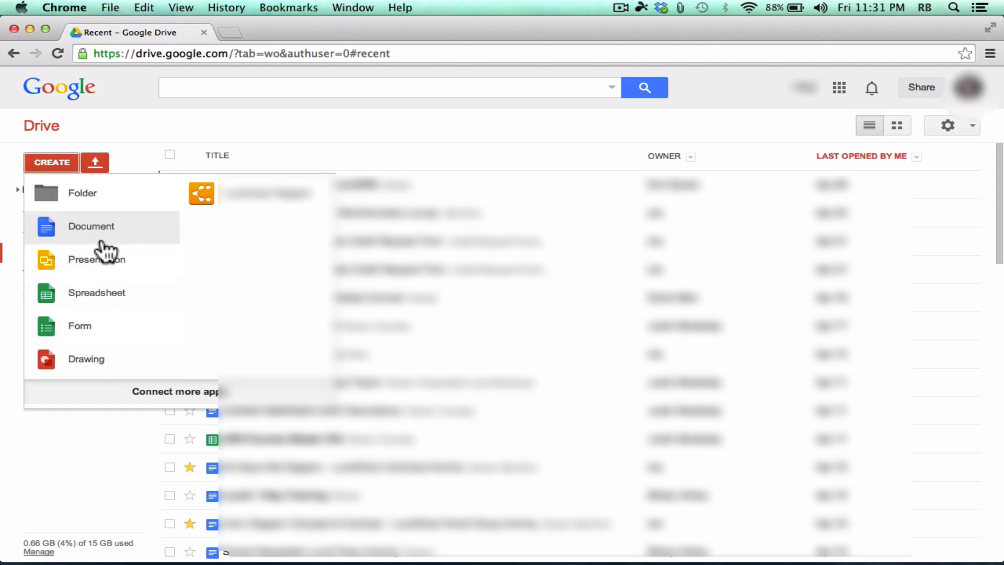
mouse_move(110, 303)
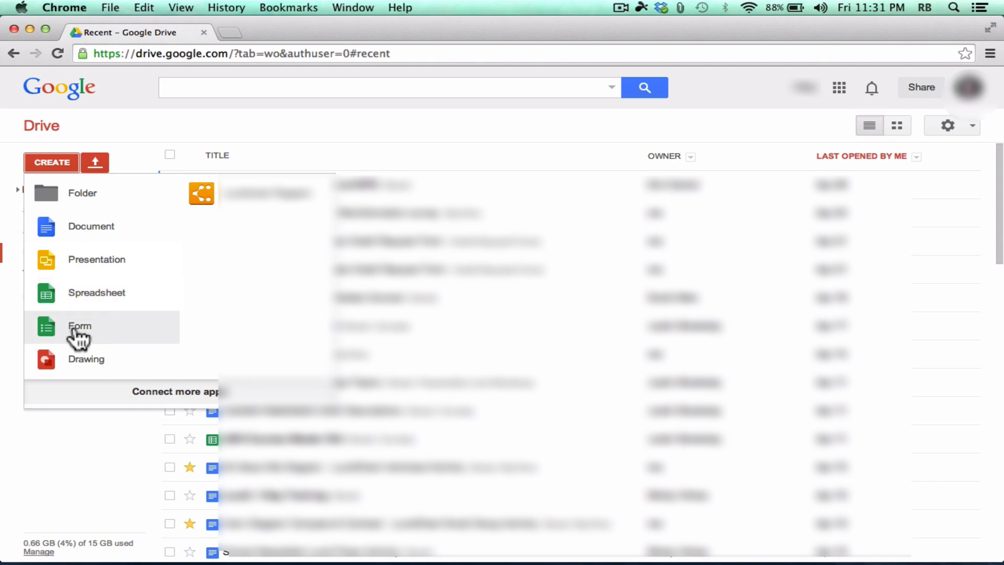
mouse_move(107, 307)
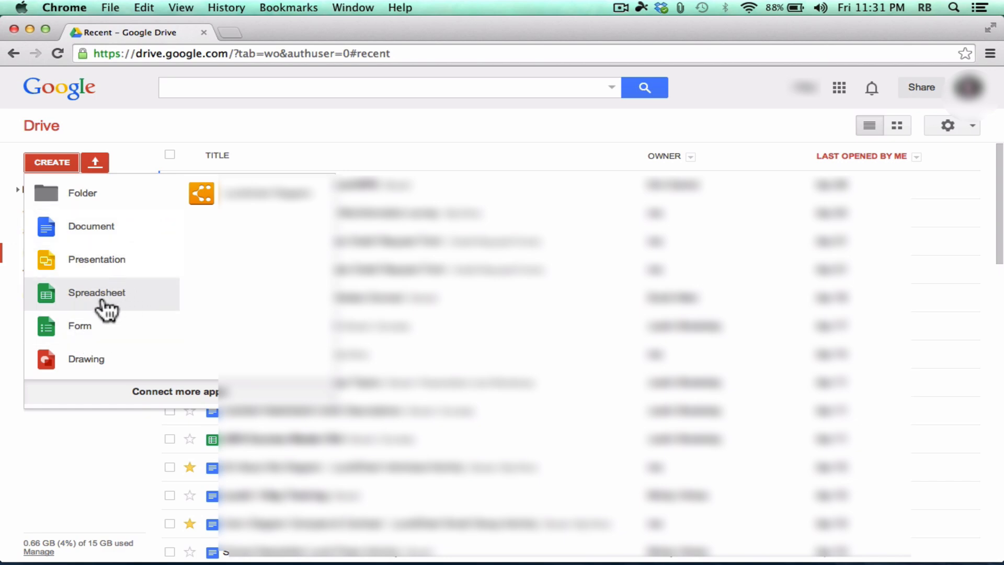
left_click(97, 259)
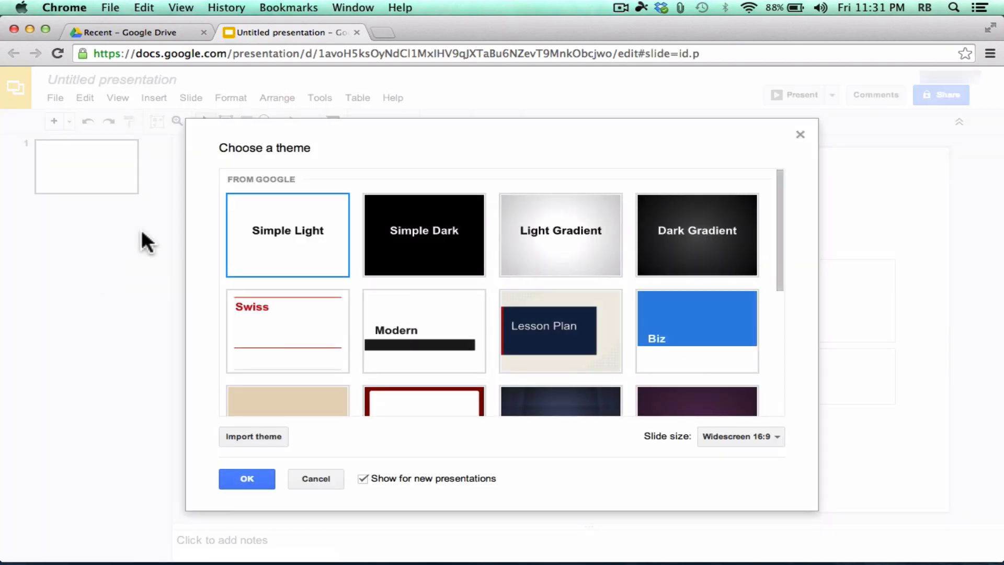
mouse_move(548, 172)
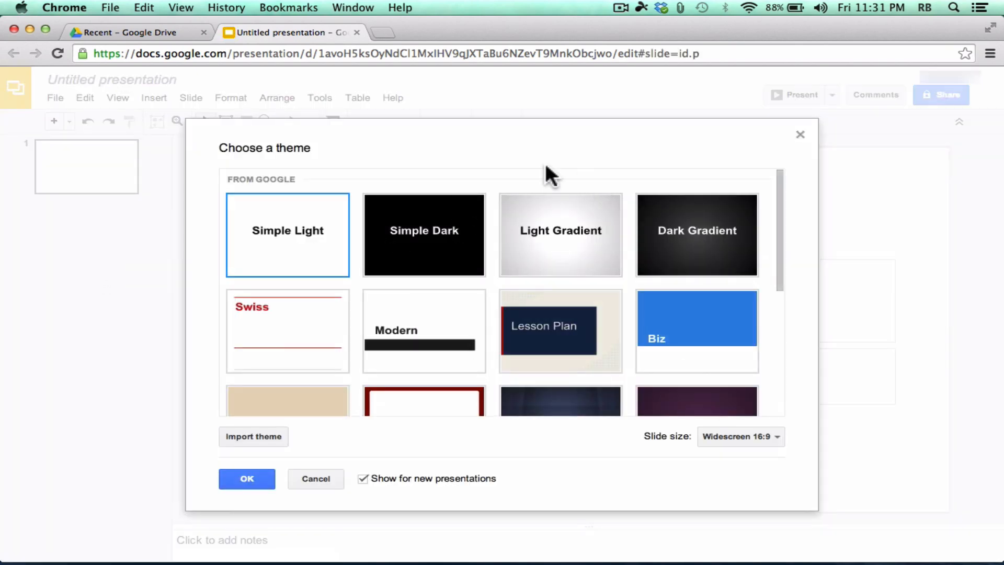
Apply the Lesson Plan theme and fill the first slide's title and subtitle with placeholder text.
scroll("down", 3)
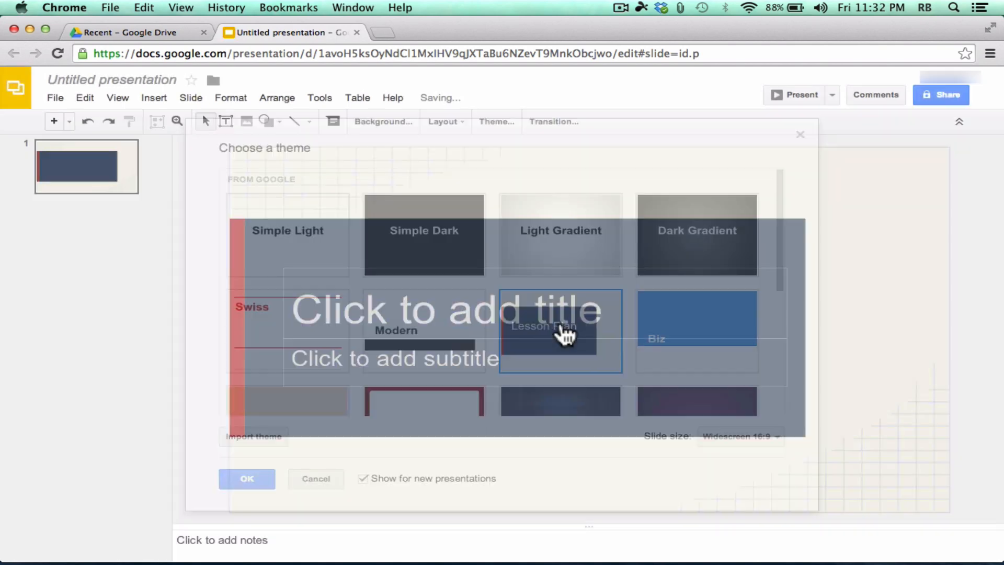
left_click(247, 479)
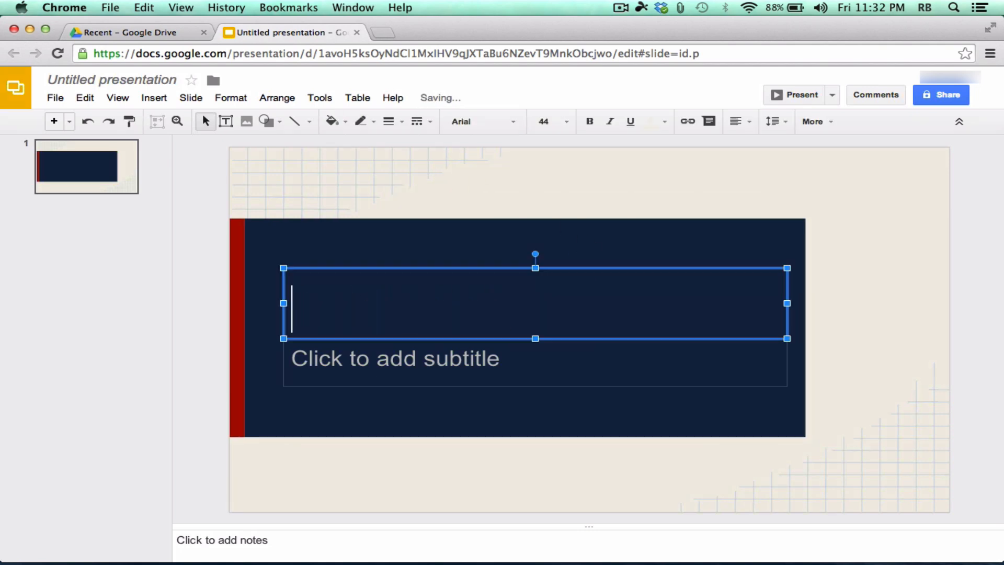
type("lkas;kldfjlkasj")
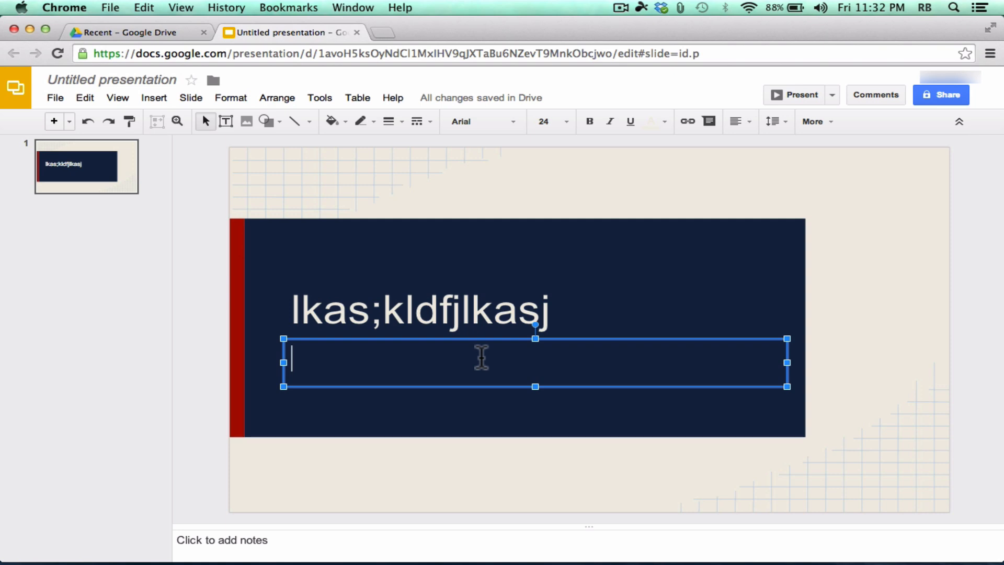
type("jflkasjfl;kalsfd")
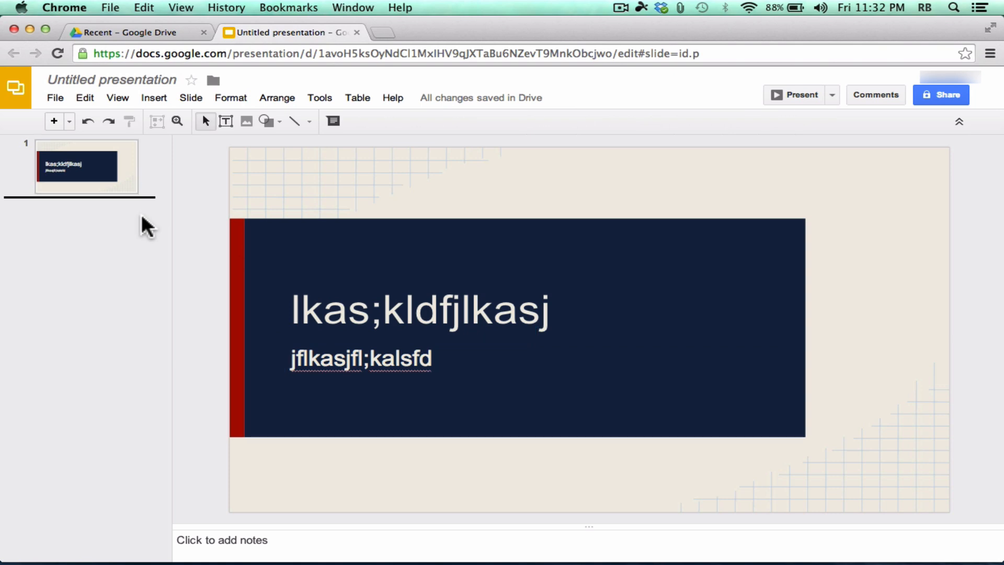
Add a second title-and-body slide after the first and glance at the available layouts.
right_click(146, 227)
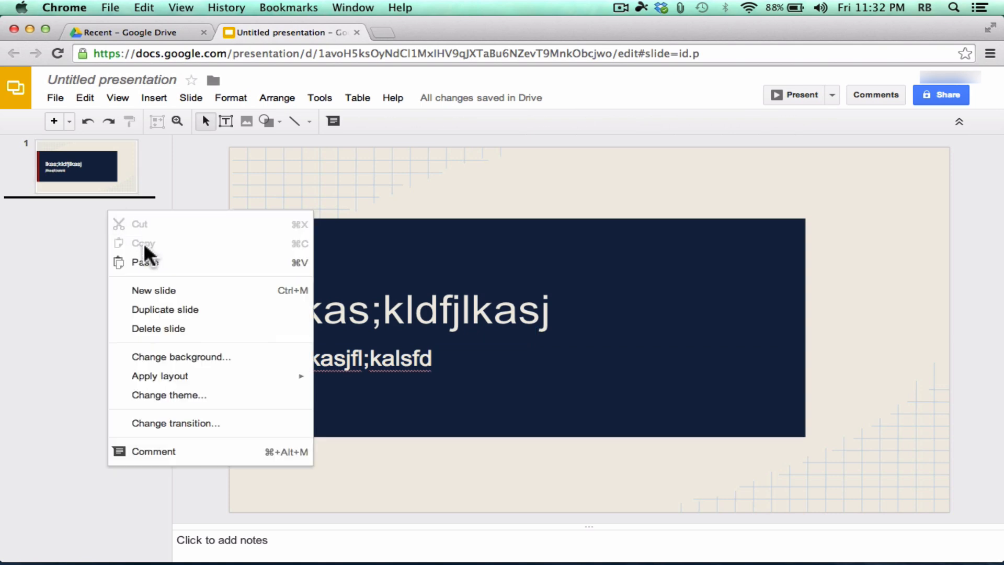
left_click(153, 291)
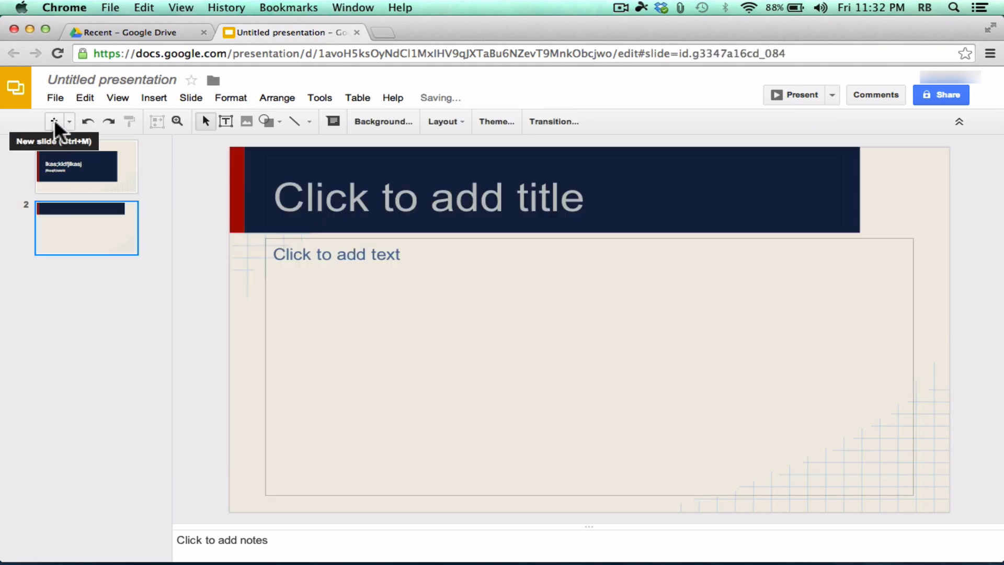
left_click(68, 121)
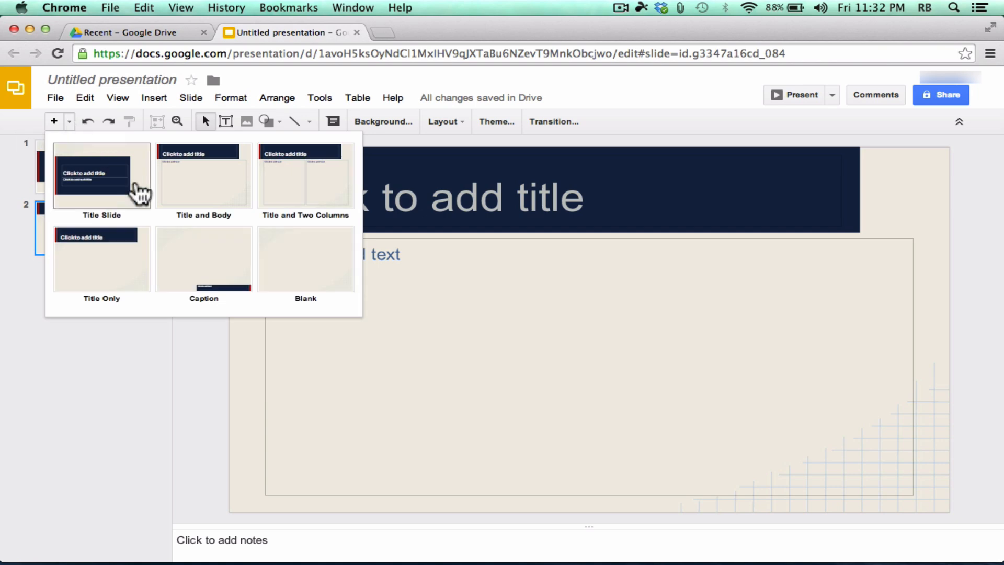
left_click(101, 176)
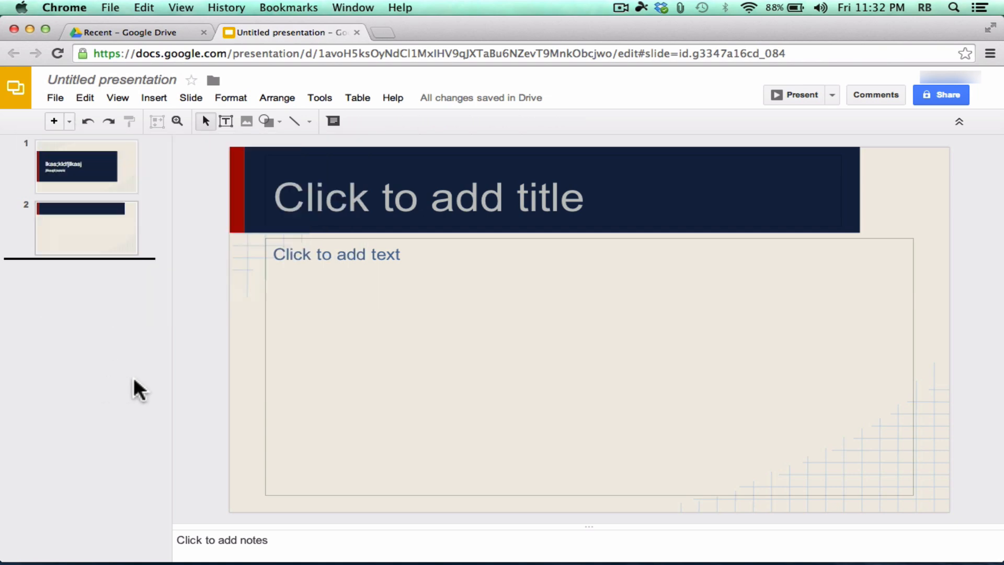
left_click(154, 98)
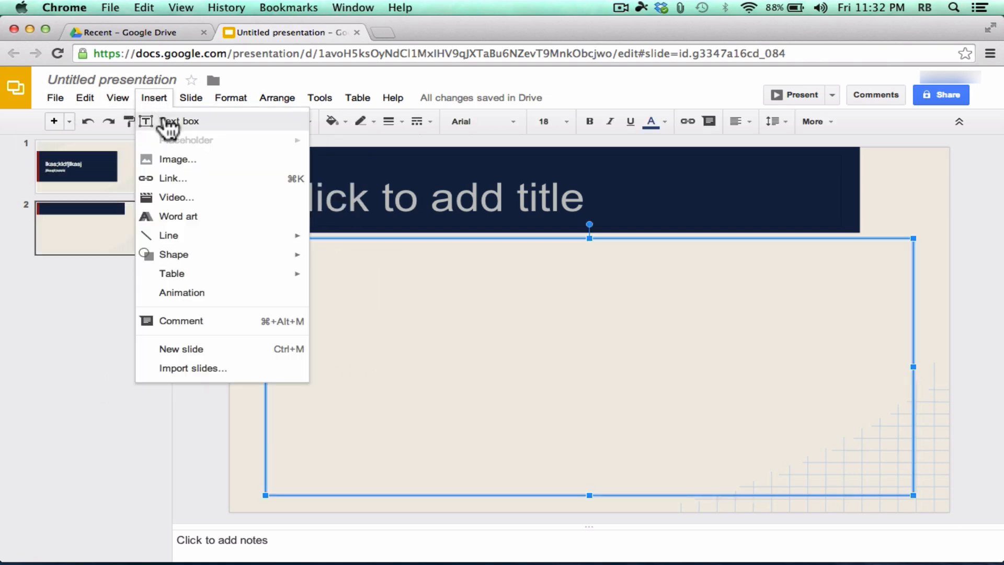
mouse_move(194, 188)
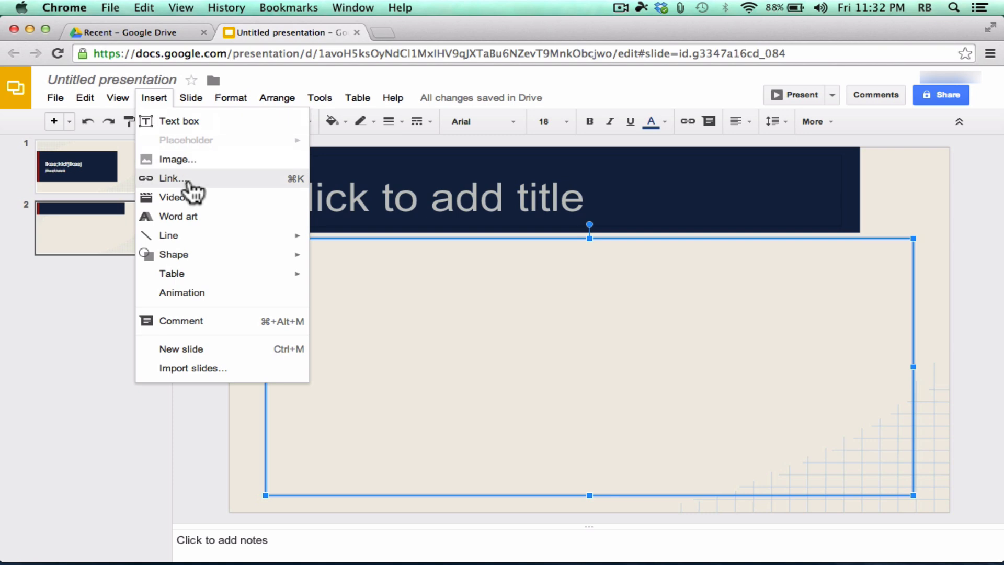
mouse_move(186, 207)
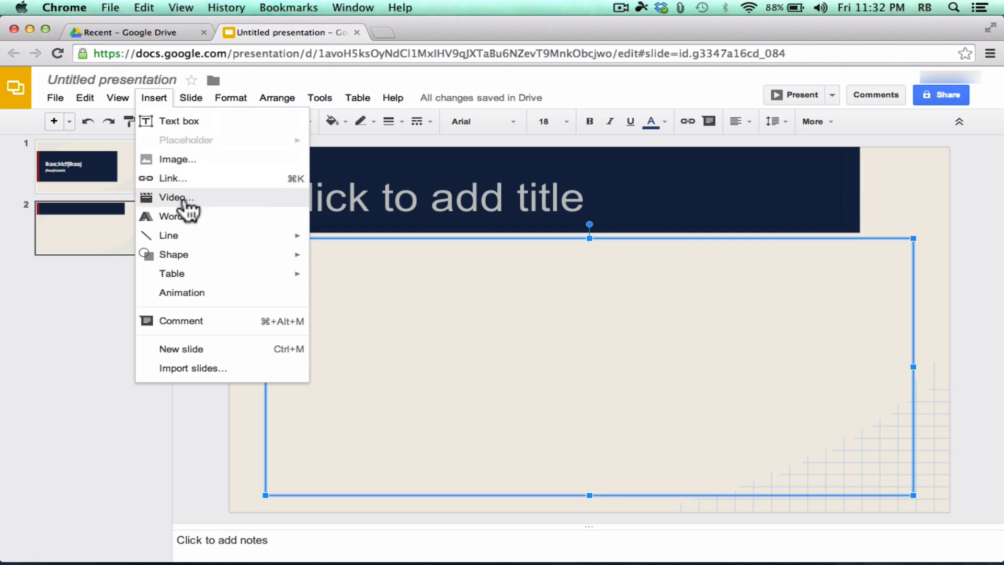
mouse_move(232, 321)
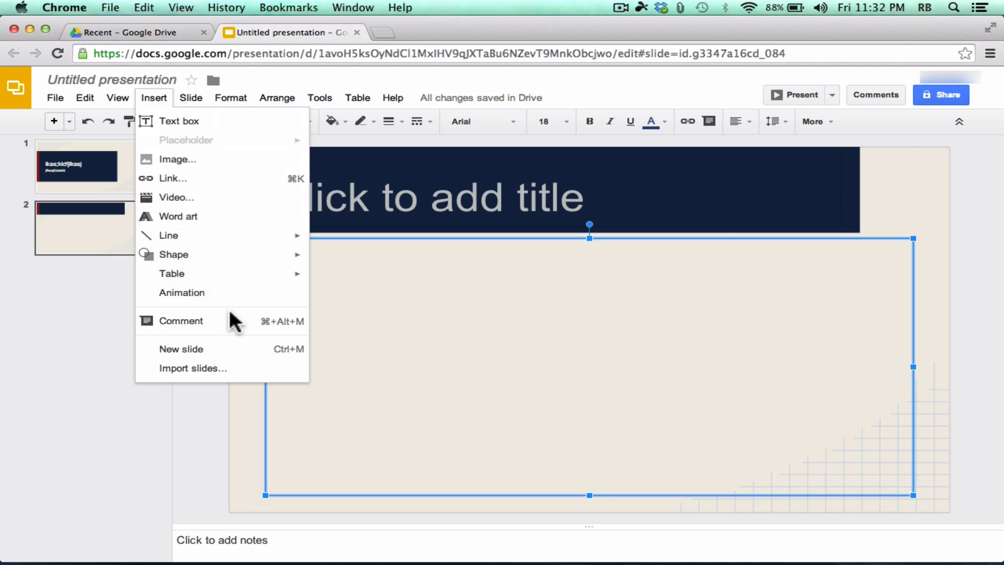
mouse_move(479, 241)
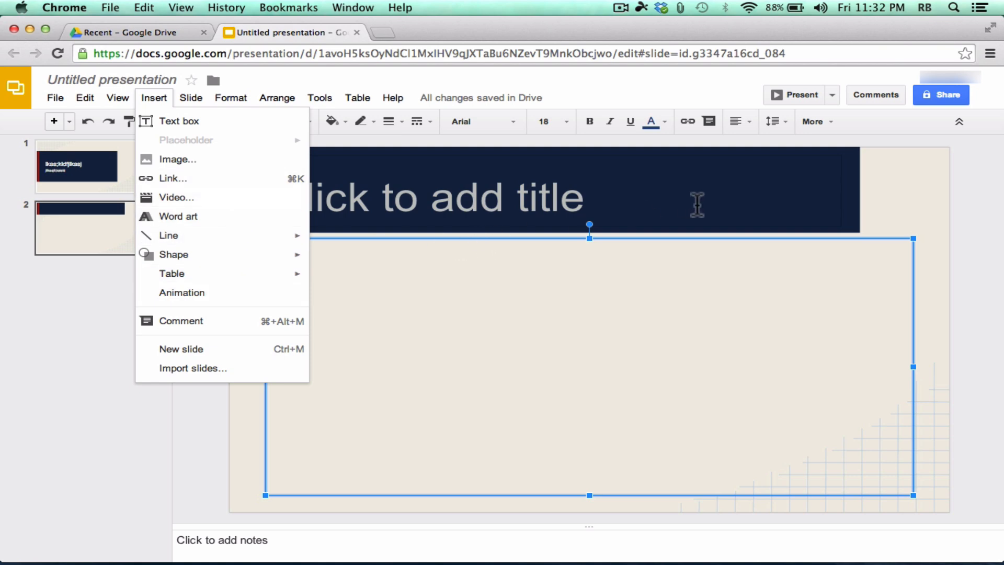
mouse_move(172, 202)
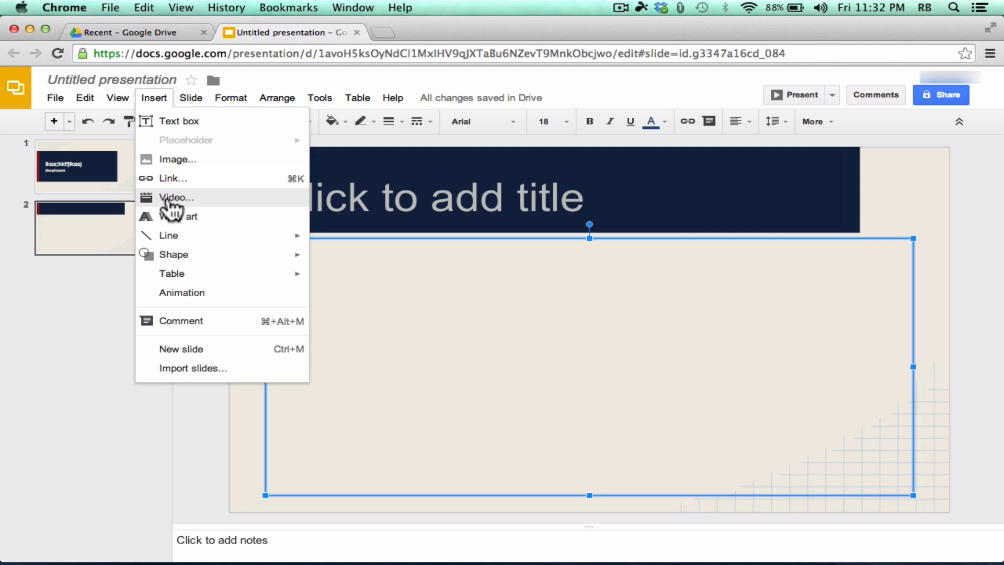
Embed the 9's Math Facts video on slide 2 below the heading, cancelling a second video insert.
left_click(176, 196)
type("math facts")
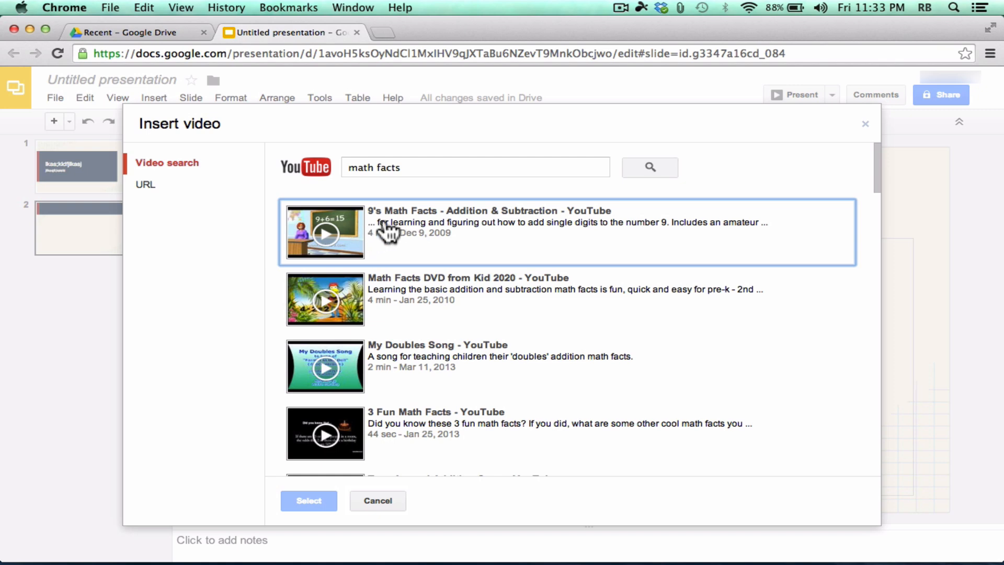
left_click(378, 499)
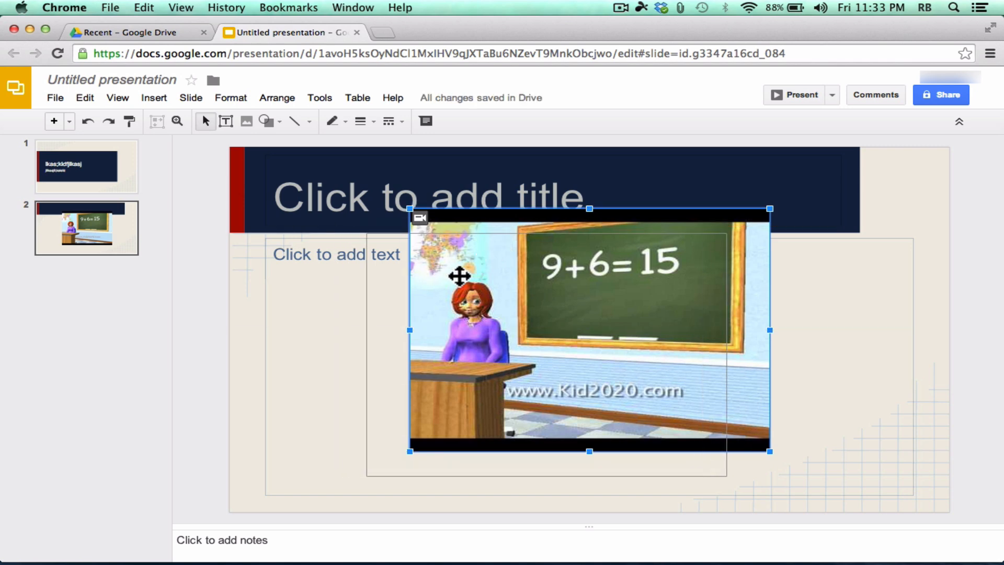
left_click_drag(589, 329, 545, 353)
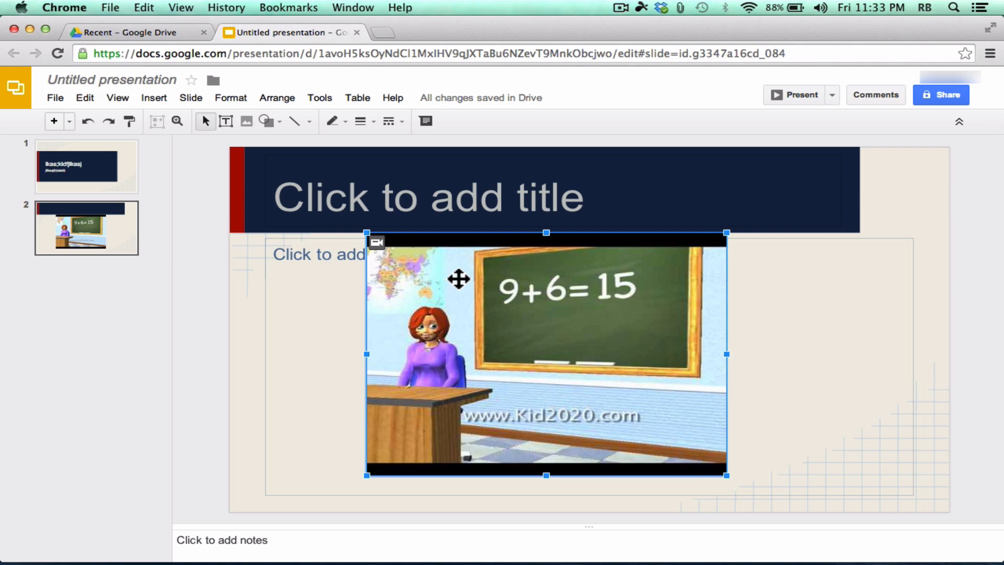
left_click(154, 98)
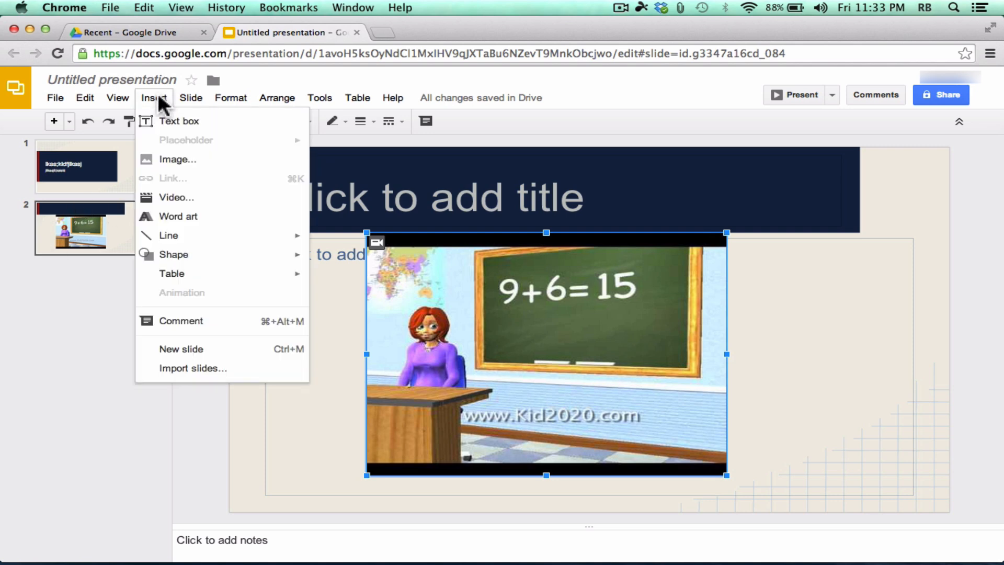
mouse_move(178, 208)
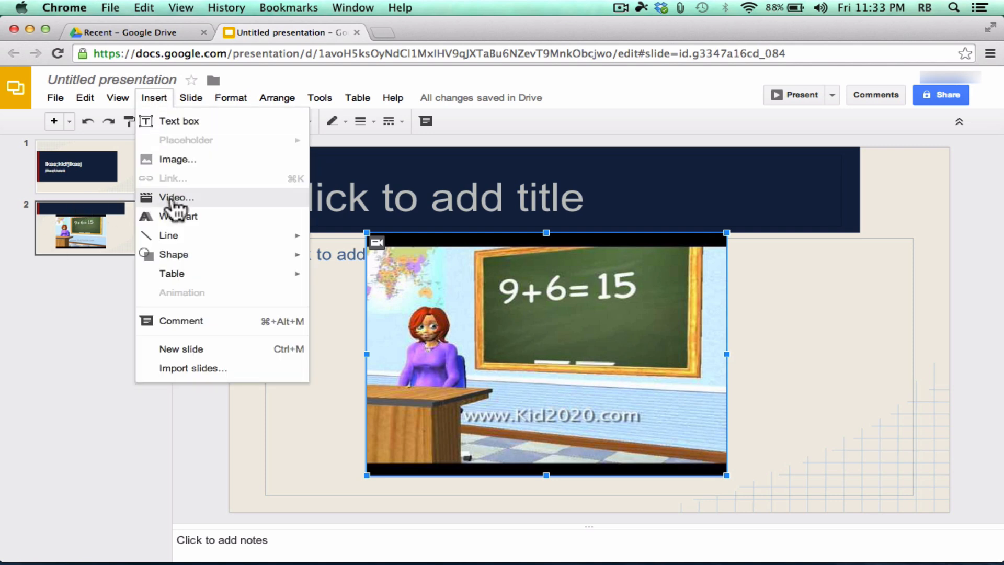
left_click(176, 197)
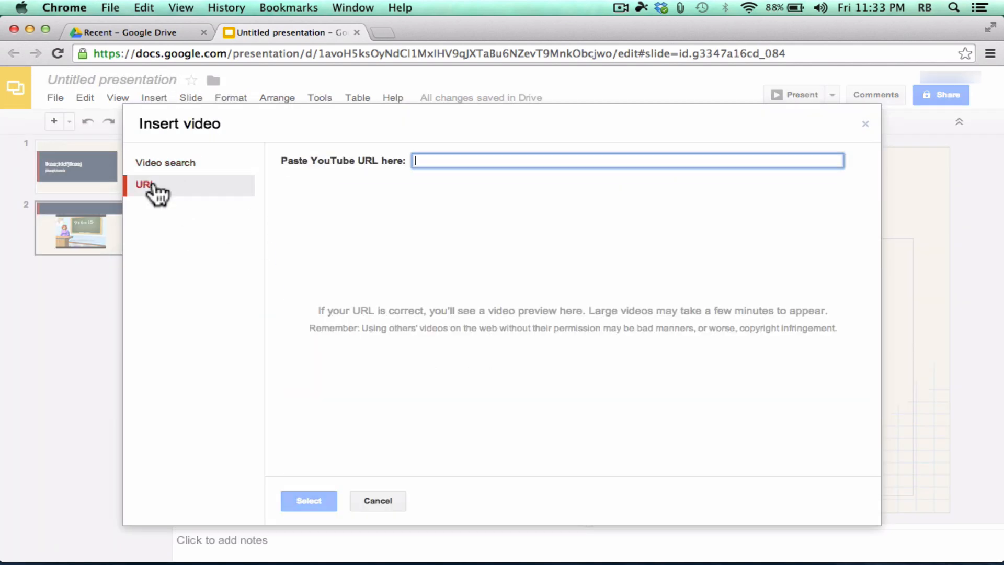
mouse_move(597, 177)
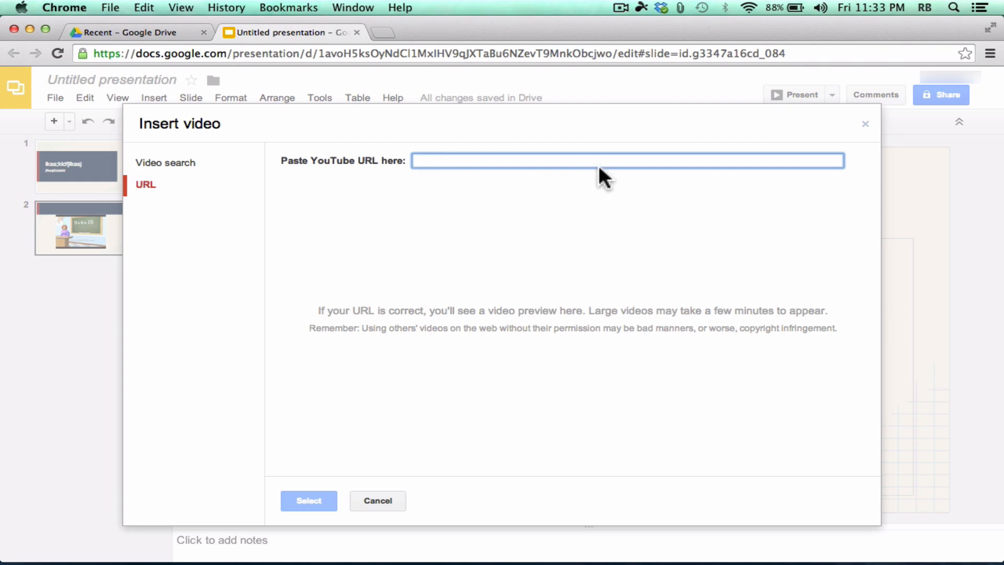
mouse_move(391, 456)
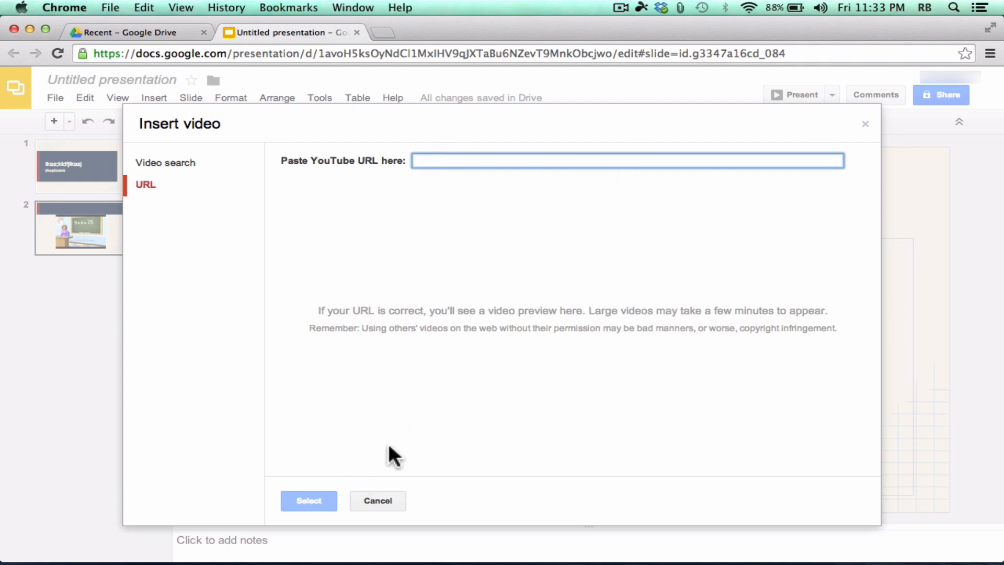
left_click(309, 499)
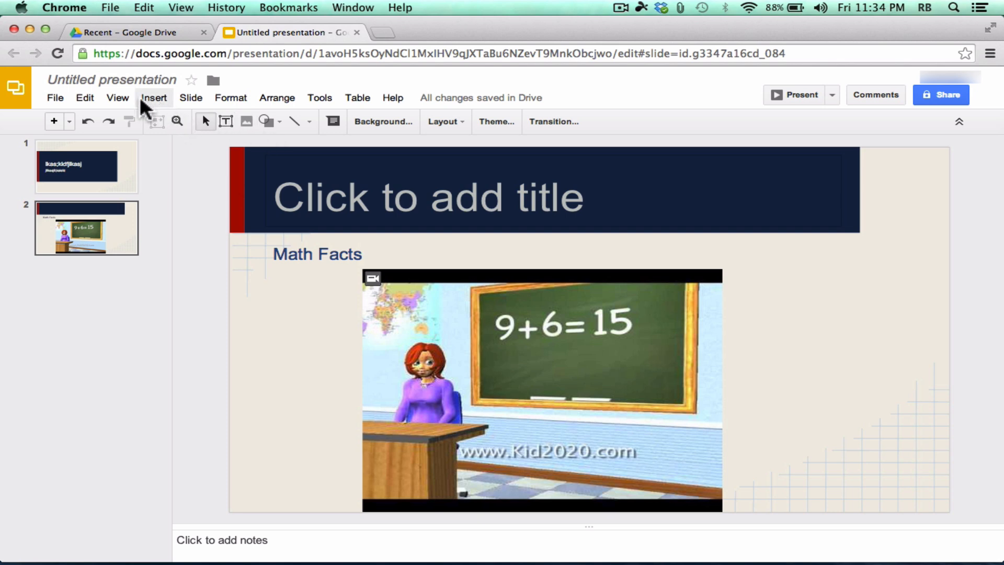
Give the Math Facts text a Fade in animation starting On click, then select the video to resize.
left_click(153, 99)
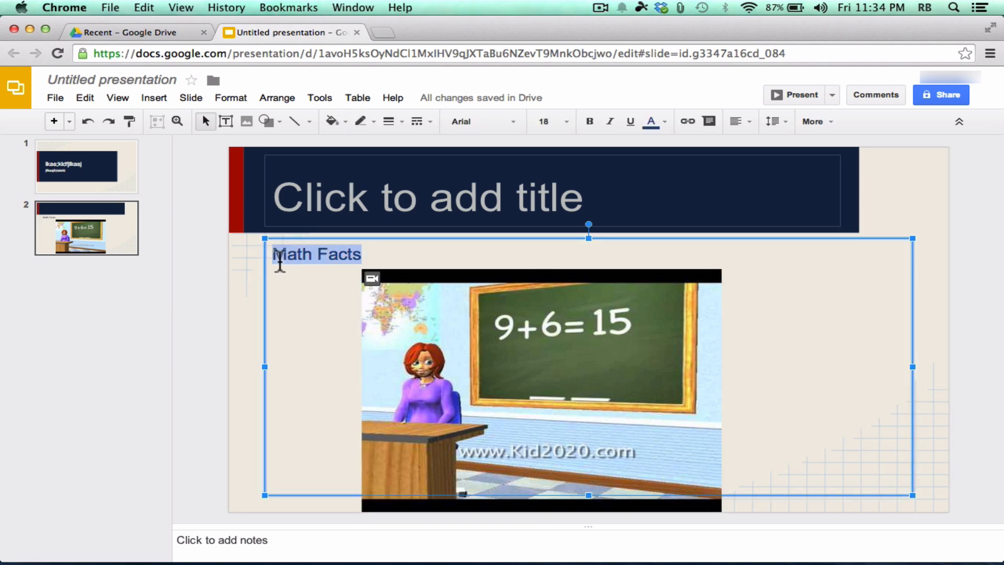
left_click(153, 98)
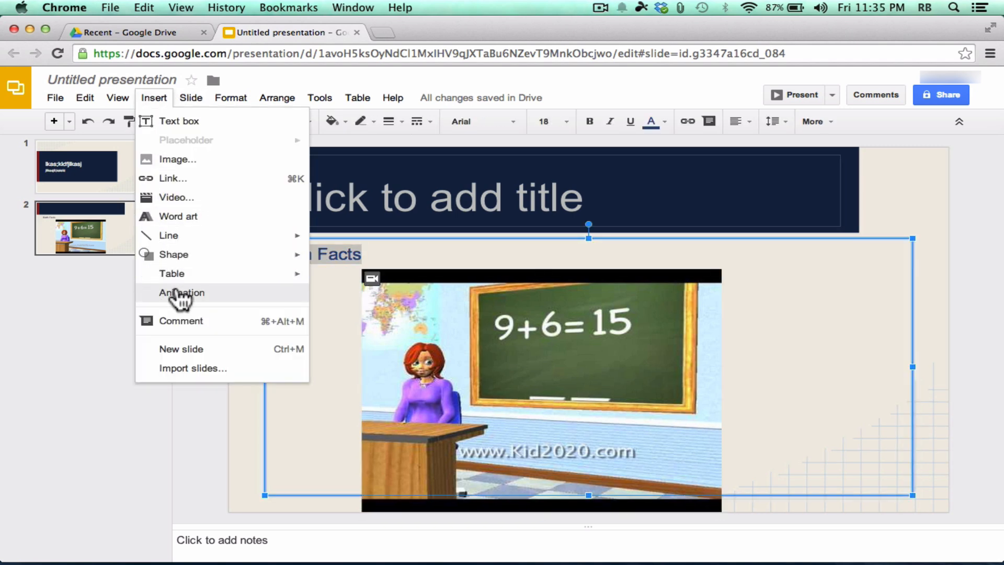
left_click(182, 293)
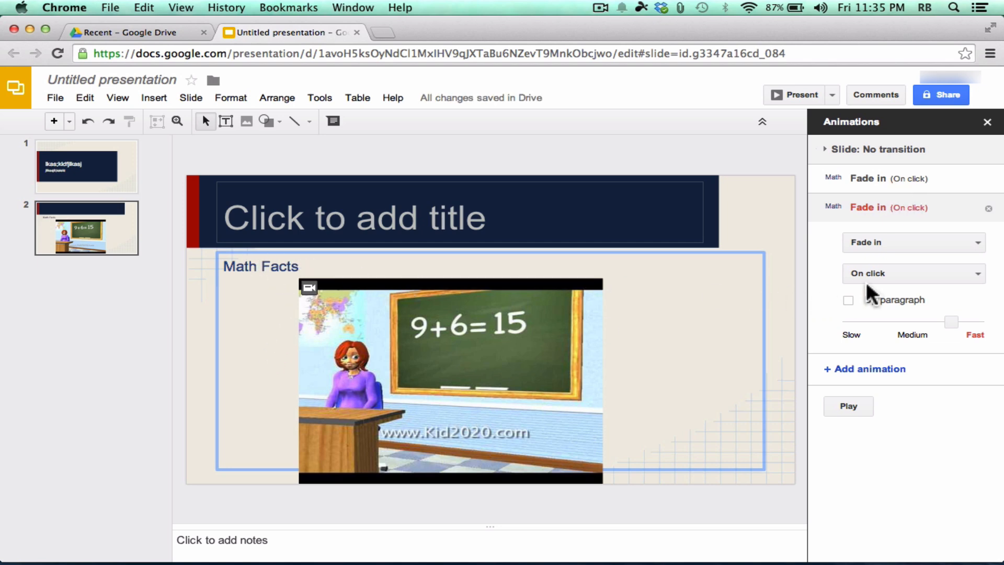
left_click(913, 243)
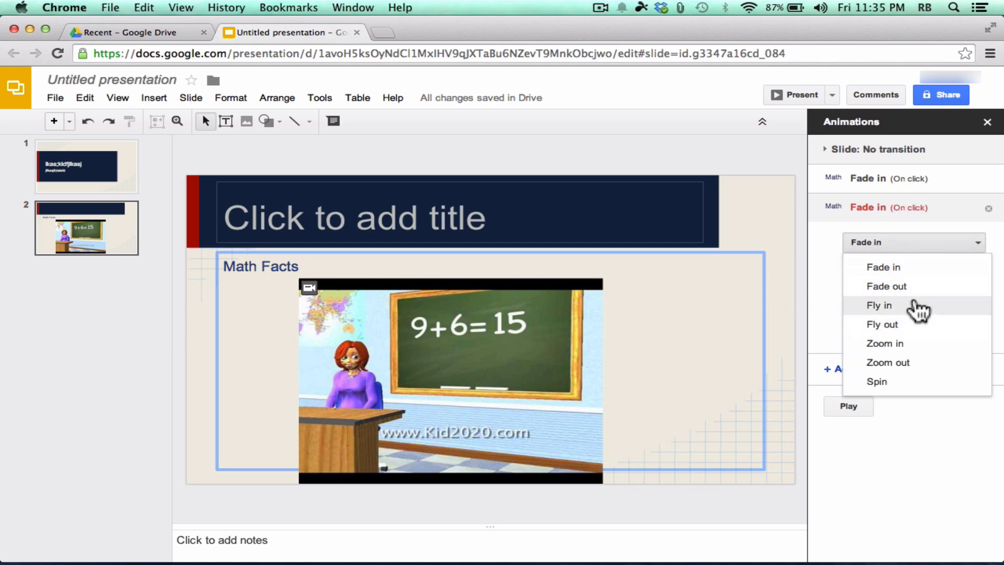
left_click(914, 274)
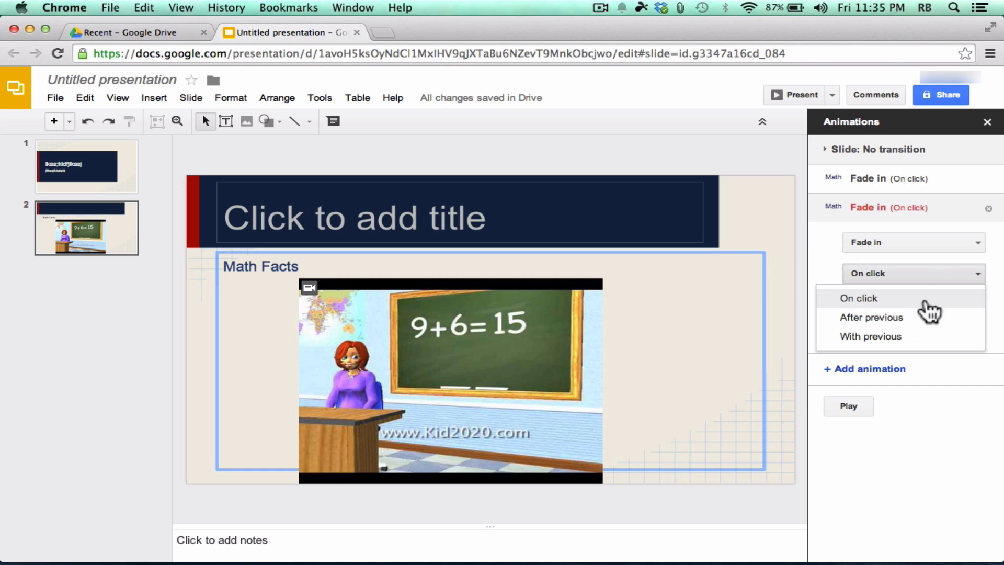
left_click(857, 298)
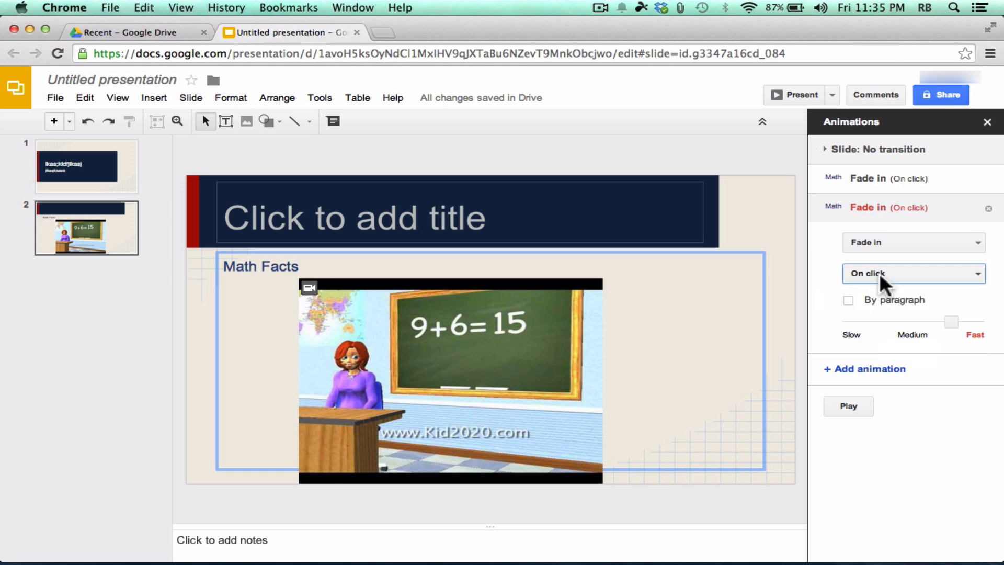
left_click(913, 273)
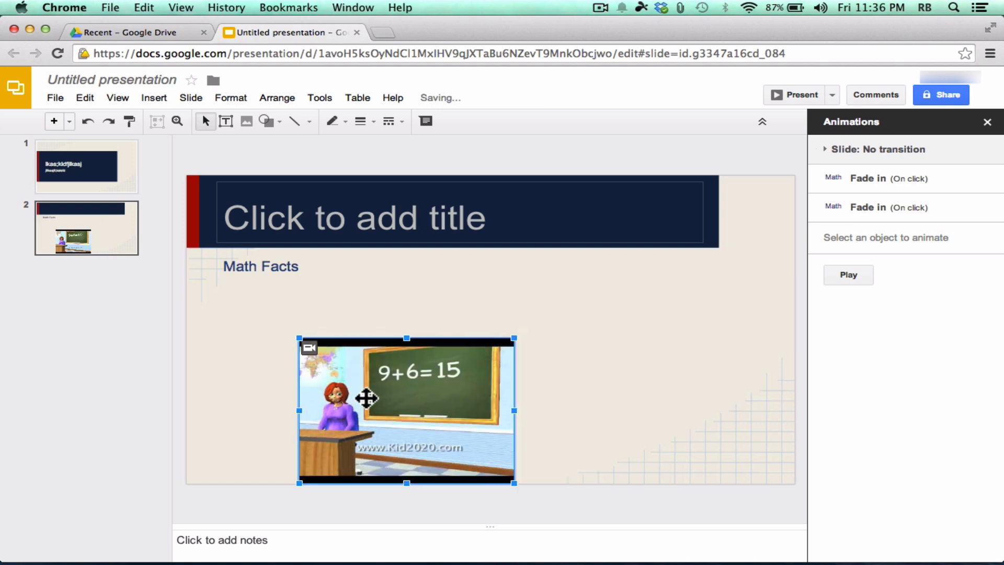
Move the video left, browse image search for 'house' via Google and Stock sources, then cancel without inserting.
left_click_drag(406, 410, 336, 377)
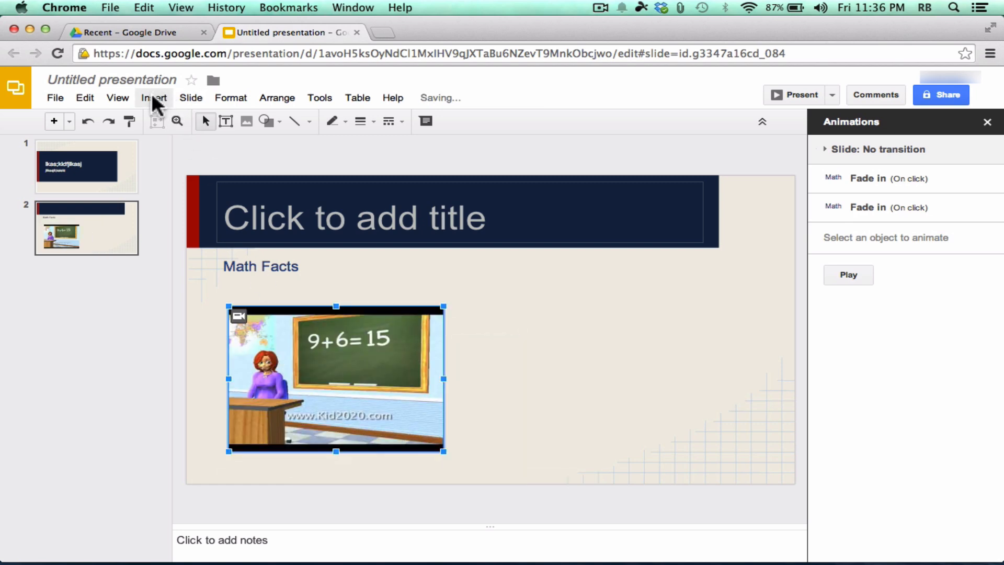
left_click(154, 98)
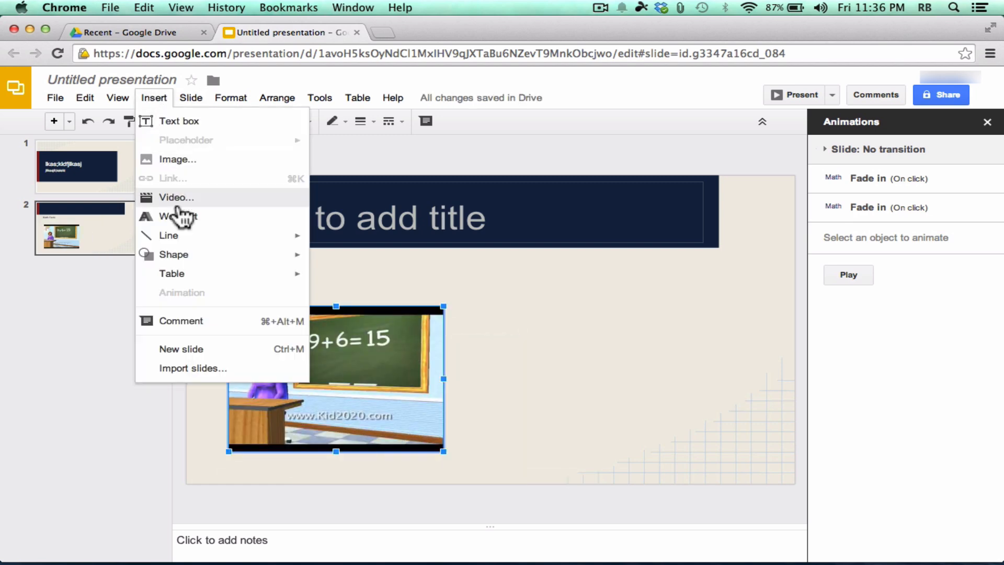
left_click(178, 159)
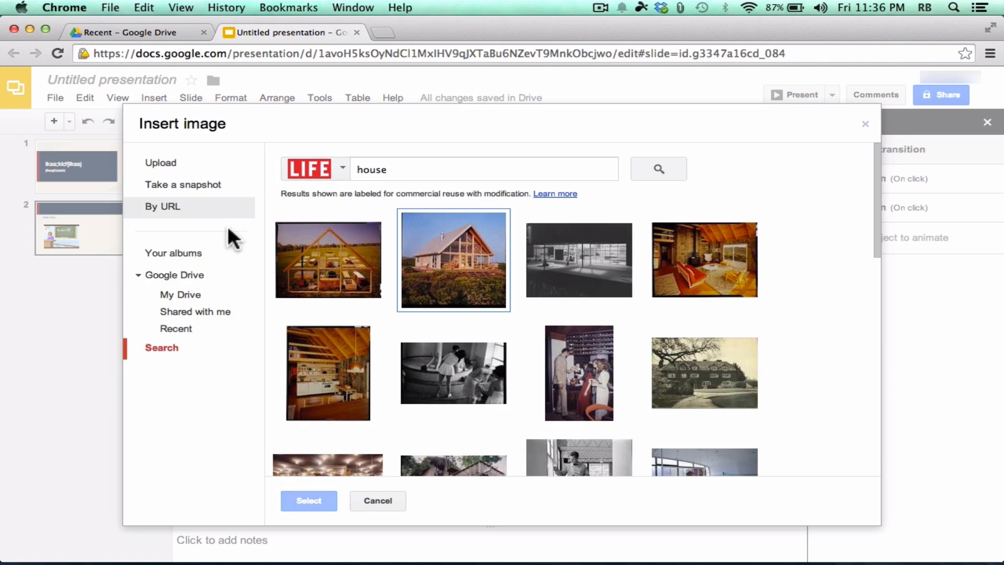
left_click(341, 168)
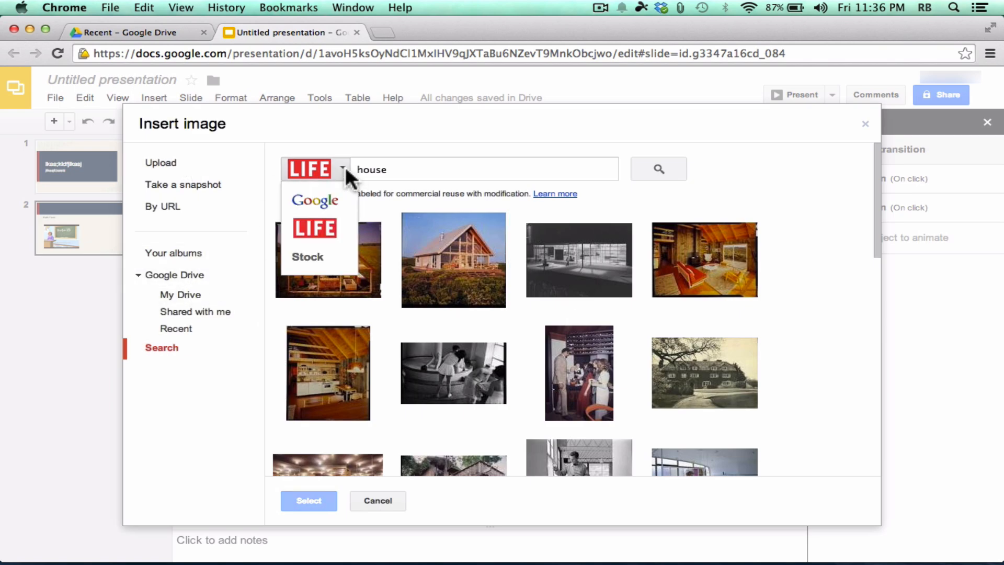
left_click(578, 259)
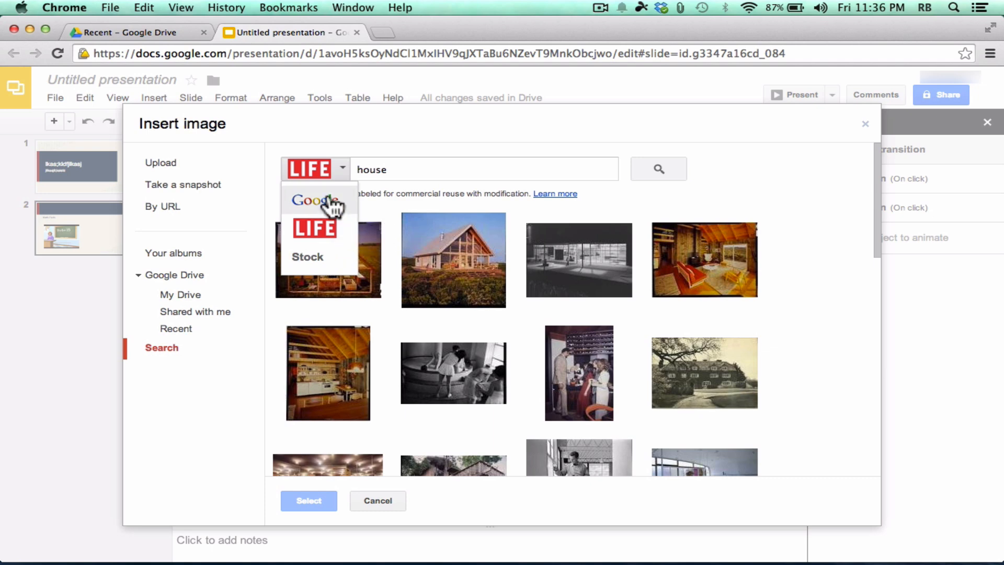
mouse_move(318, 216)
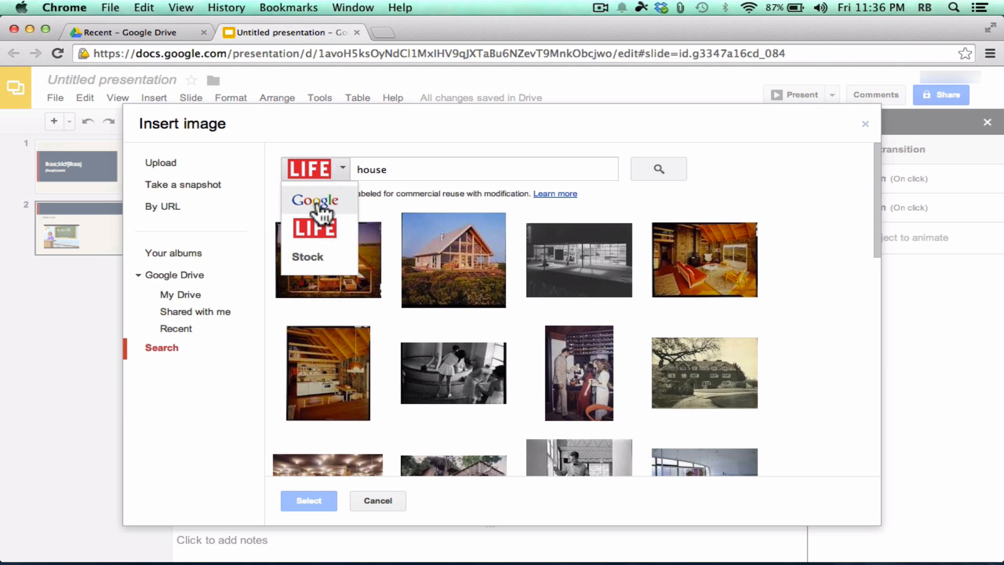
left_click(315, 200)
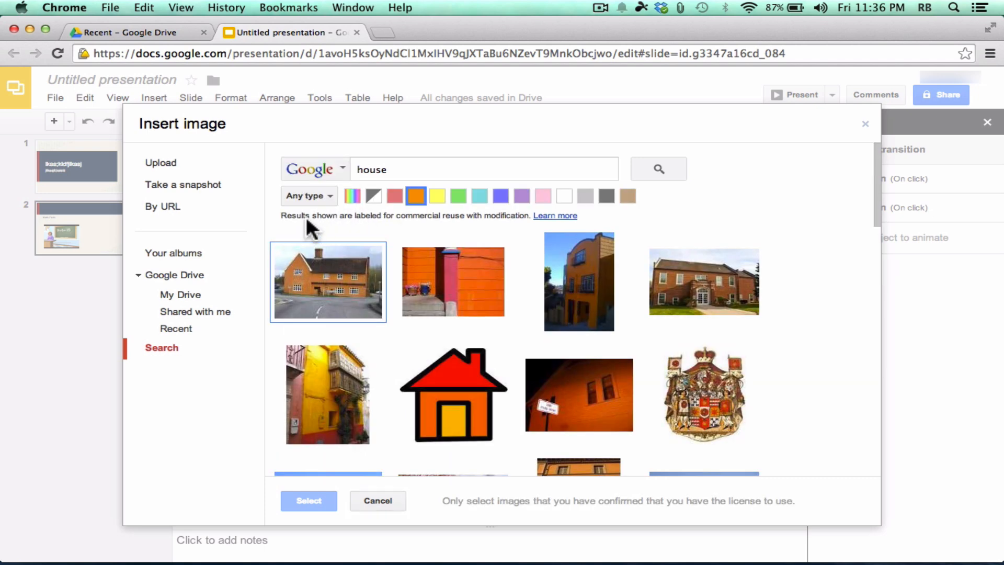
mouse_move(452, 229)
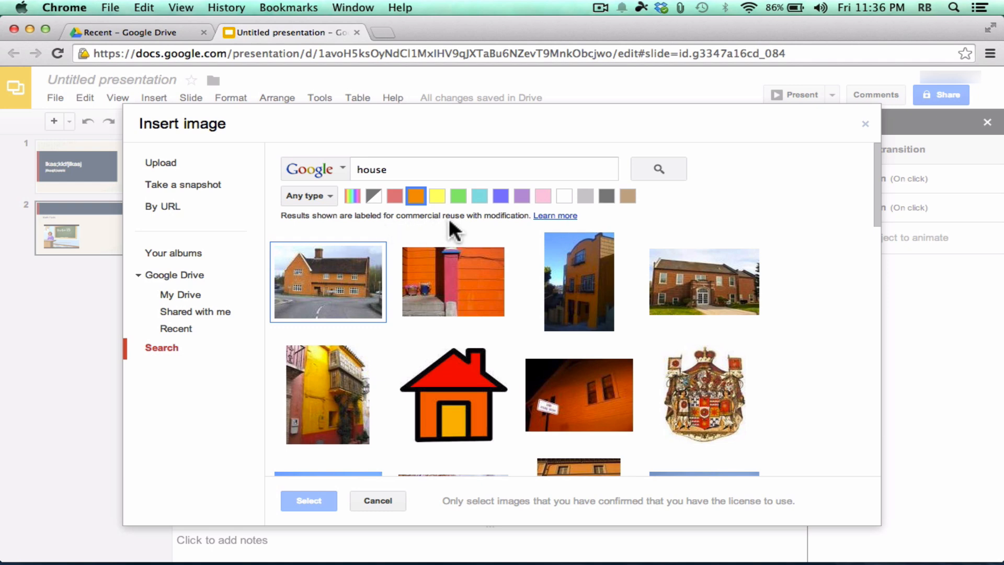
left_click(579, 280)
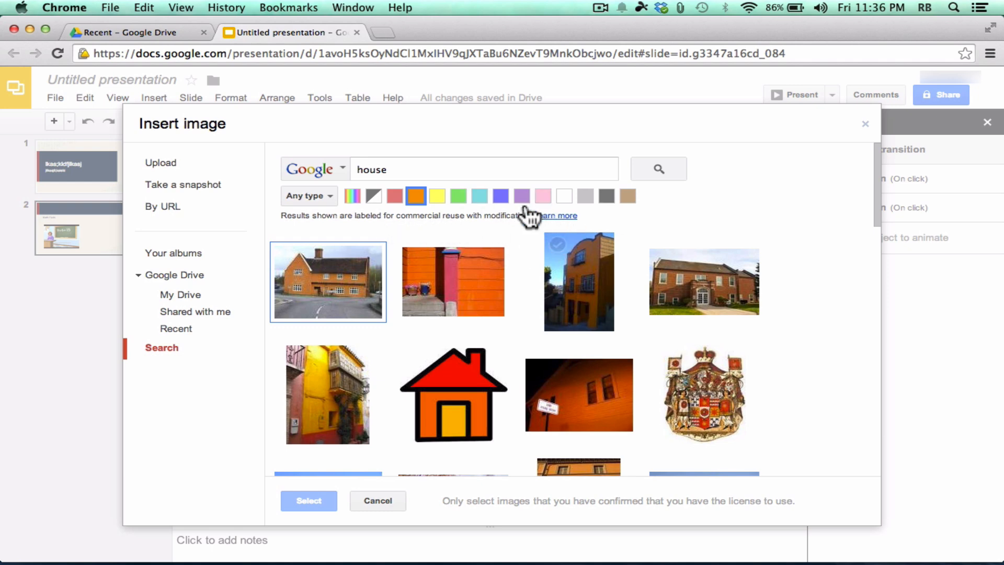
left_click(311, 169)
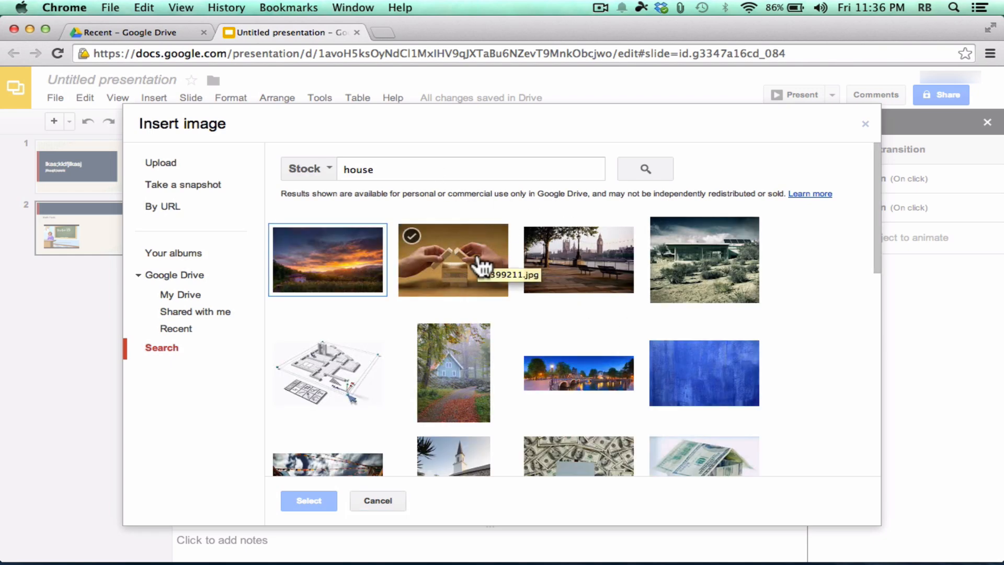
left_click(377, 500)
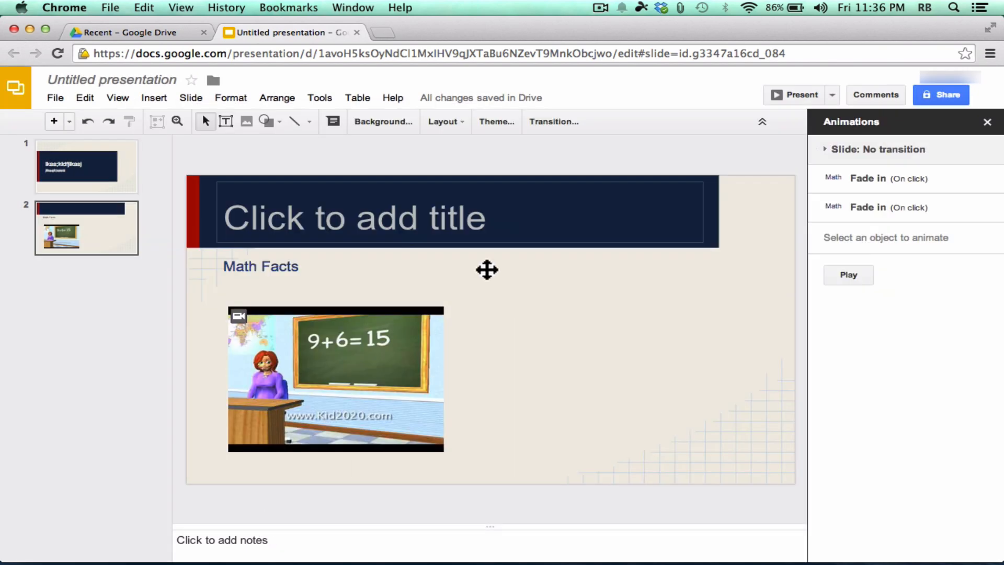
mouse_move(630, 323)
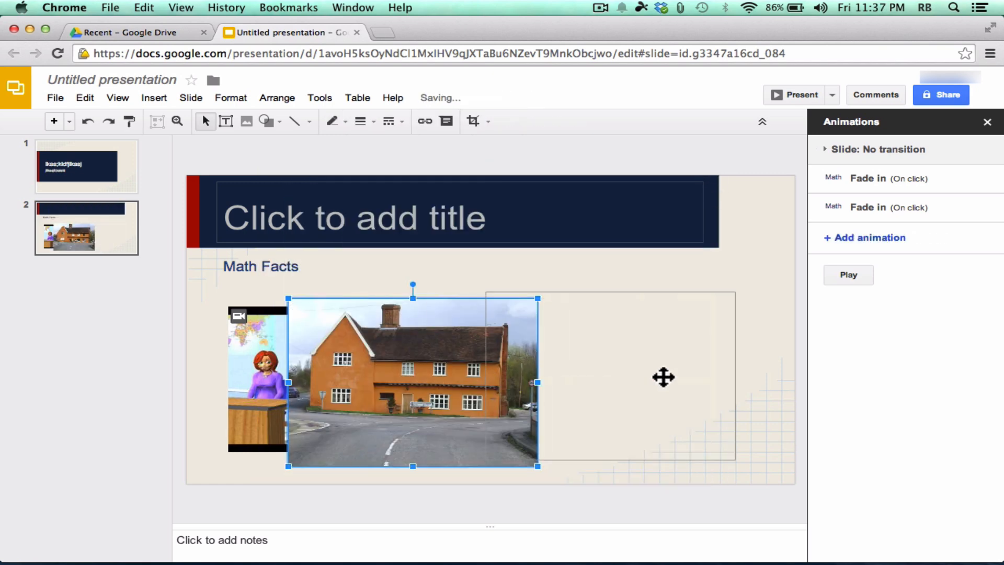
Place the orange house photo right of the video and give it a Fade in, On click animation.
left_click_drag(412, 378, 602, 378)
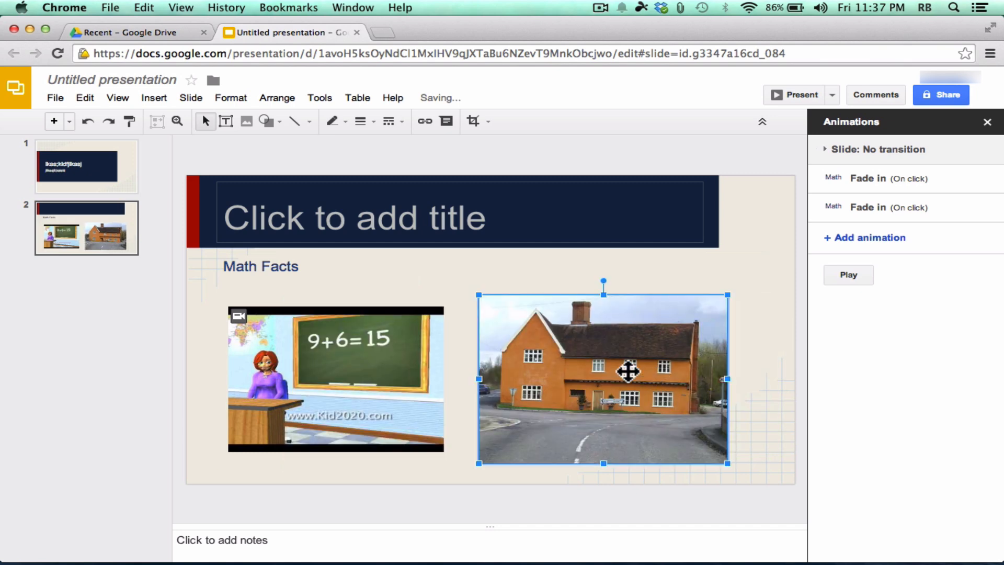
left_click(153, 98)
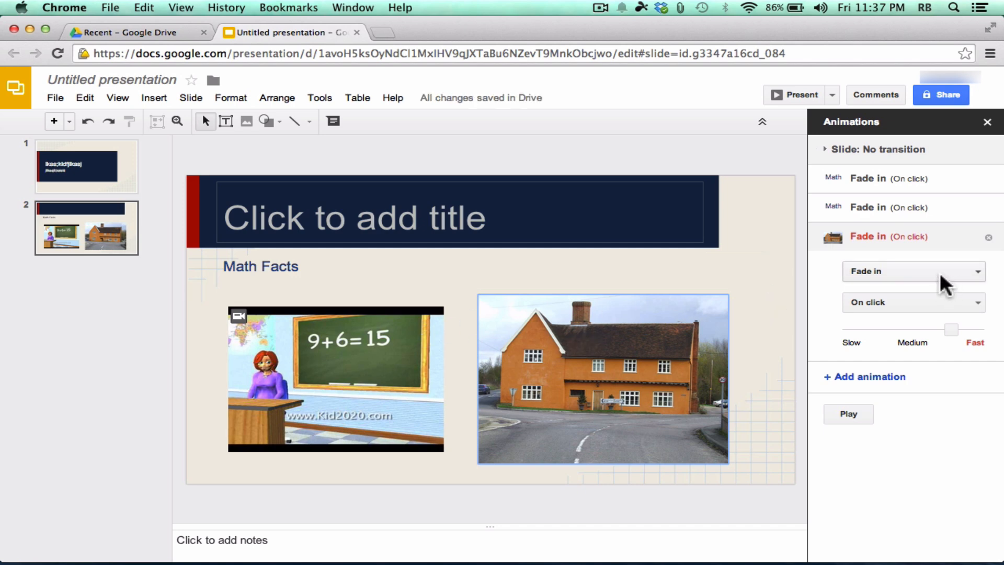
mouse_move(395, 206)
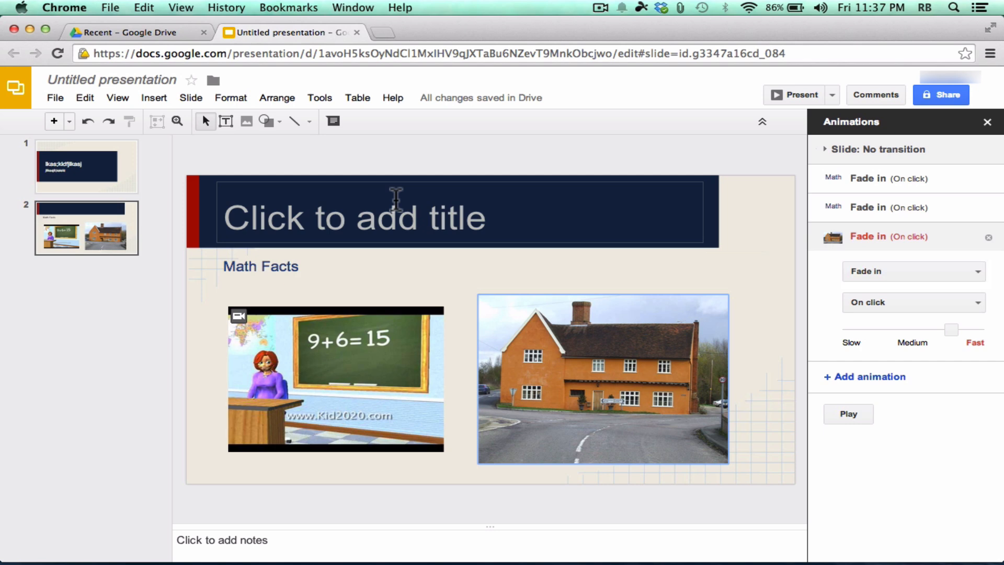
mouse_move(305, 219)
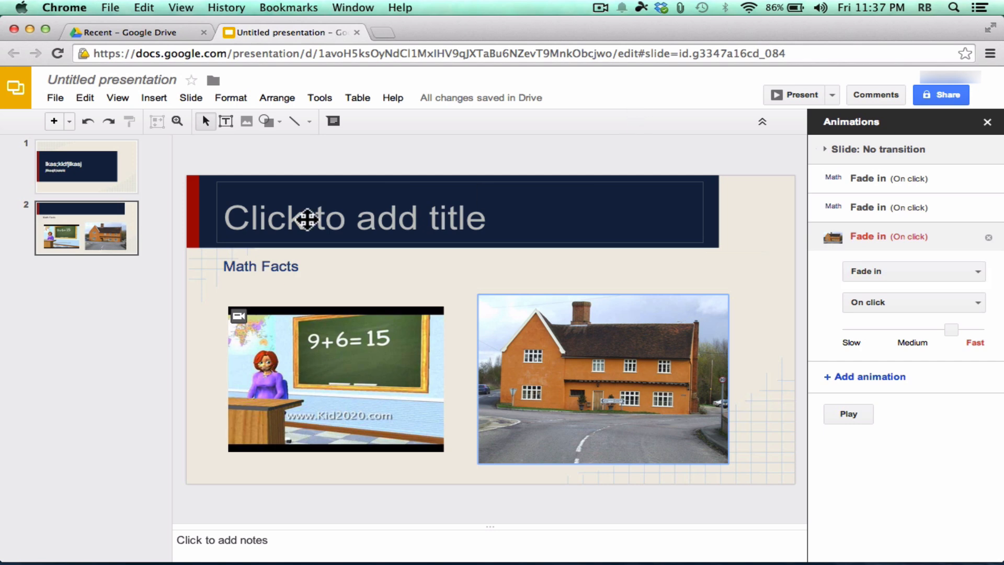
Preview the deck as a slideshow from slide 1, exit back to editing, and close the animations panel.
left_click(83, 167)
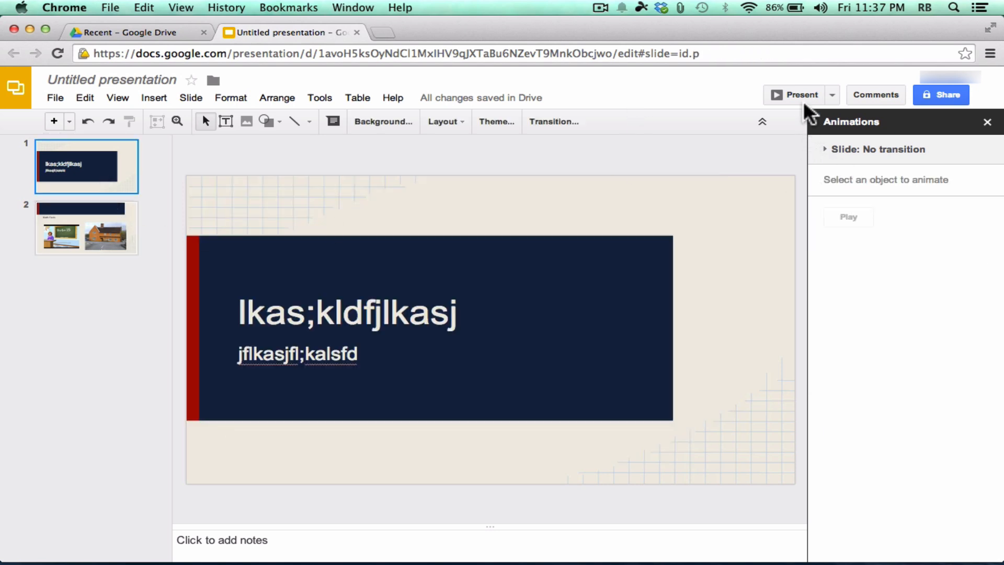
left_click(795, 94)
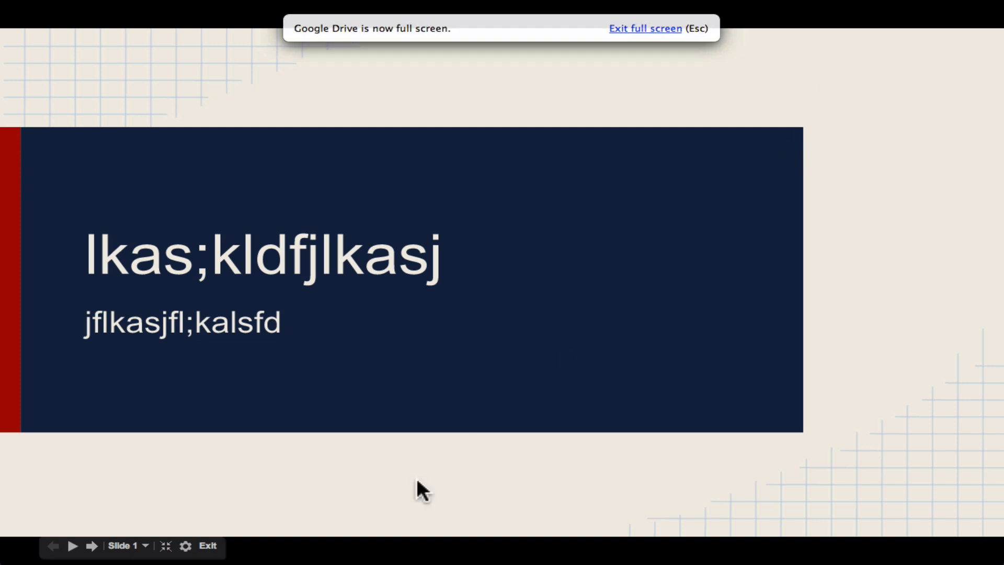
key("Escape")
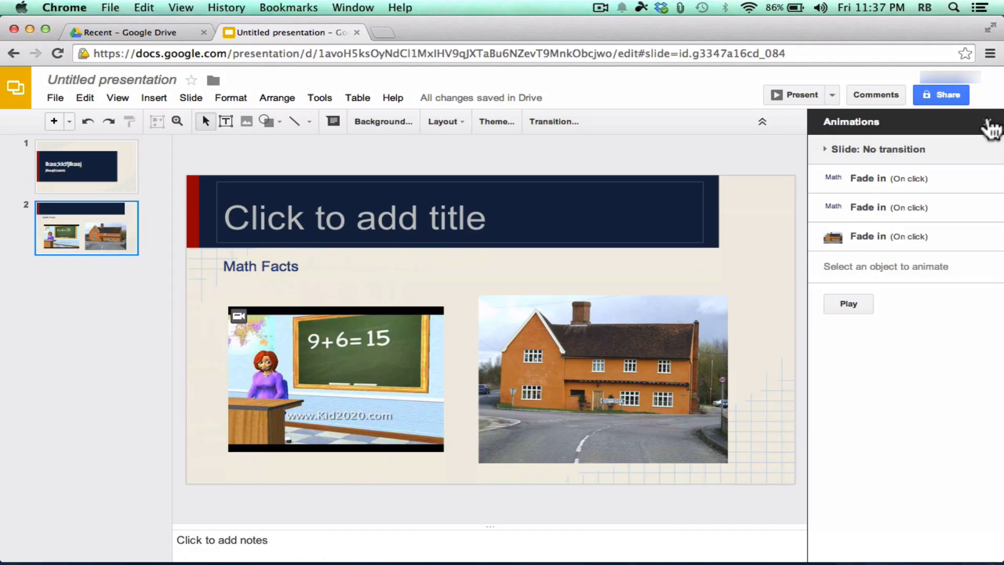
left_click(987, 130)
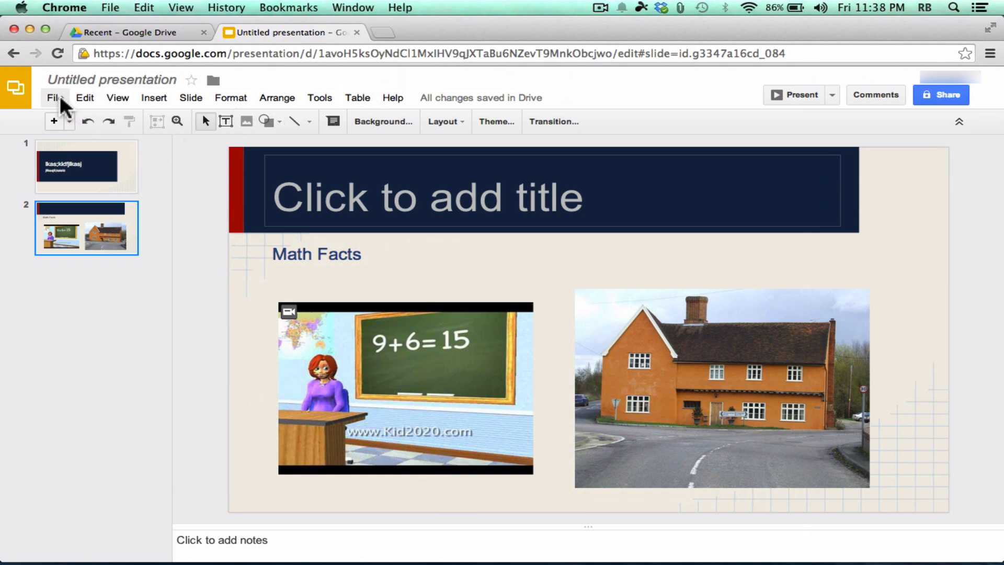
mouse_move(295, 40)
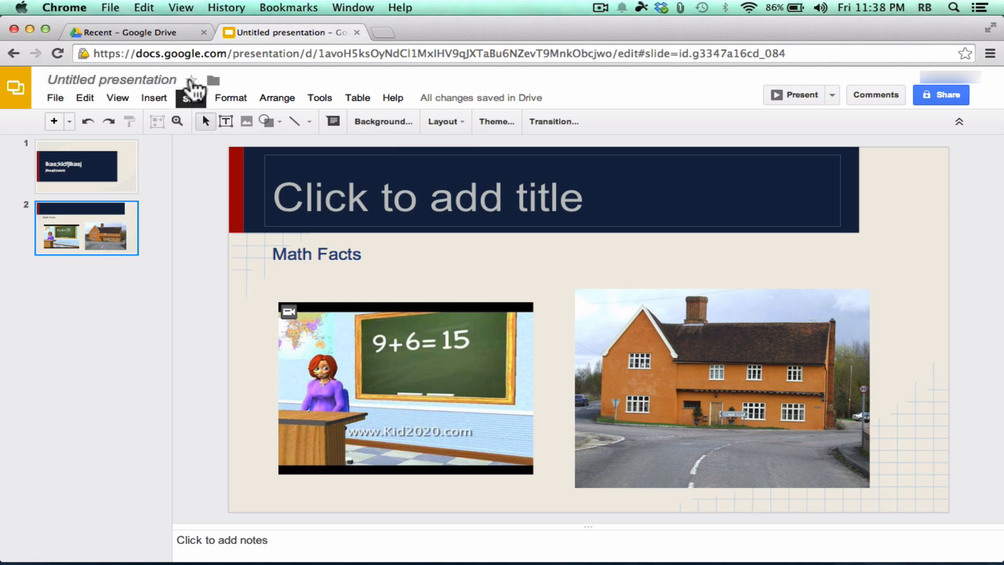
mouse_move(284, 135)
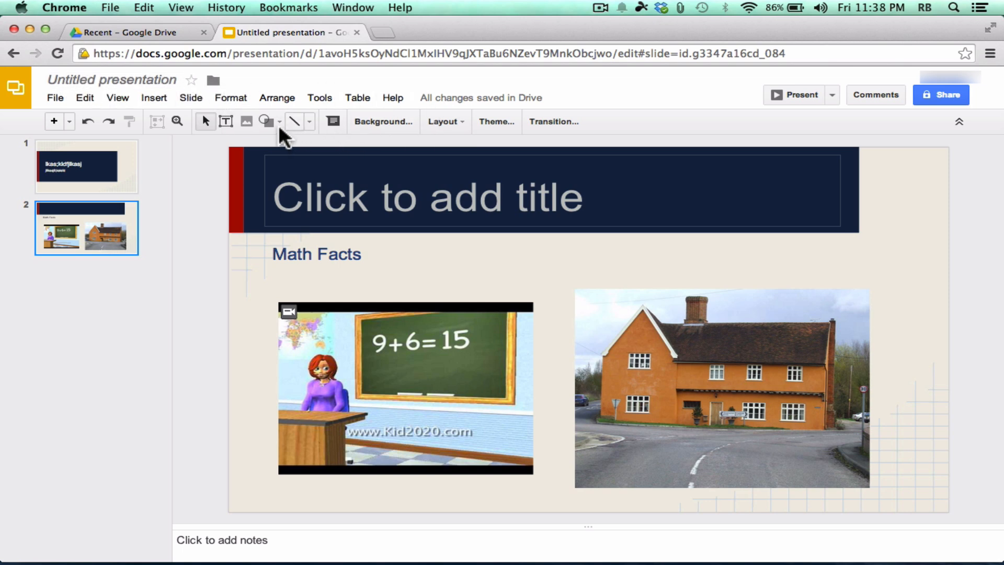
mouse_move(554, 115)
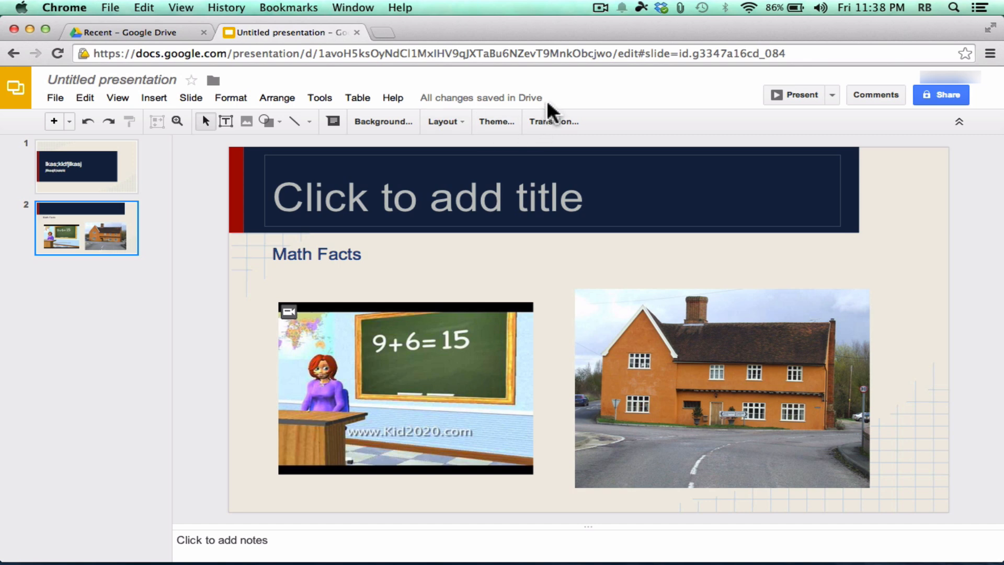
mouse_move(458, 94)
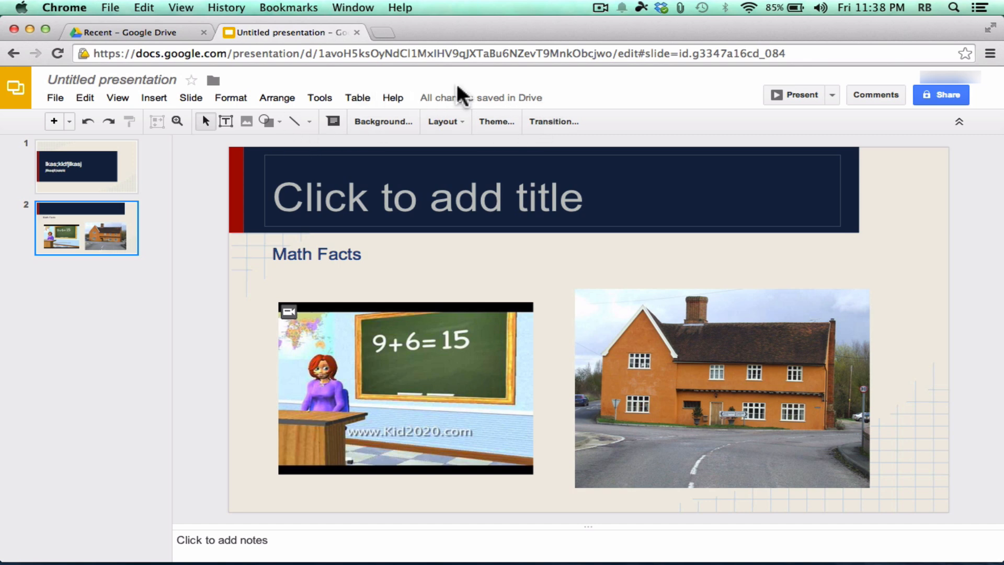
mouse_move(20, 94)
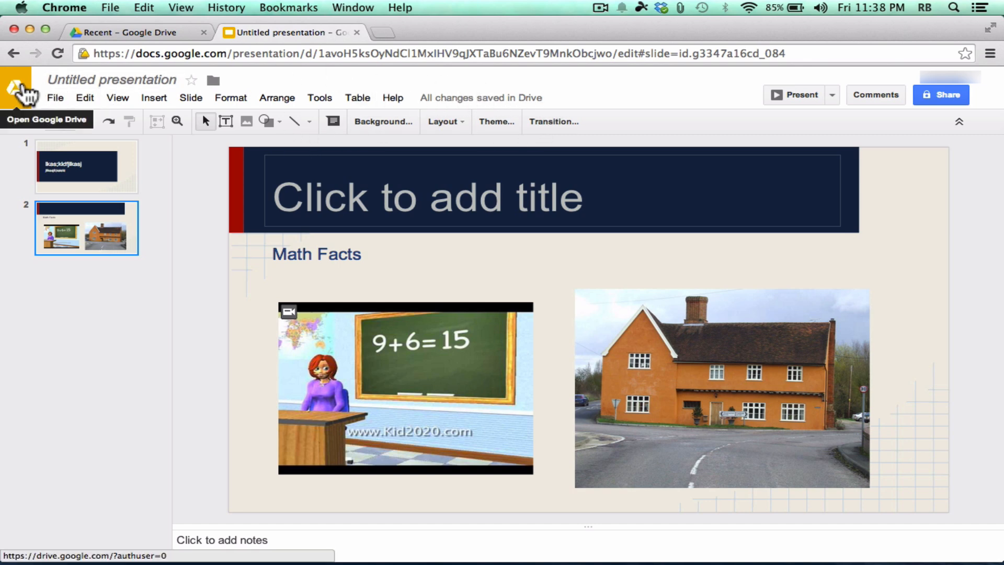
Go to Google Drive in a new tab and bring up the CREATE menu of new file types.
left_click(21, 83)
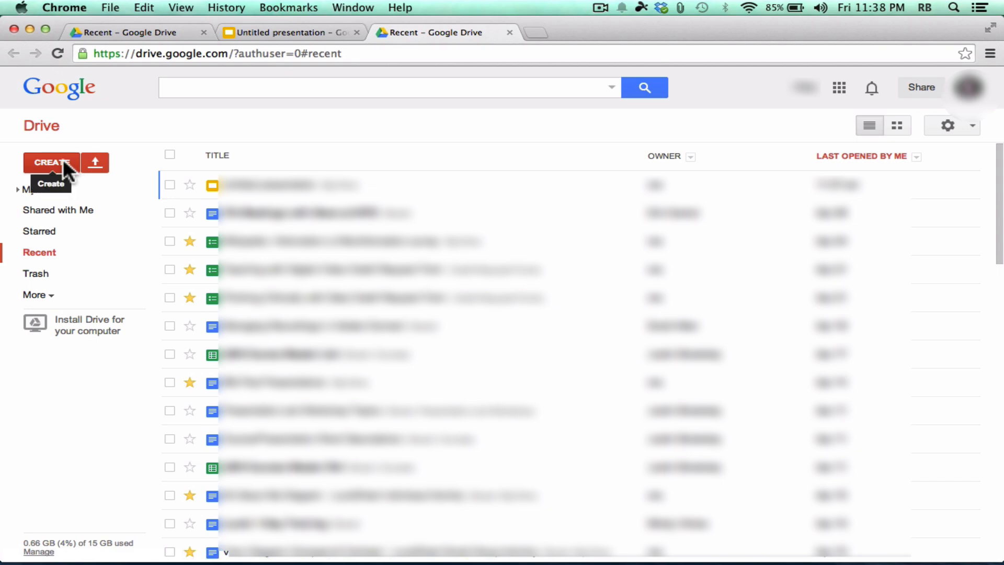
left_click(51, 163)
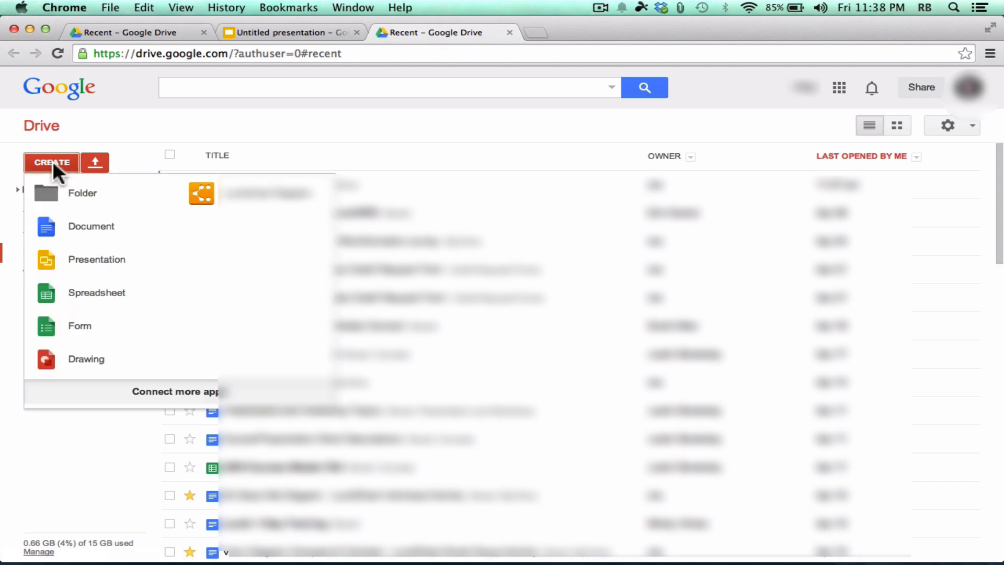
mouse_move(117, 263)
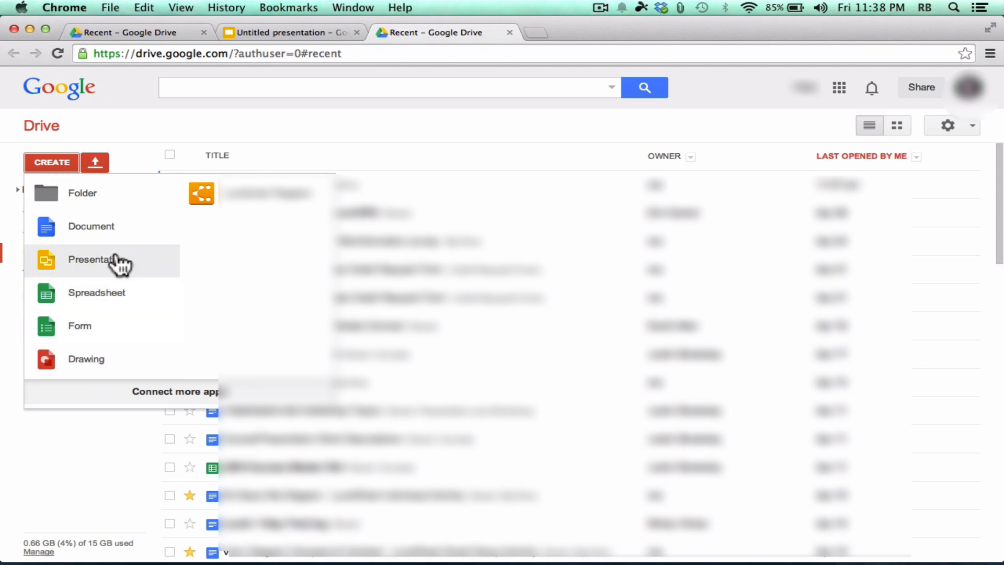
mouse_move(127, 338)
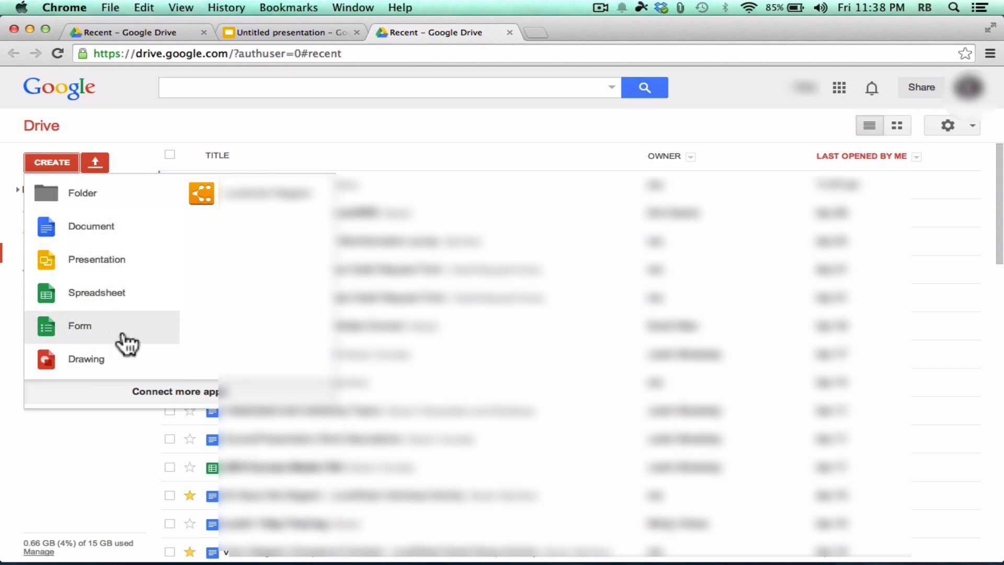
mouse_move(398, 147)
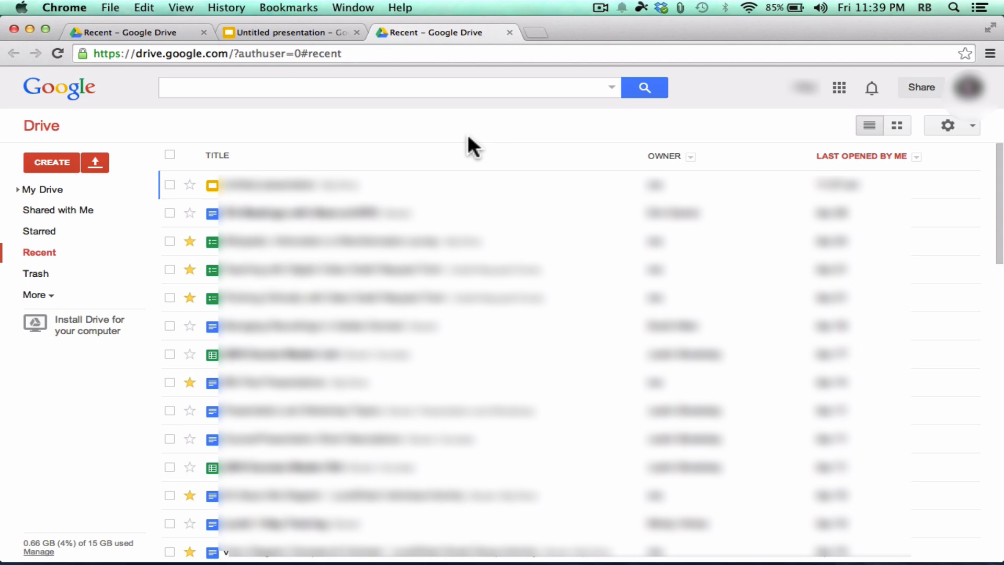
mouse_move(424, 143)
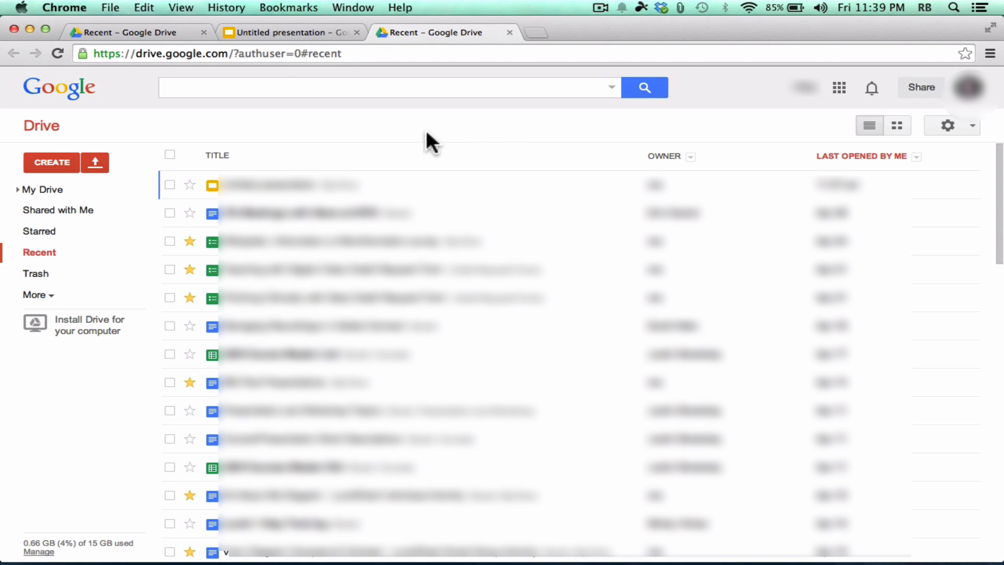
mouse_move(456, 115)
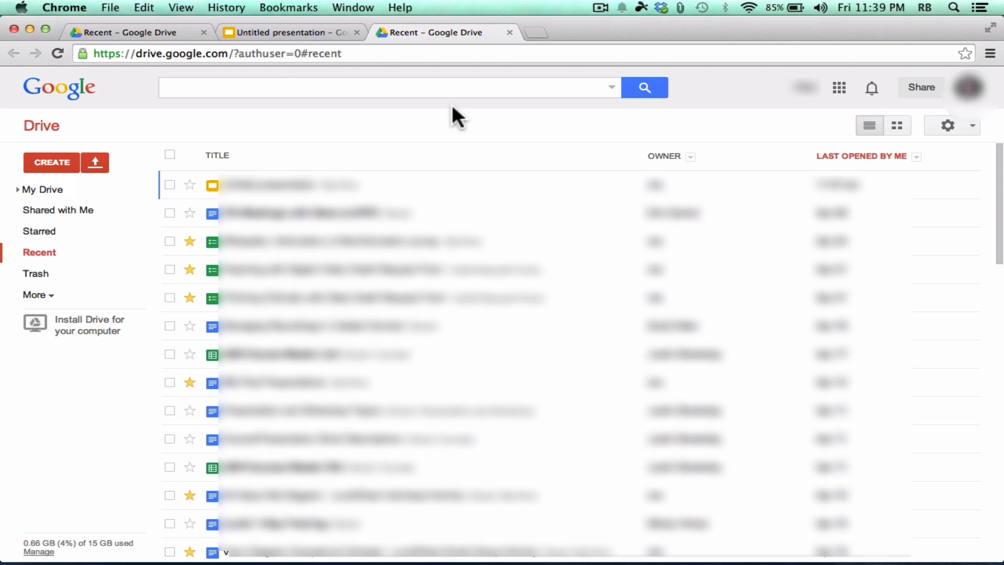
mouse_move(283, 196)
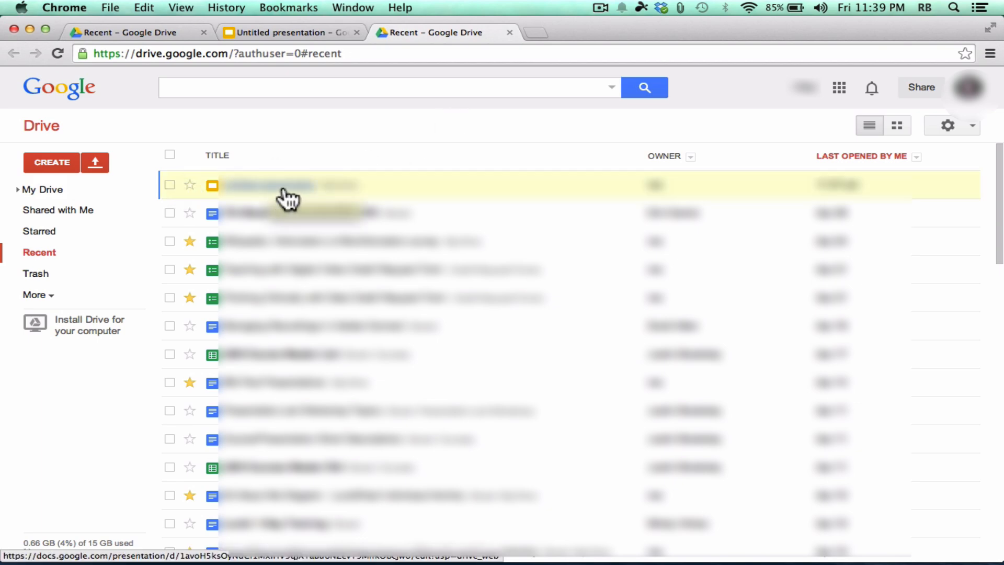
Open the presentation from Recent, name it 'Delete Me Please' before sharing, and save the name.
double_click(274, 186)
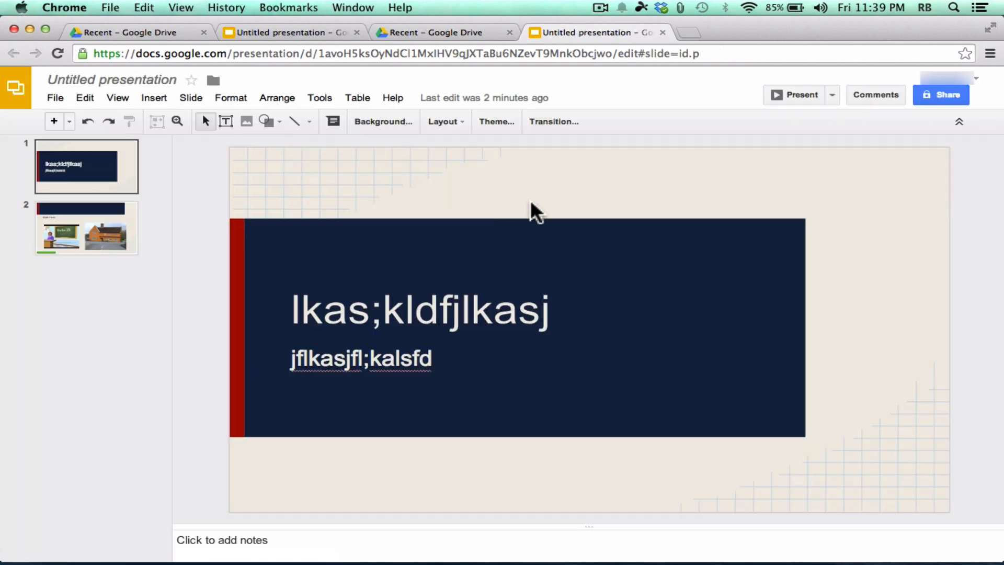
mouse_move(943, 97)
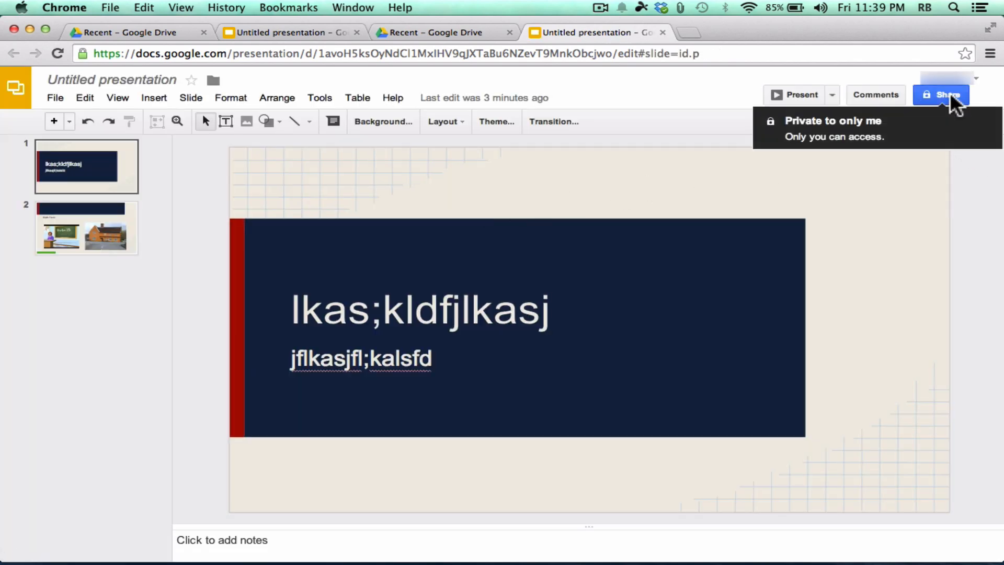
left_click(941, 94)
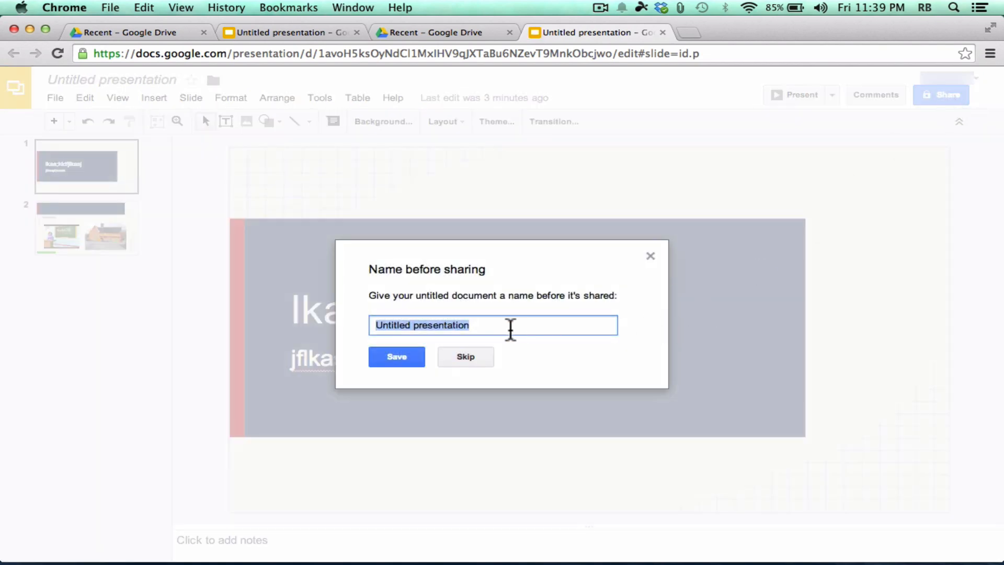
mouse_move(516, 326)
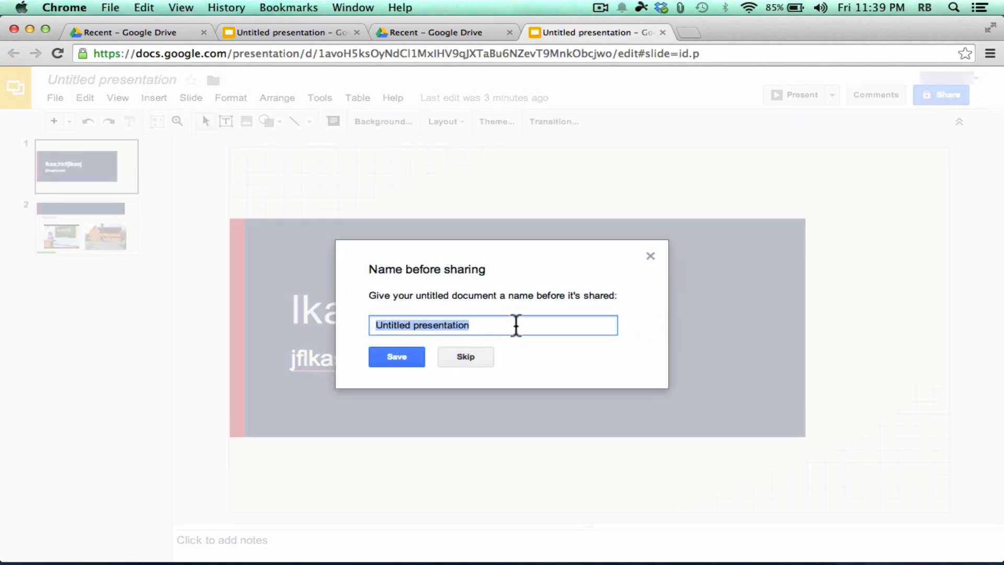
left_click(396, 357)
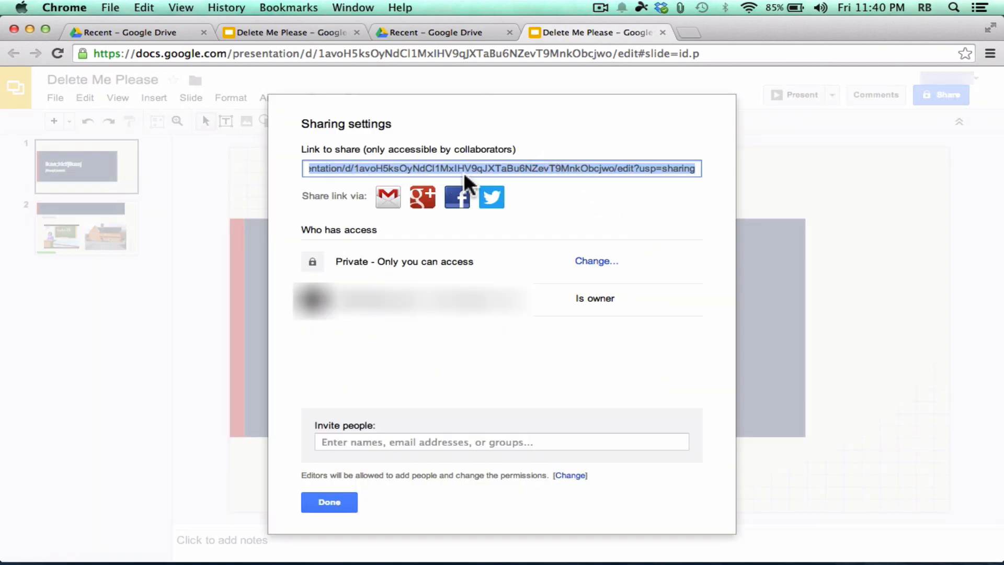
mouse_move(506, 172)
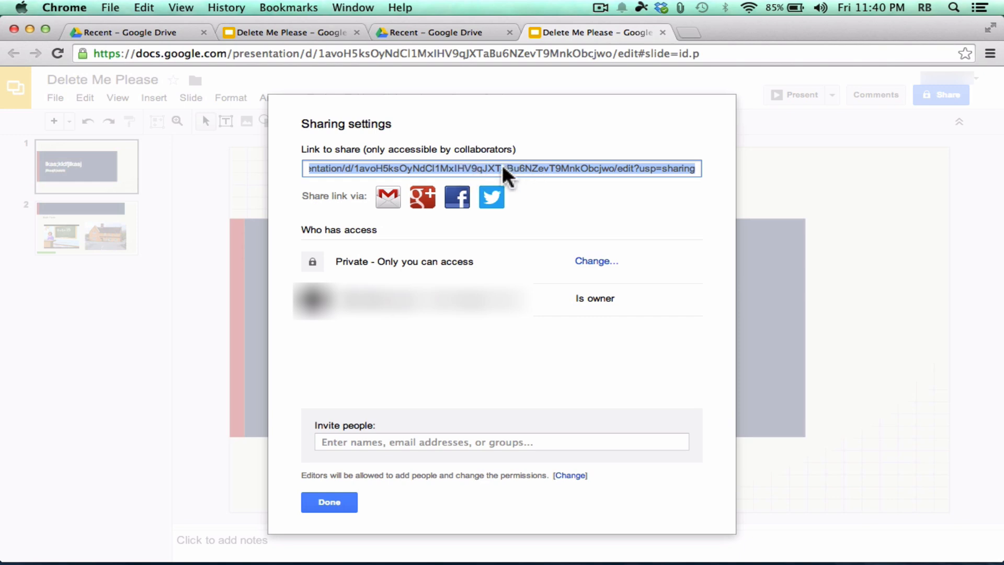
mouse_move(387, 197)
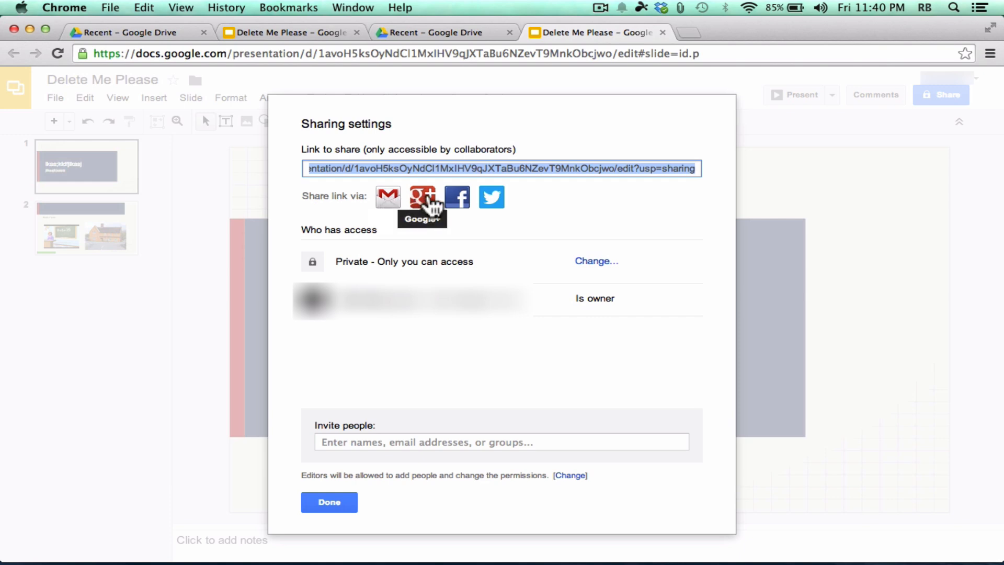
mouse_move(578, 230)
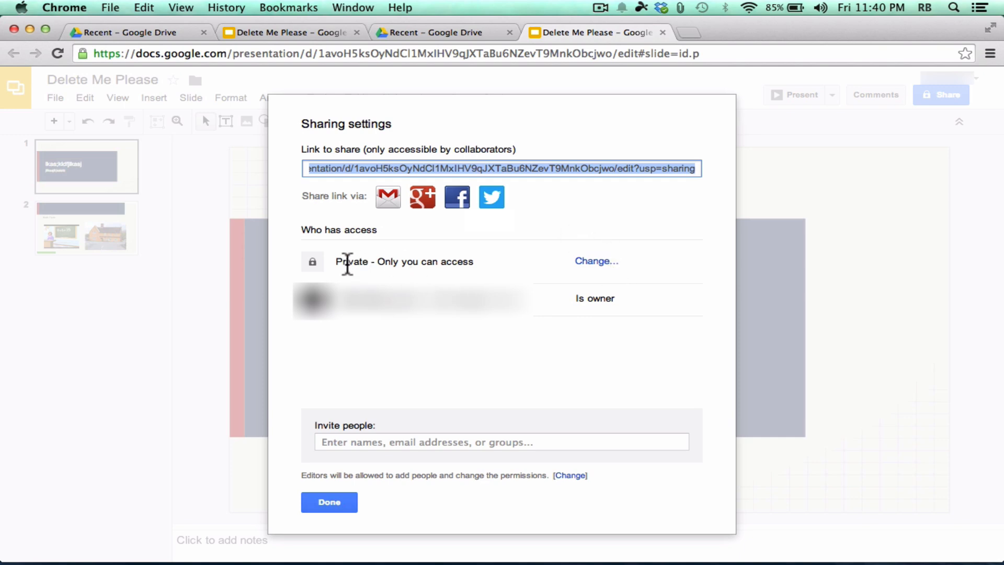
mouse_move(617, 272)
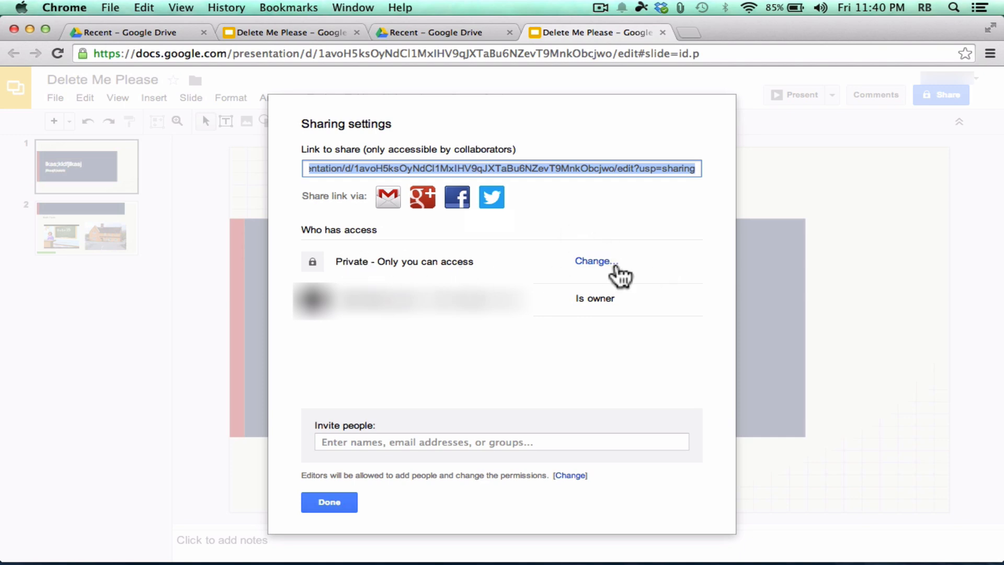
left_click(595, 262)
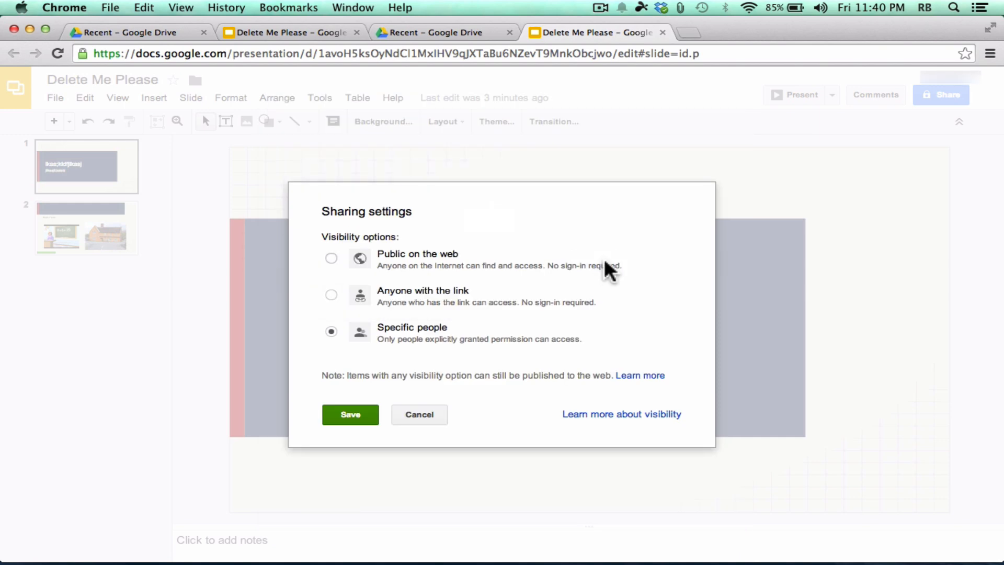
left_click(330, 258)
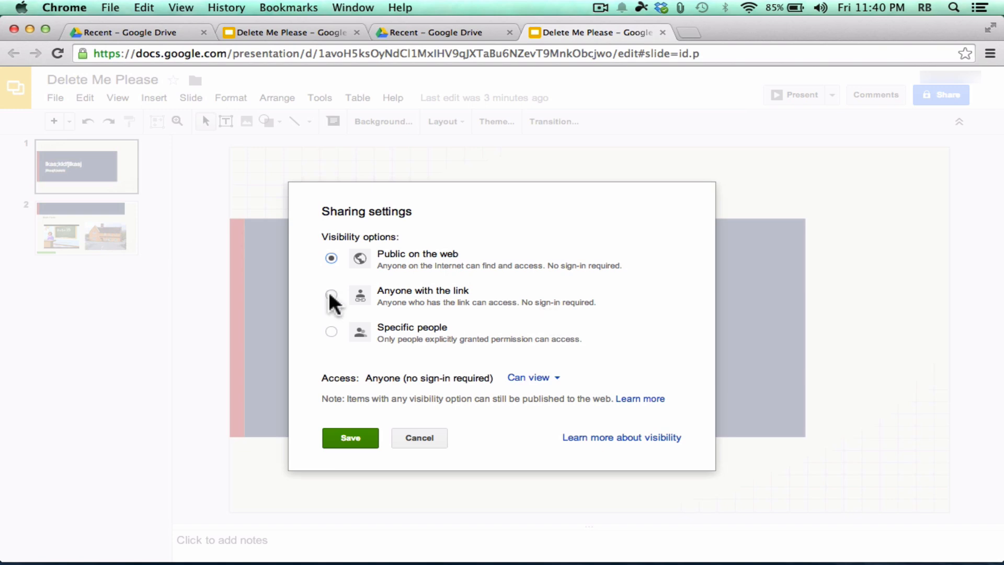
left_click(330, 295)
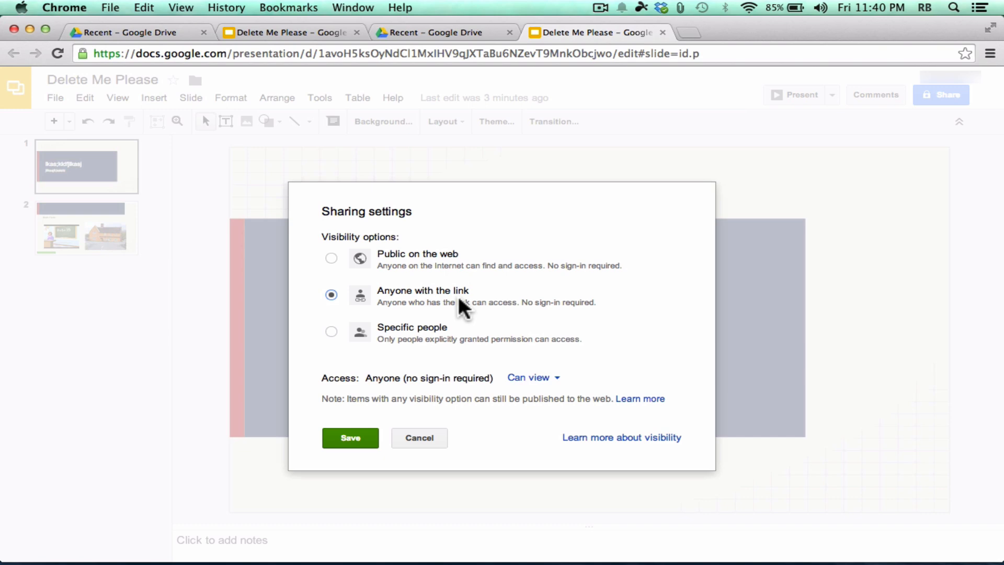
mouse_move(500, 330)
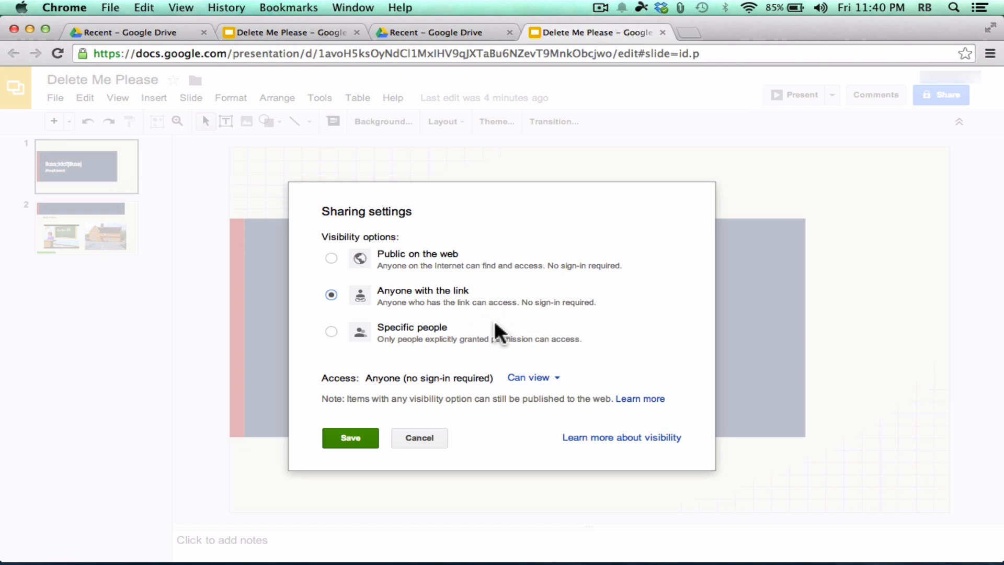
left_click(331, 330)
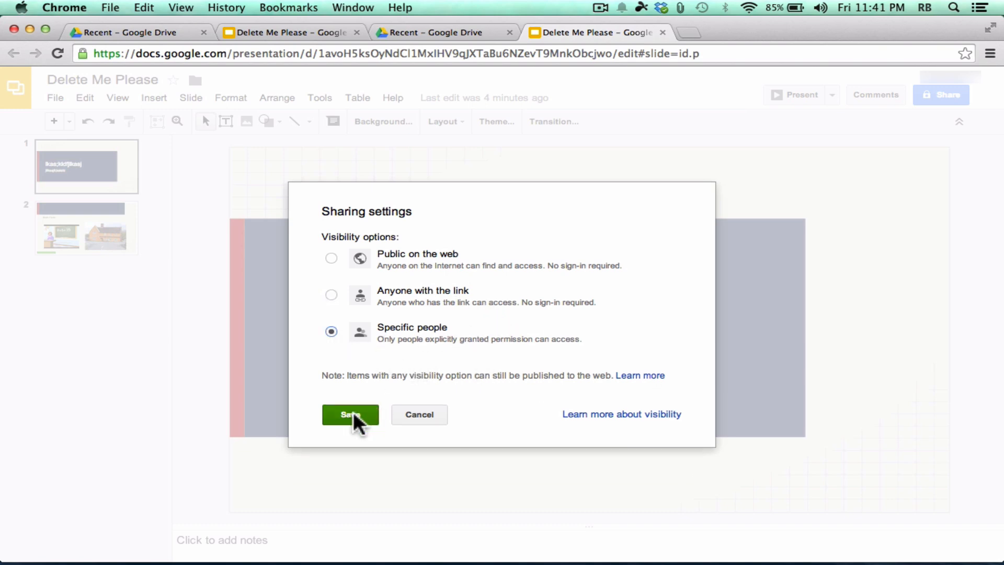
left_click(350, 414)
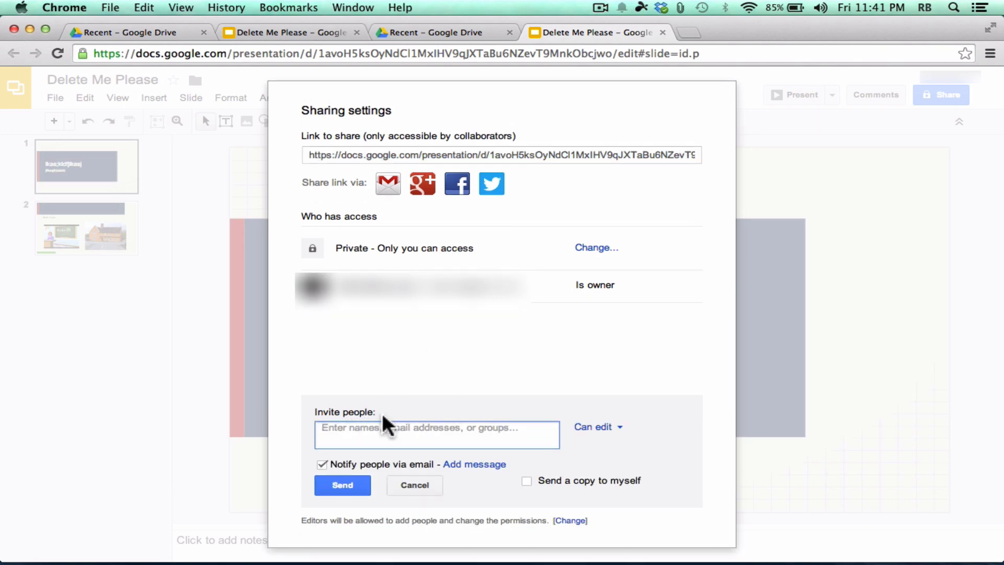
Try a suggested contact to invite, leave the presentation private, then bring up the File menu.
left_click(453, 435)
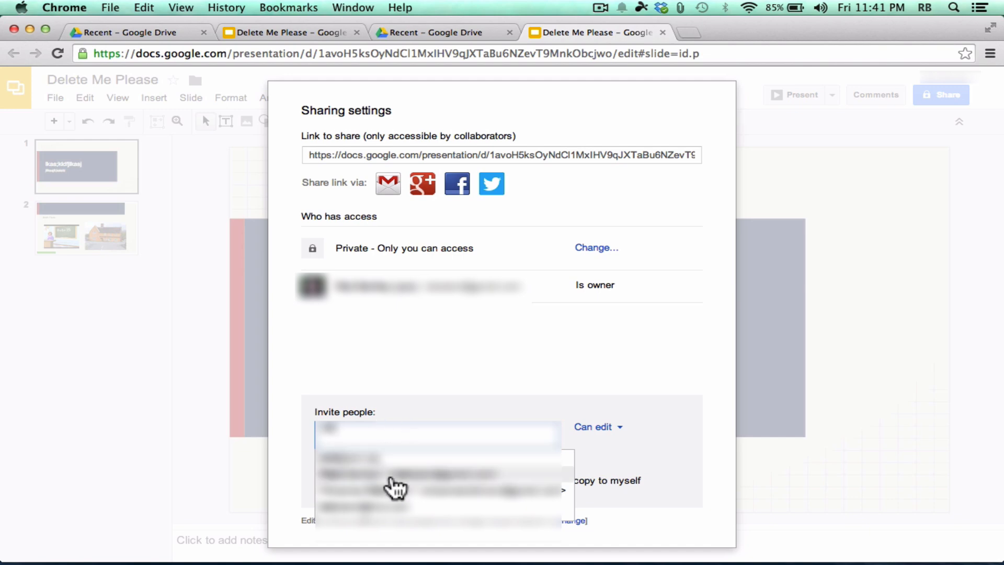
left_click(598, 427)
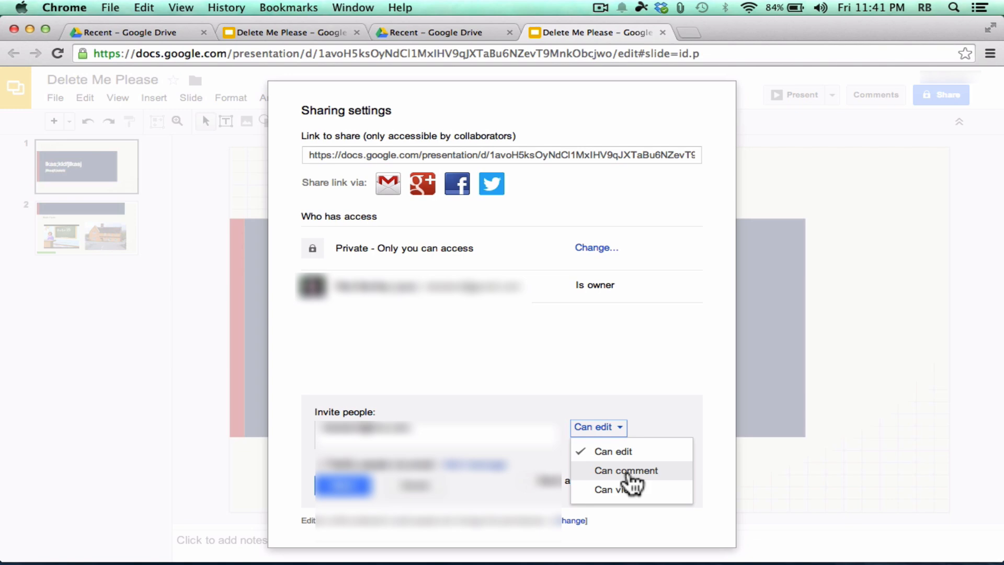
mouse_move(613, 489)
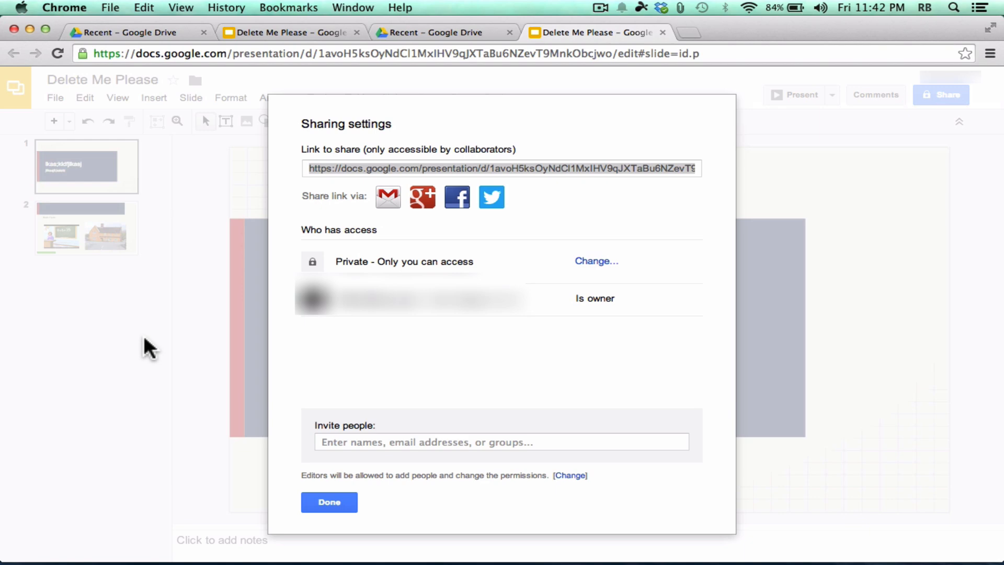
mouse_move(795, 138)
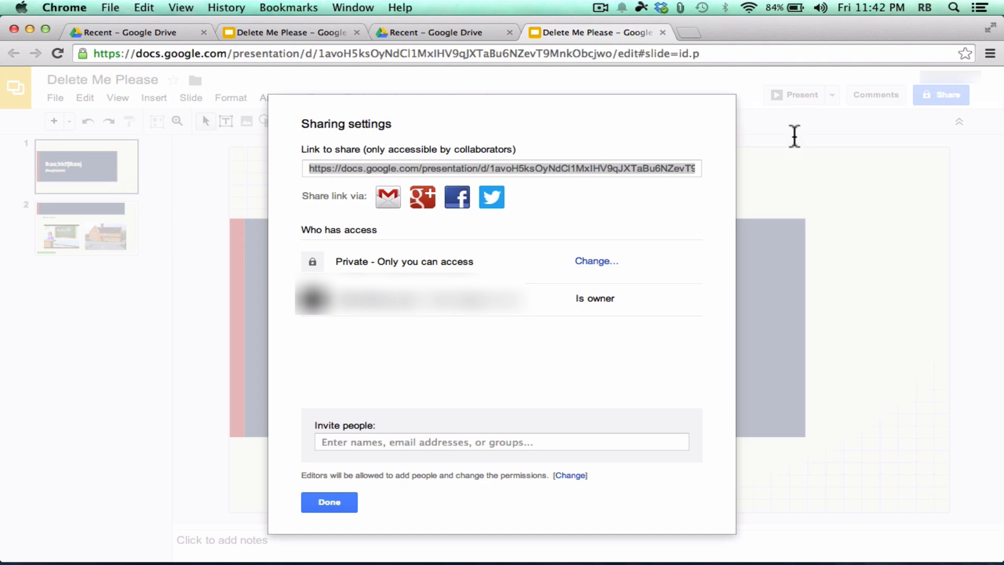
left_click(328, 502)
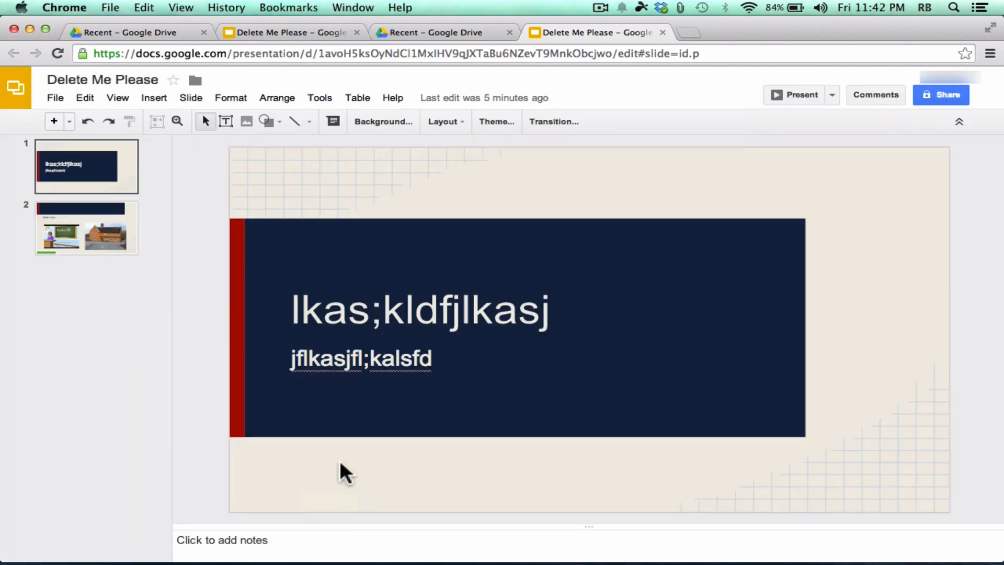
left_click(55, 98)
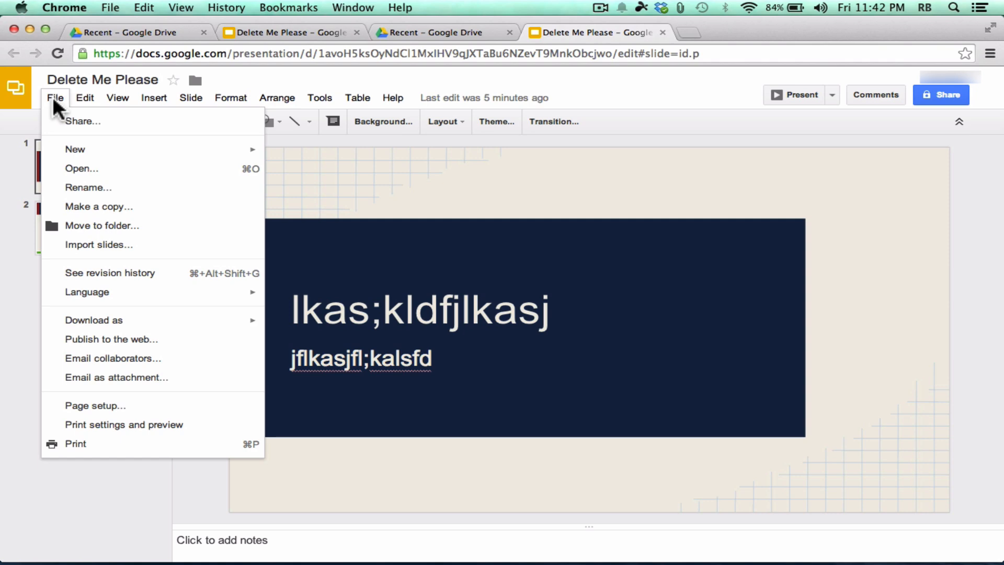
mouse_move(92, 203)
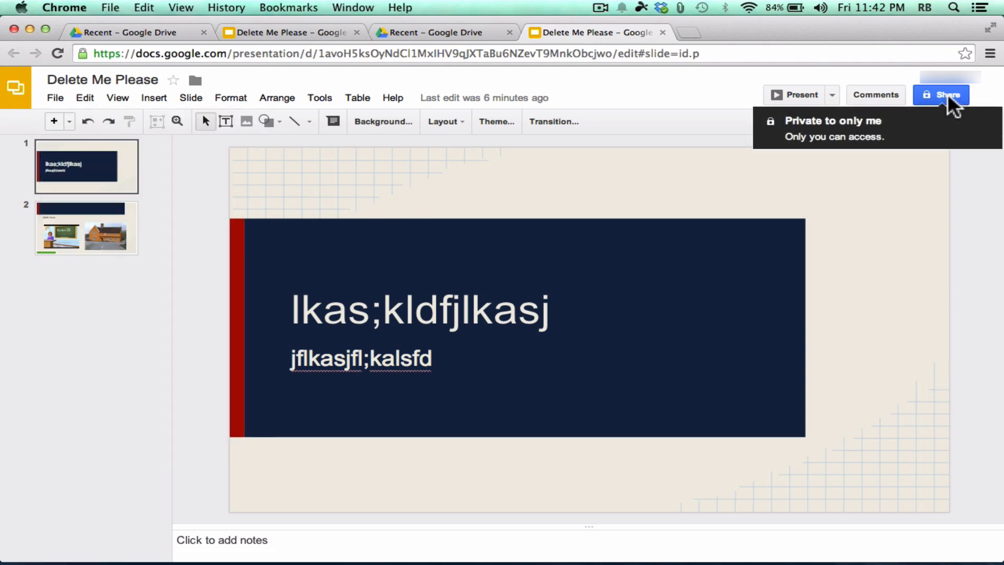
Switch to the Recent – Google Drive browser tab showing the file list.
left_click(733, 33)
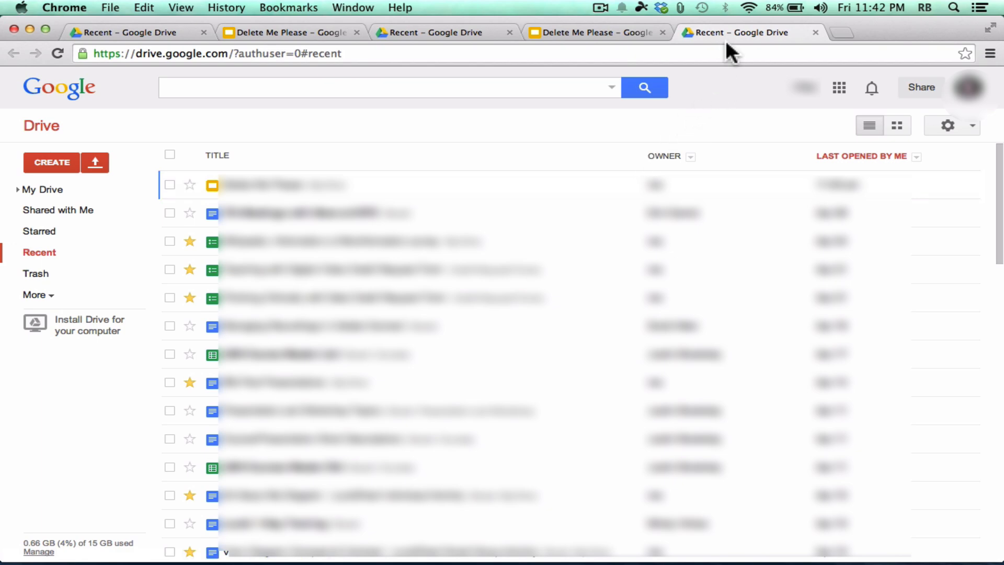
mouse_move(742, 54)
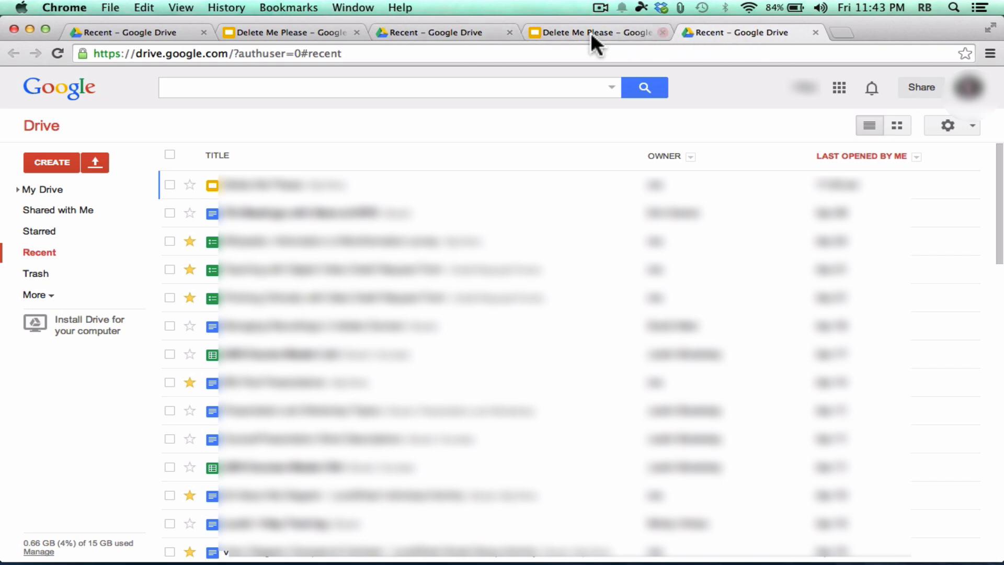
left_click(430, 33)
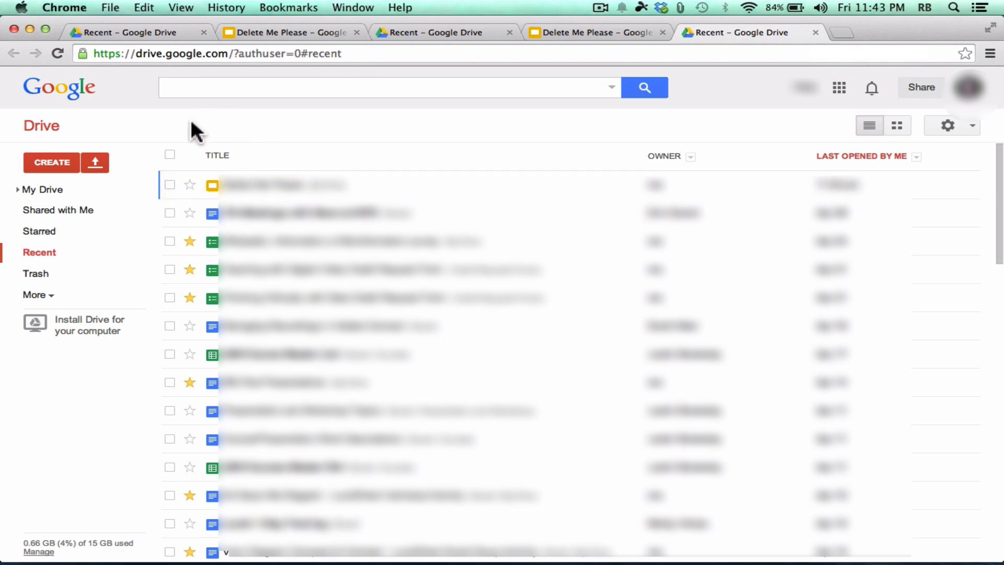
mouse_move(195, 209)
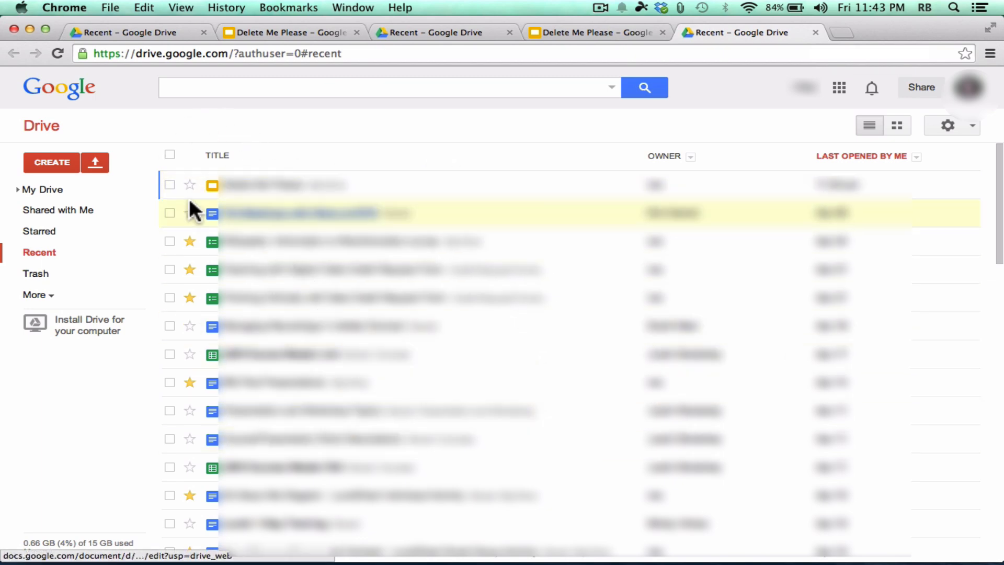
Select Delete Me Please and choose Download from the More actions menu.
left_click(169, 184)
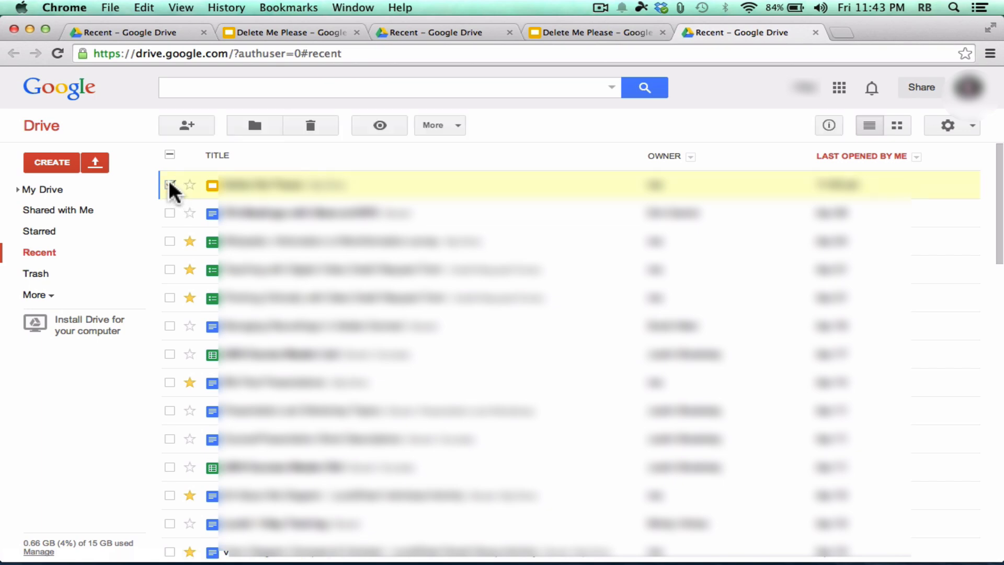
left_click(169, 184)
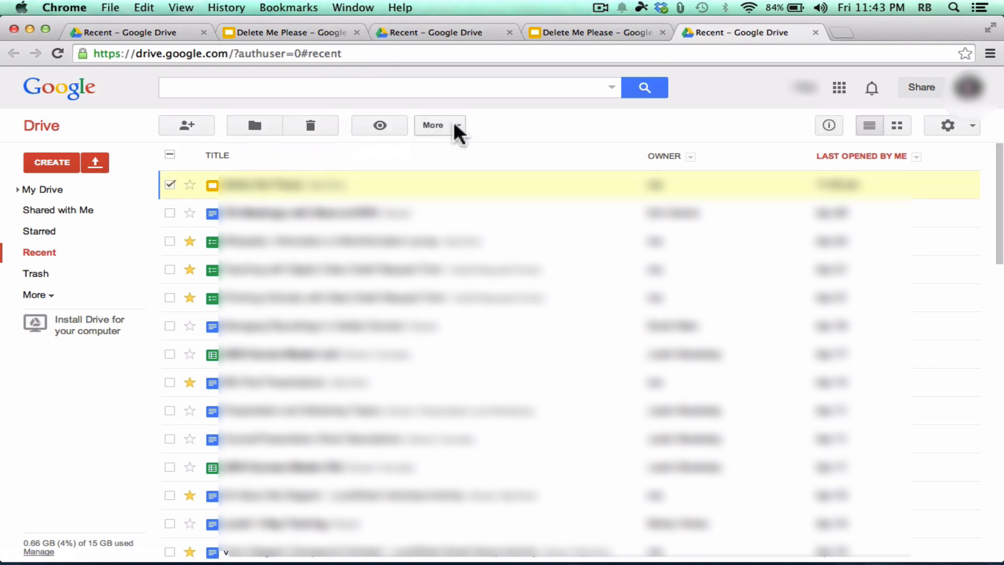
mouse_move(186, 125)
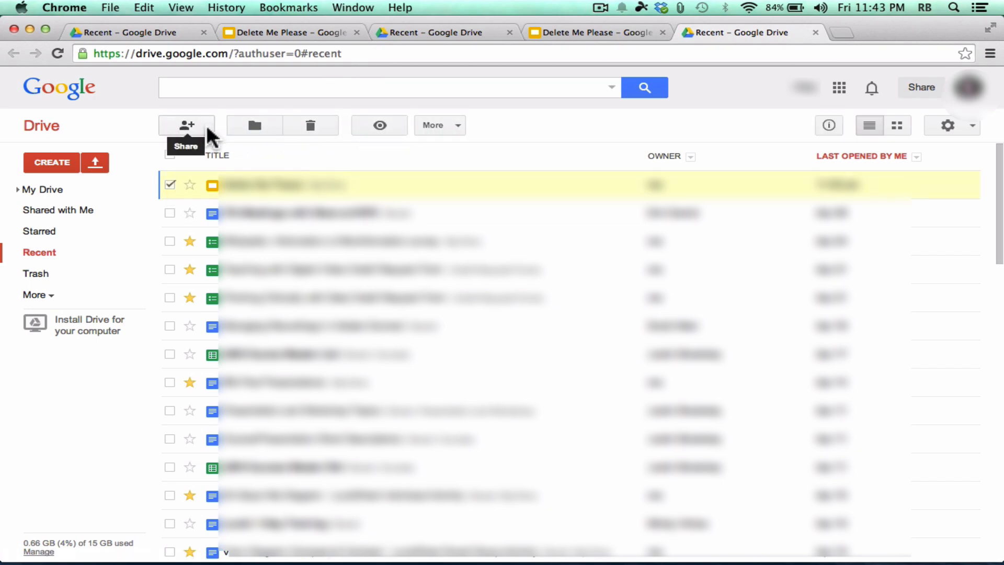
left_click(186, 126)
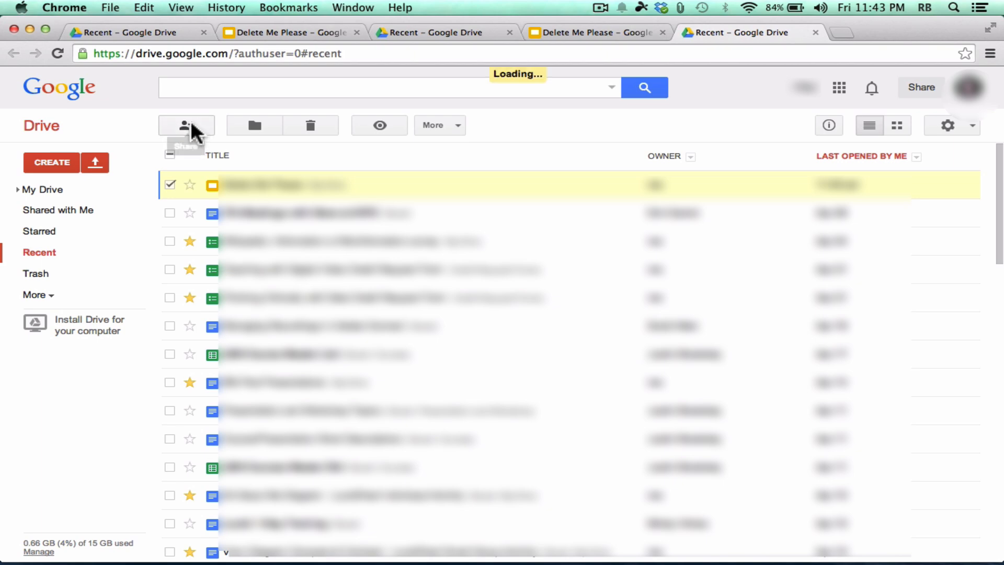
left_click(186, 126)
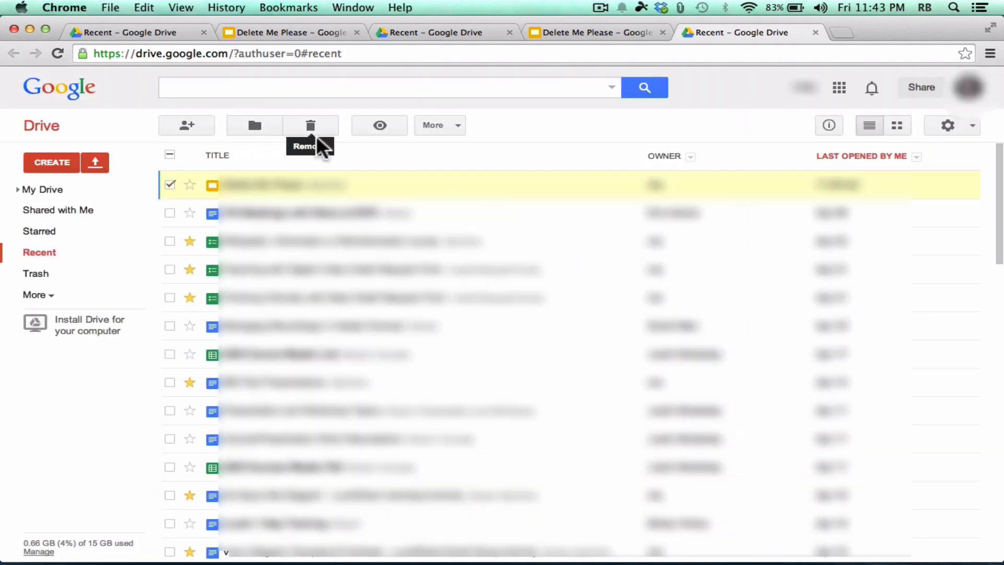
mouse_move(464, 138)
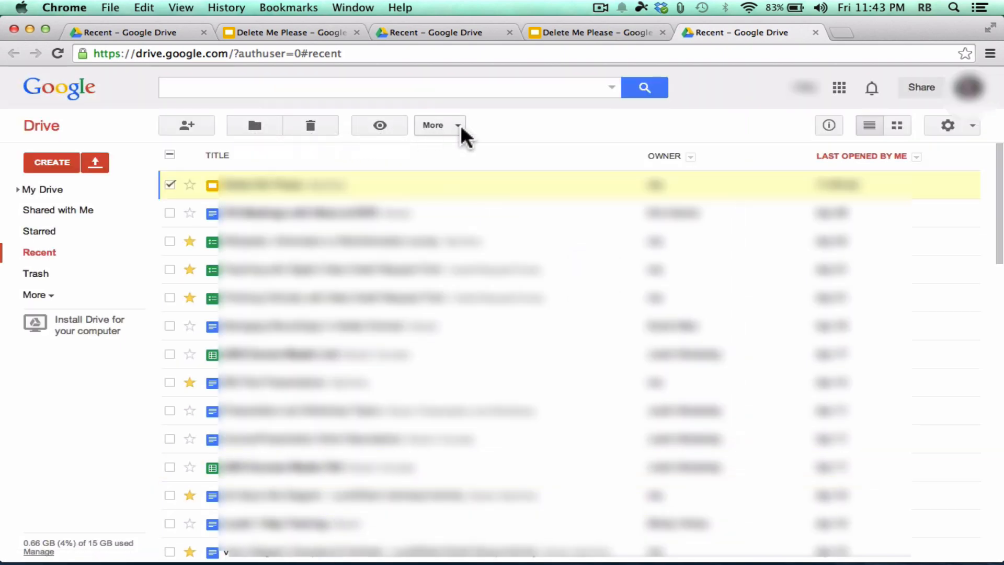
left_click(439, 126)
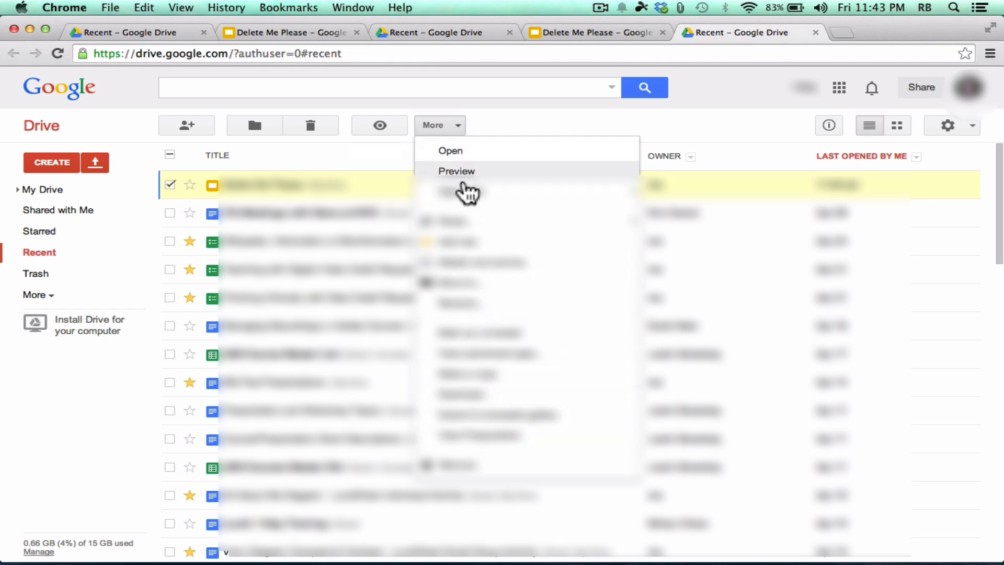
mouse_move(463, 405)
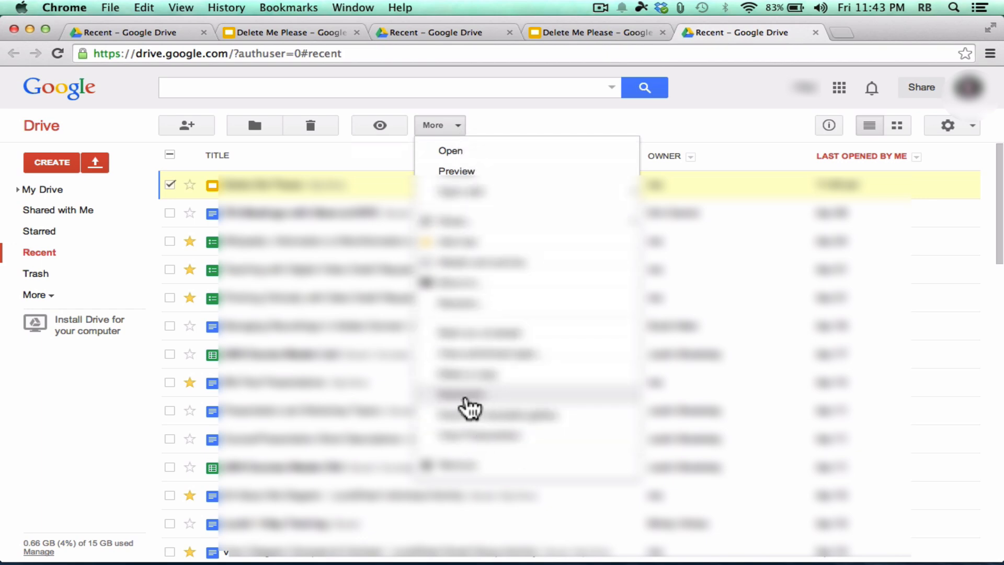
mouse_move(480, 412)
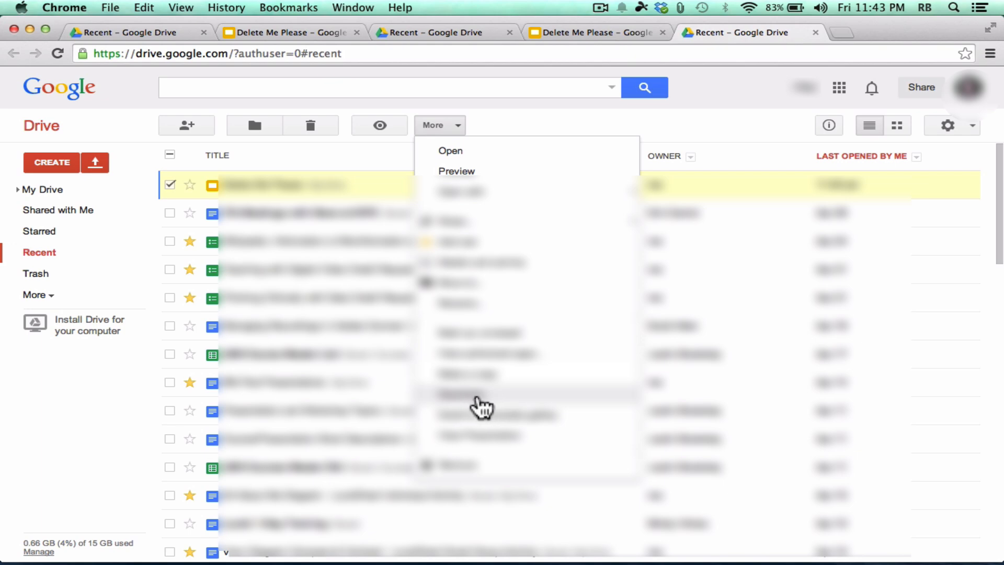
mouse_move(477, 402)
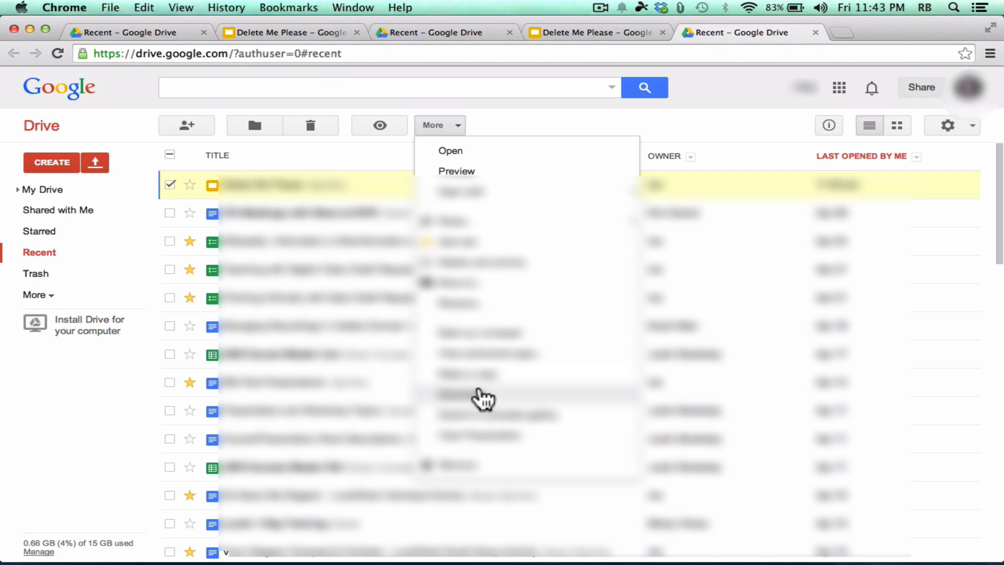
mouse_move(483, 387)
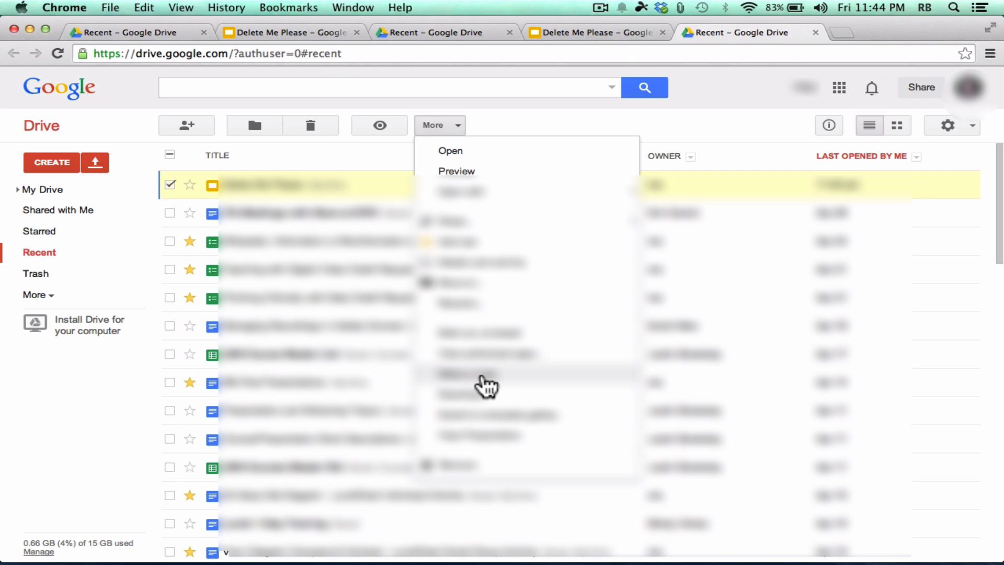
mouse_move(485, 410)
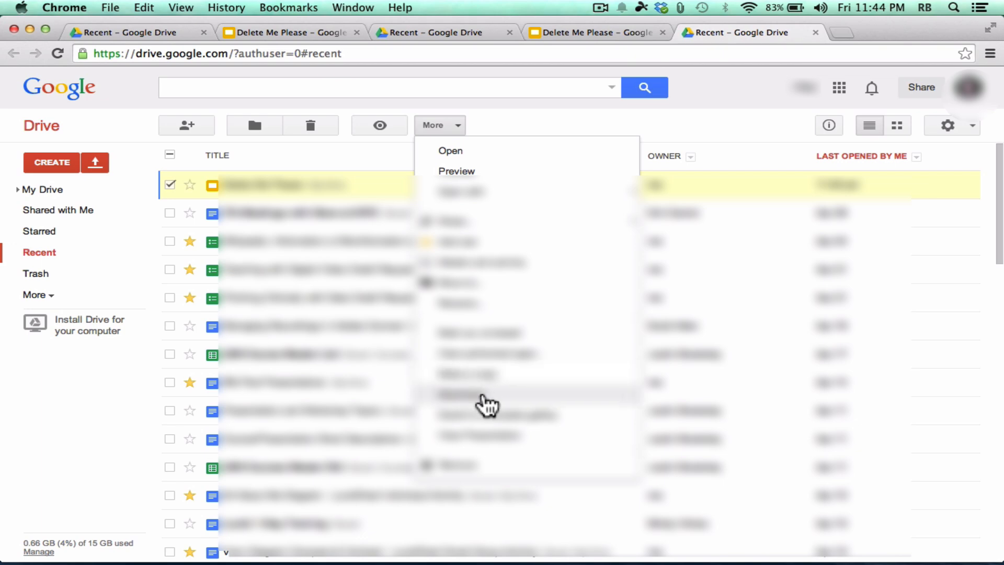
left_click(460, 393)
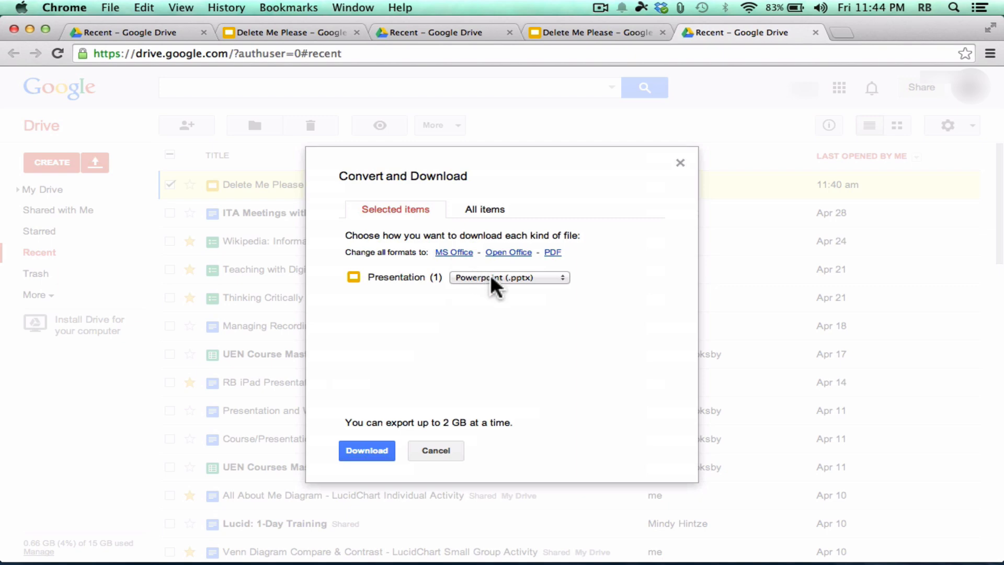
Keep PowerPoint (.pptx) as the format and download the converted presentation.
left_click(509, 277)
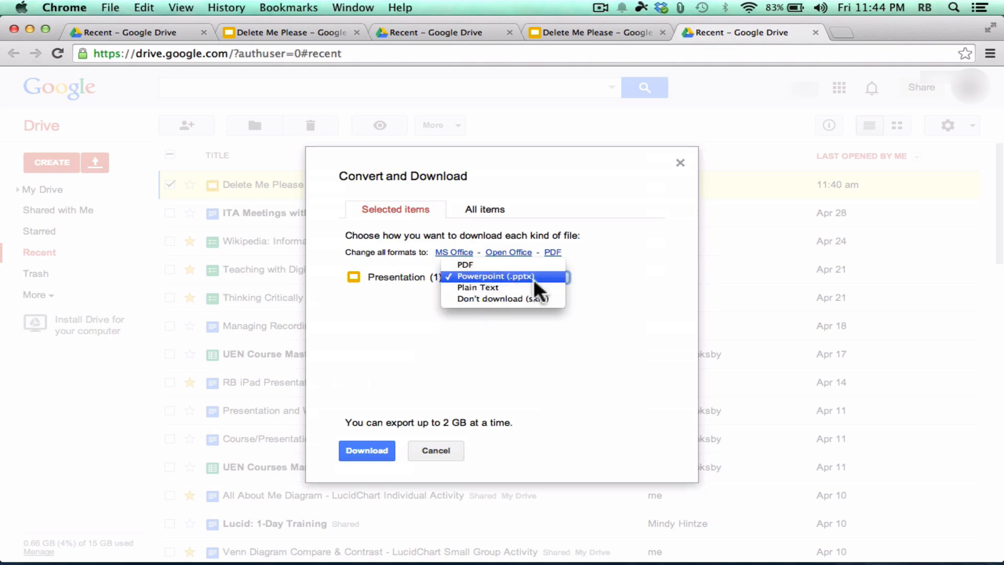
left_click(494, 276)
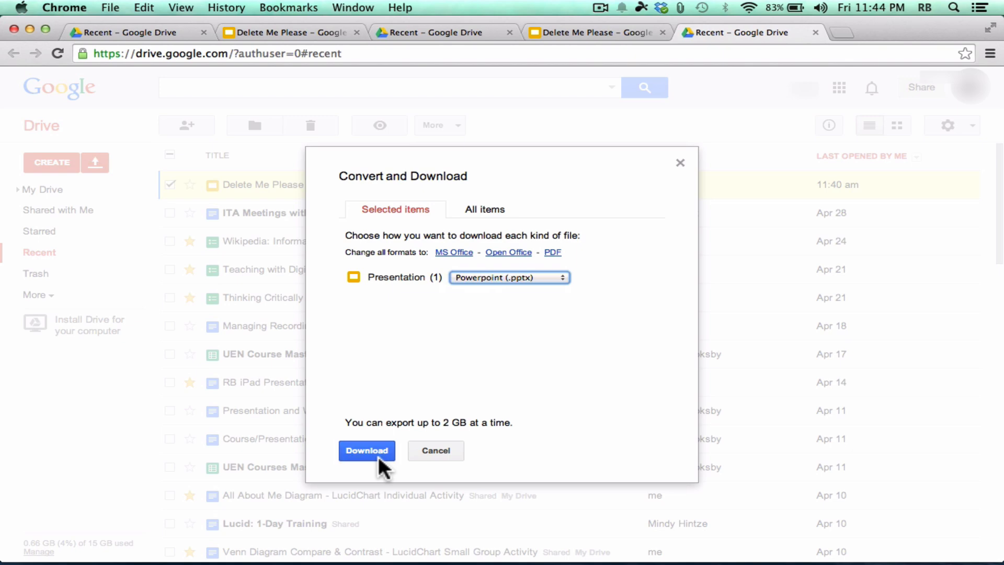
left_click(366, 450)
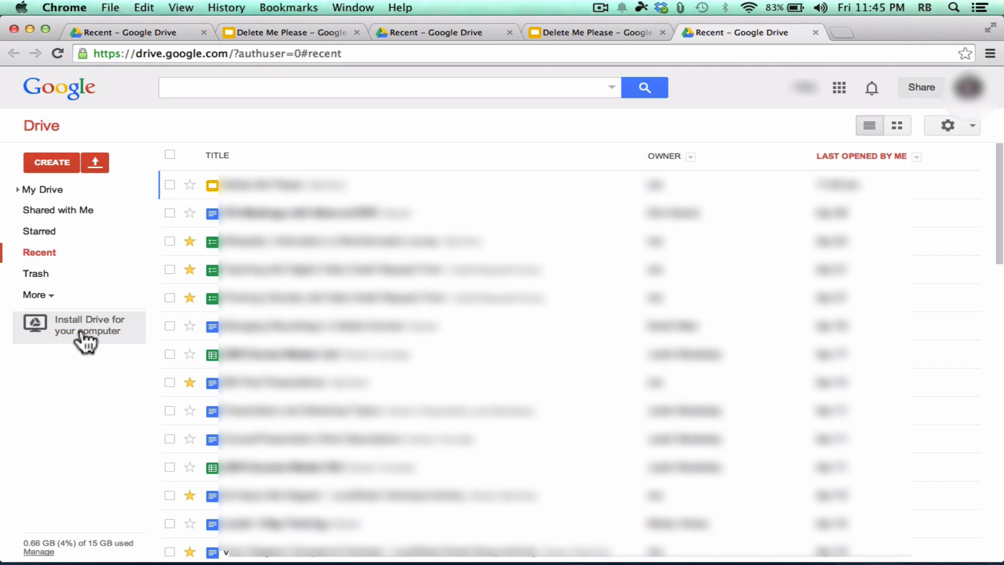
mouse_move(107, 341)
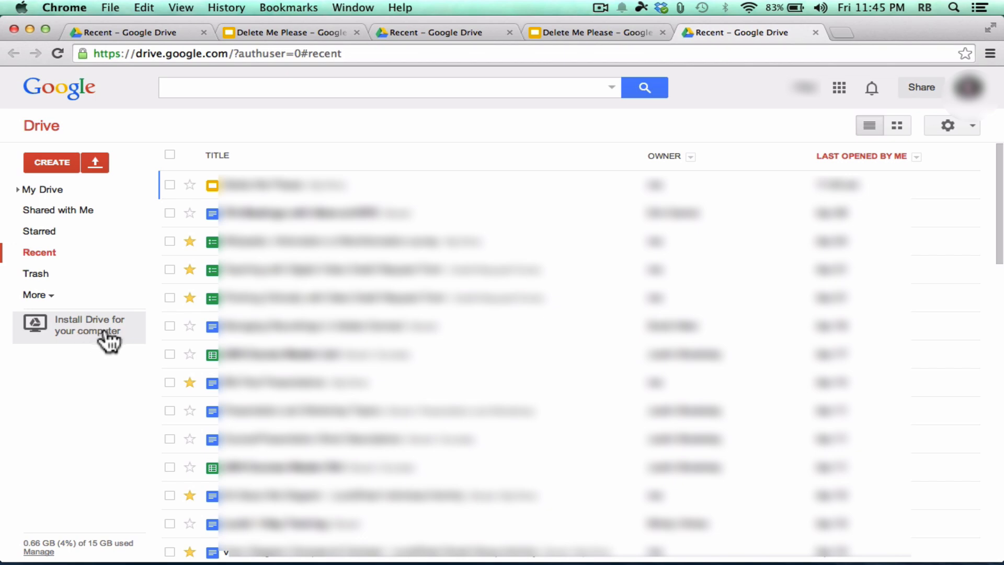
mouse_move(50, 334)
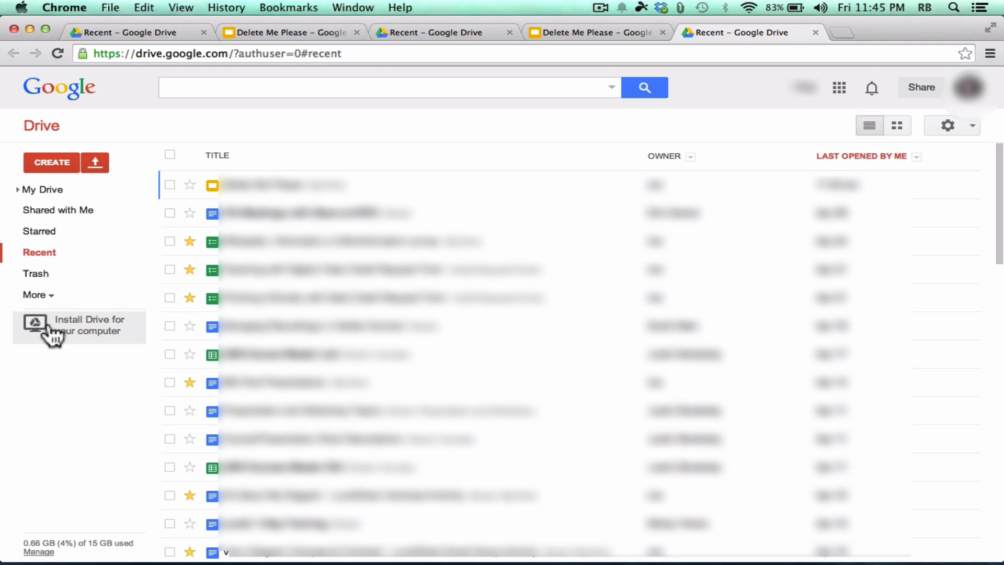
mouse_move(114, 341)
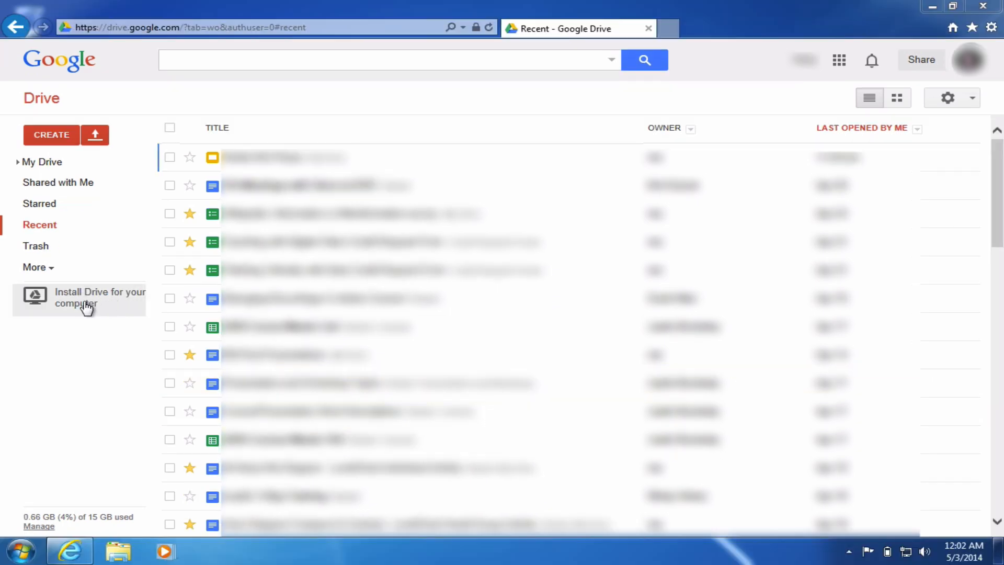
mouse_move(119, 334)
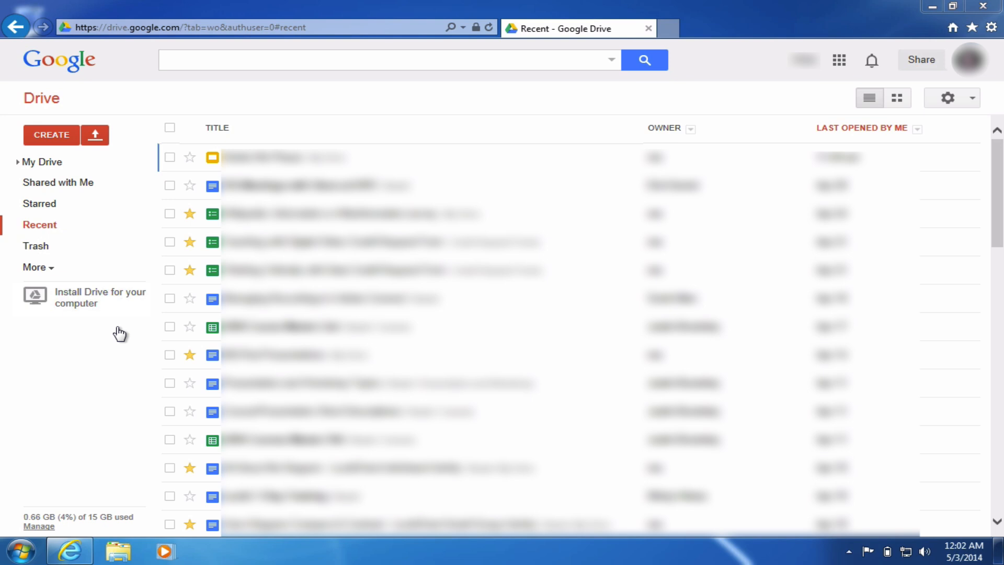
mouse_move(144, 334)
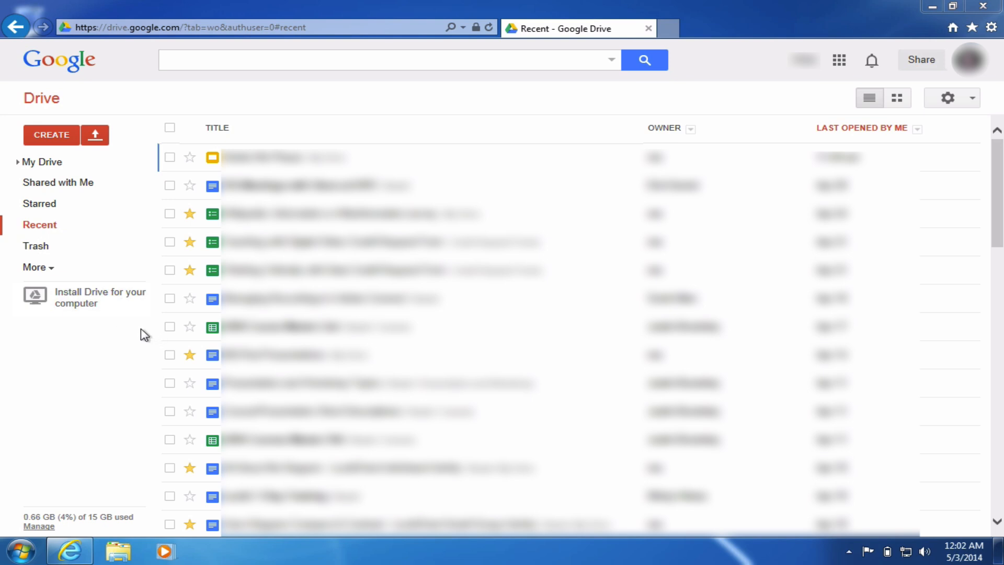
mouse_move(105, 312)
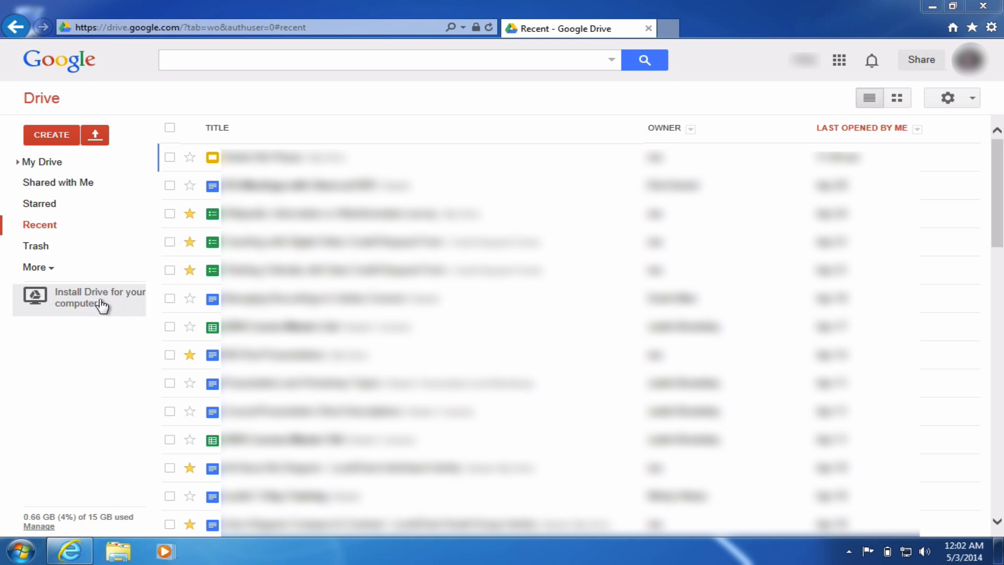
mouse_move(92, 300)
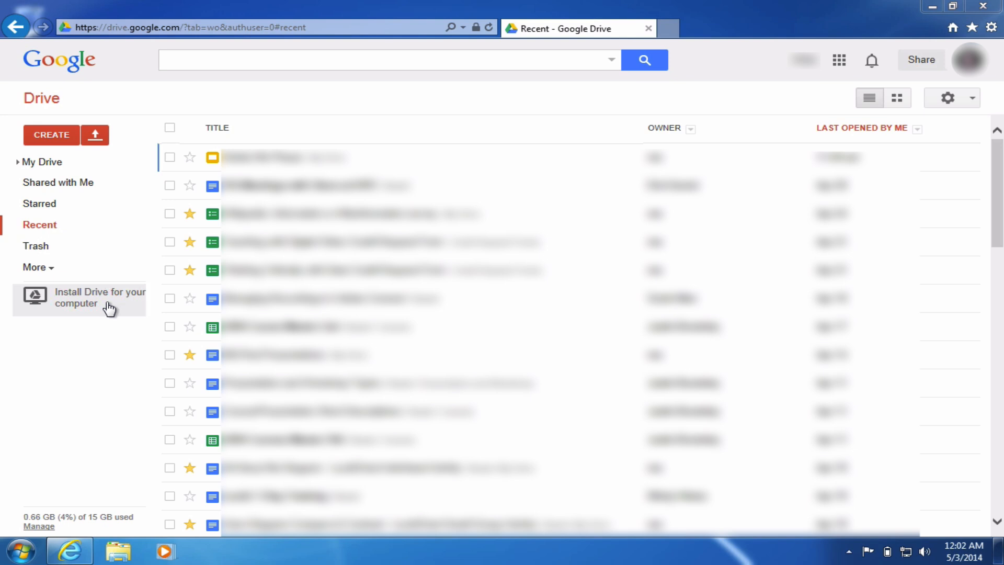
mouse_move(78, 301)
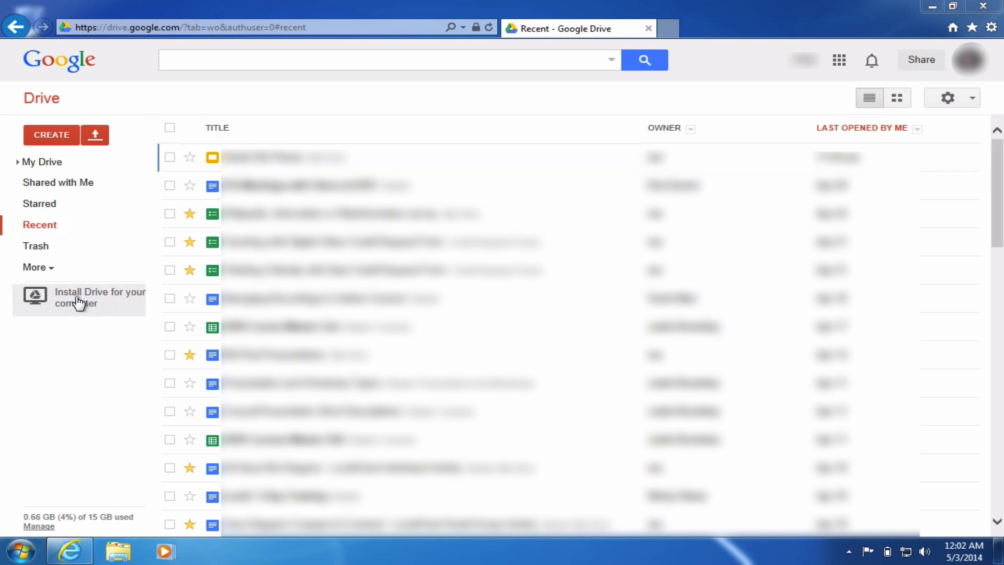
Accept Install Drive for your computer and request the Drive for PC installer download.
left_click(79, 297)
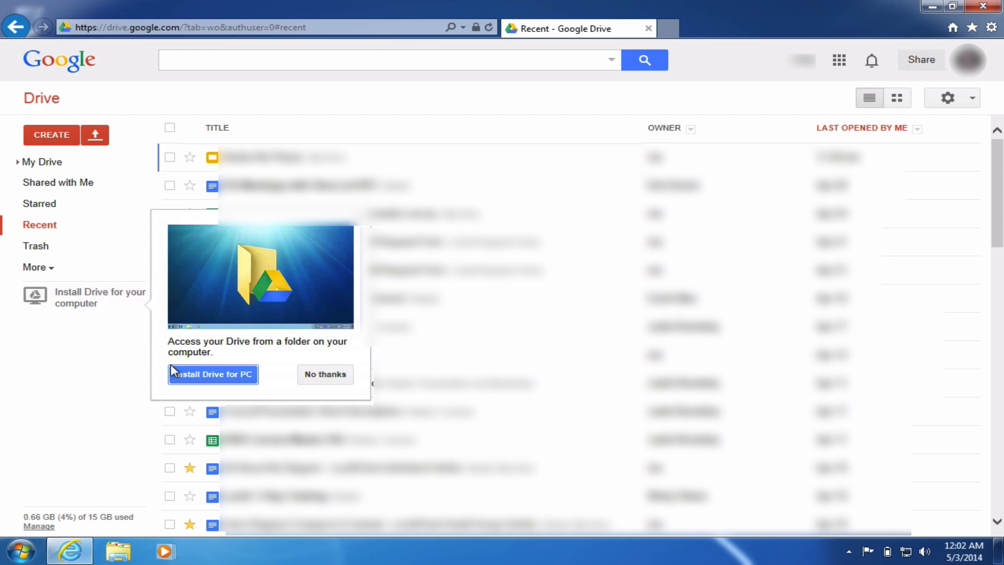
mouse_move(238, 377)
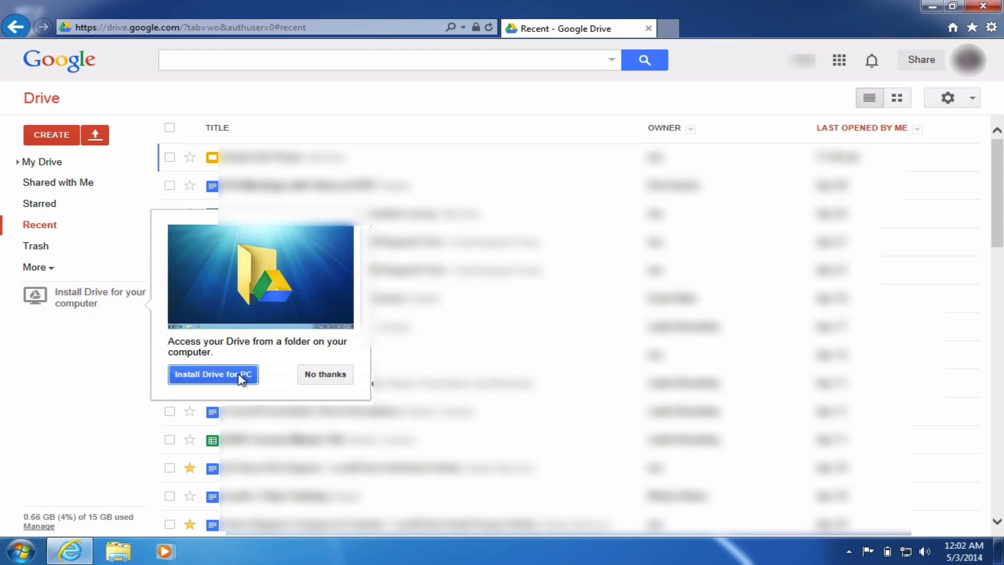
left_click(213, 374)
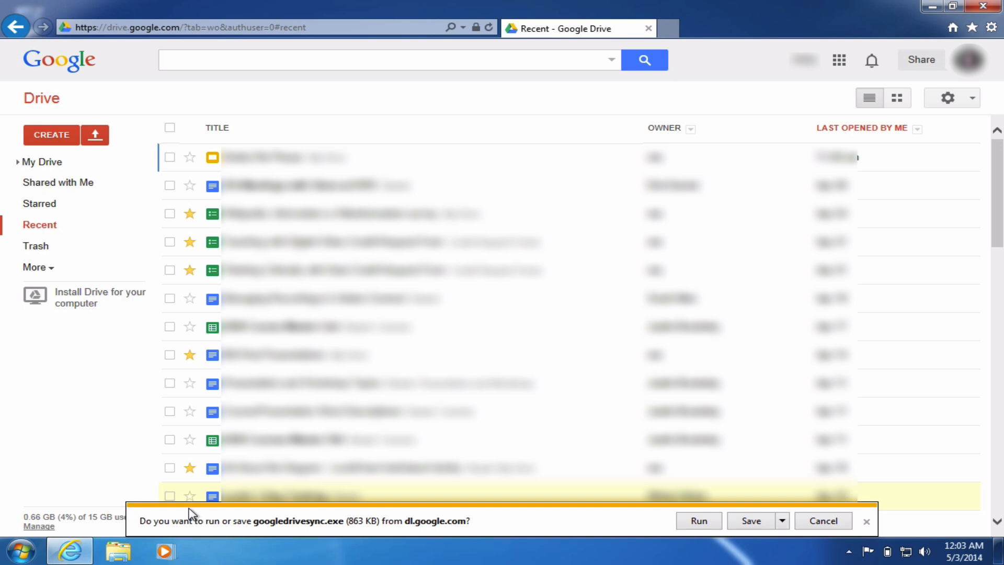
mouse_move(222, 534)
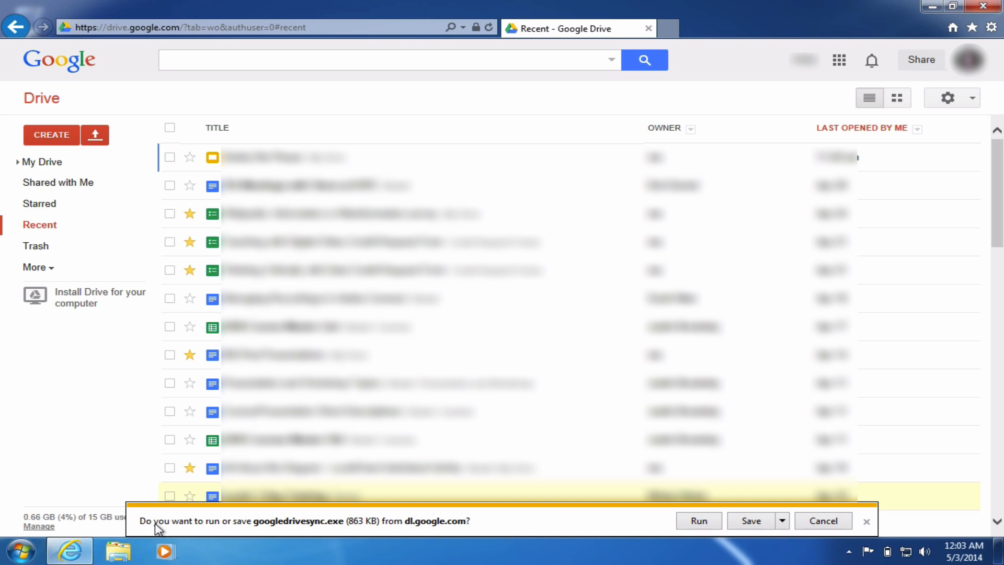
mouse_move(335, 533)
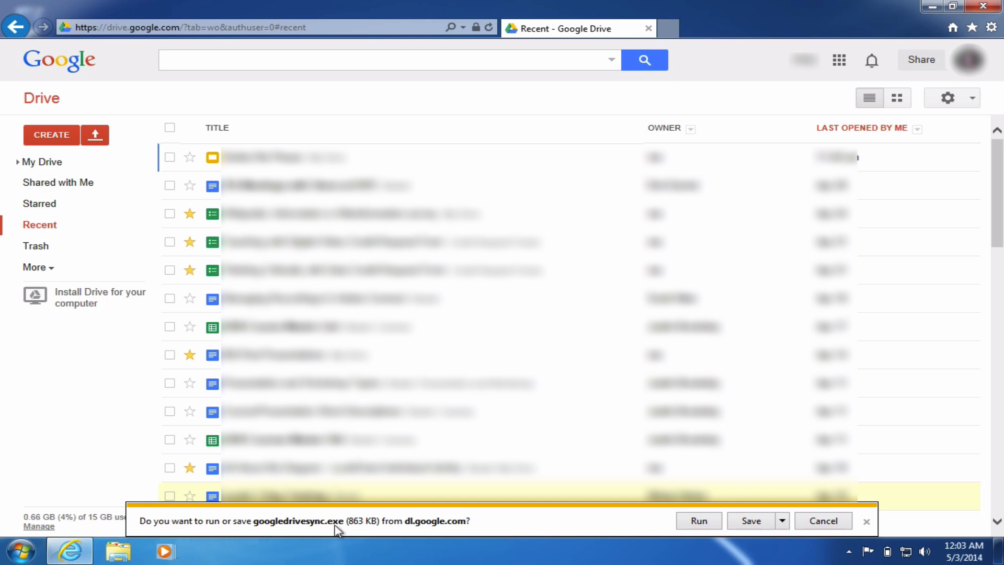
mouse_move(479, 532)
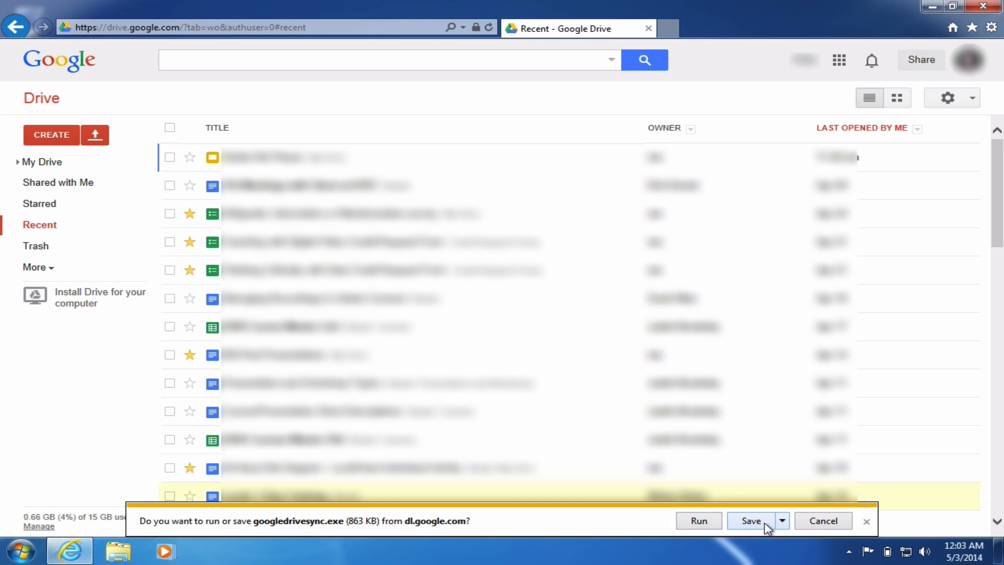
Save the googledrivesync.exe download and run it once complete.
left_click(750, 520)
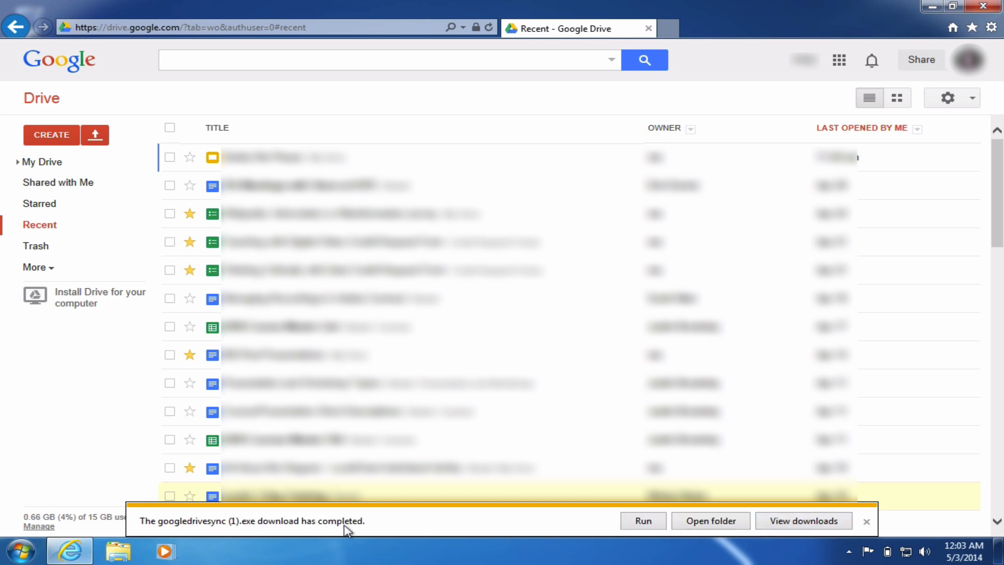
mouse_move(694, 543)
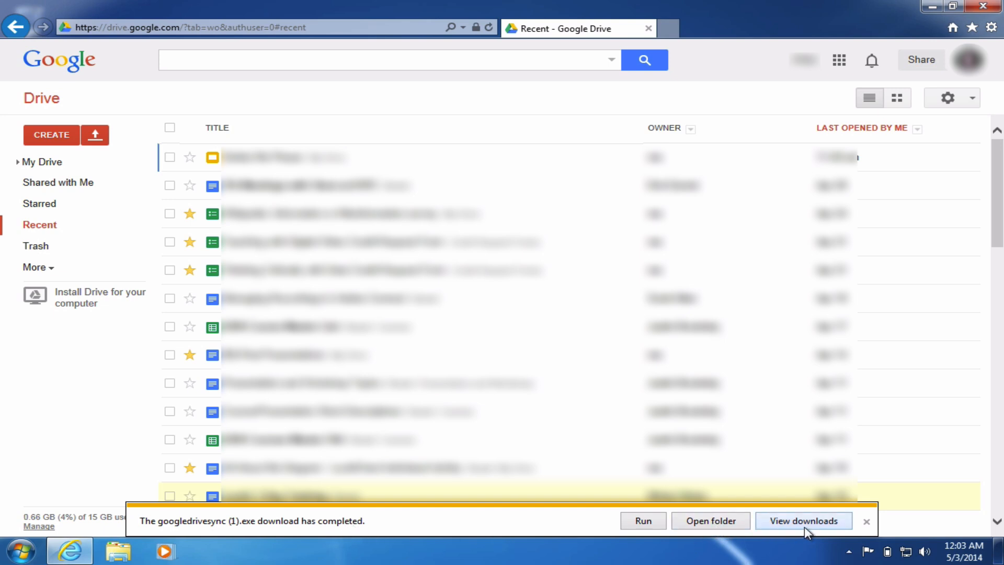
mouse_move(799, 526)
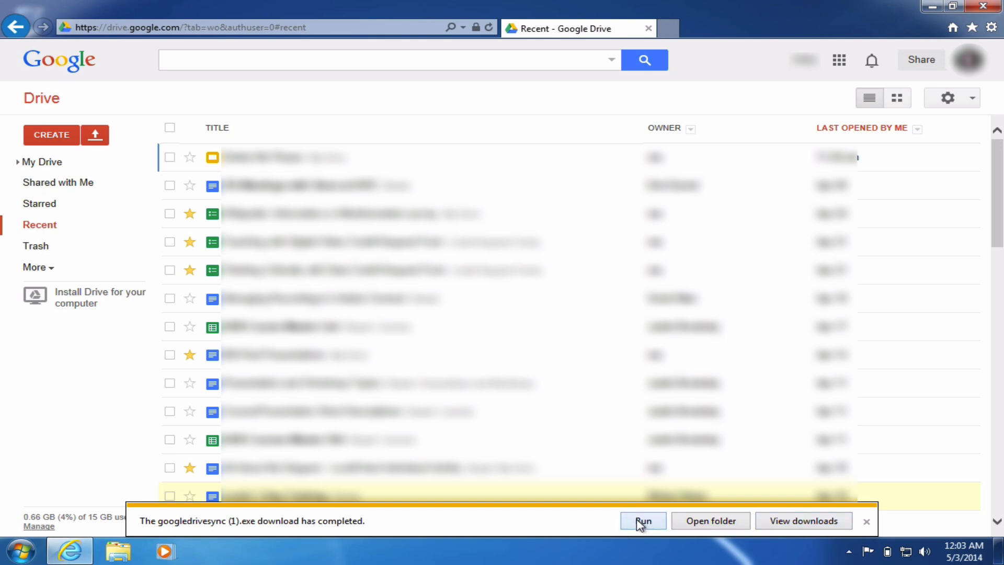
left_click(642, 521)
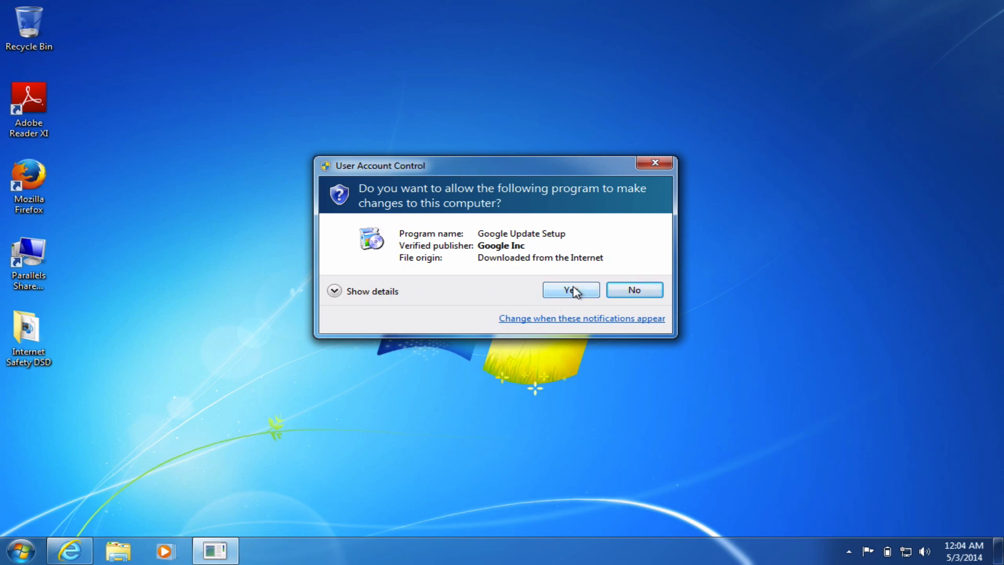
Allow Google Update Setup via the UAC prompt and close the finished installer.
left_click(571, 290)
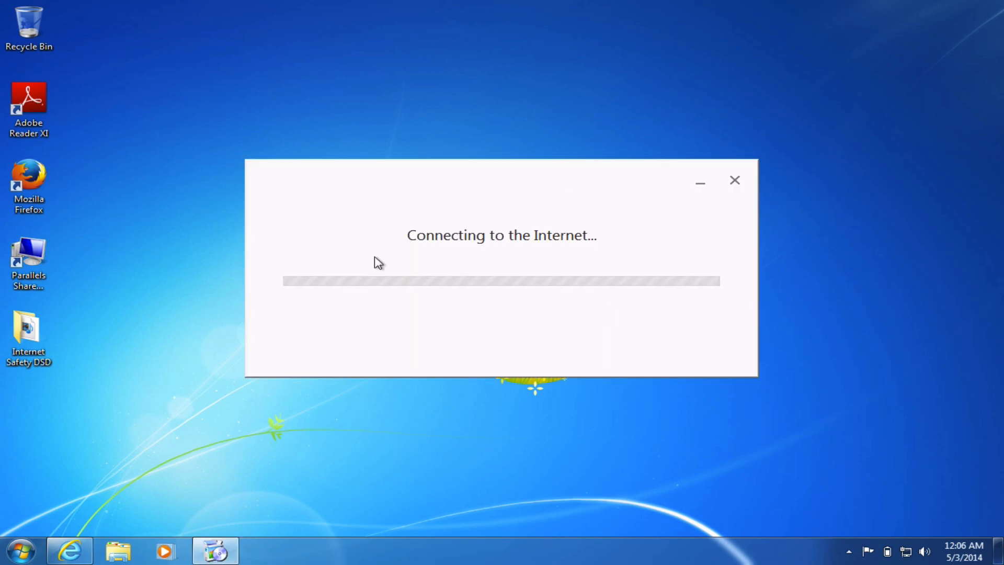
mouse_move(481, 267)
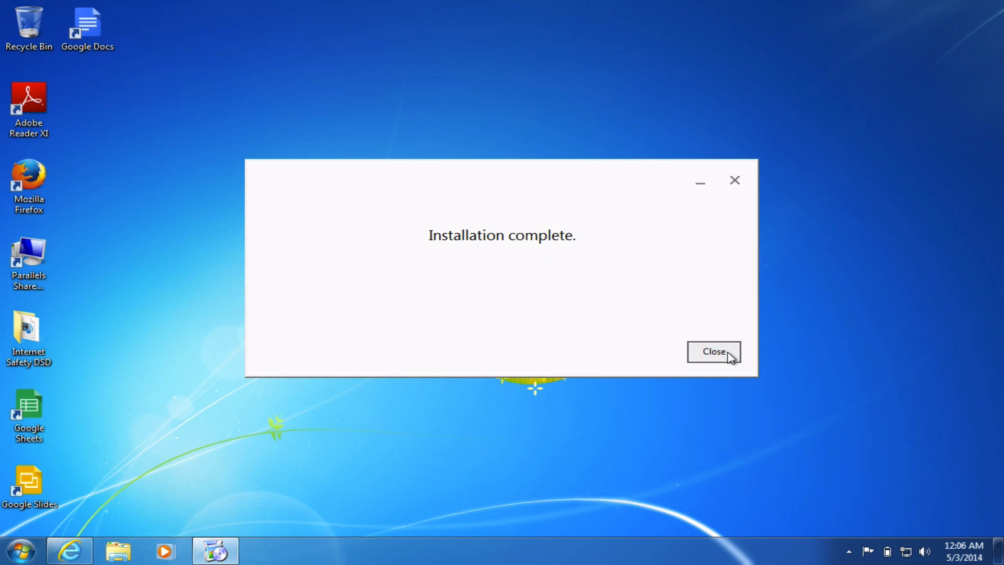
left_click(713, 352)
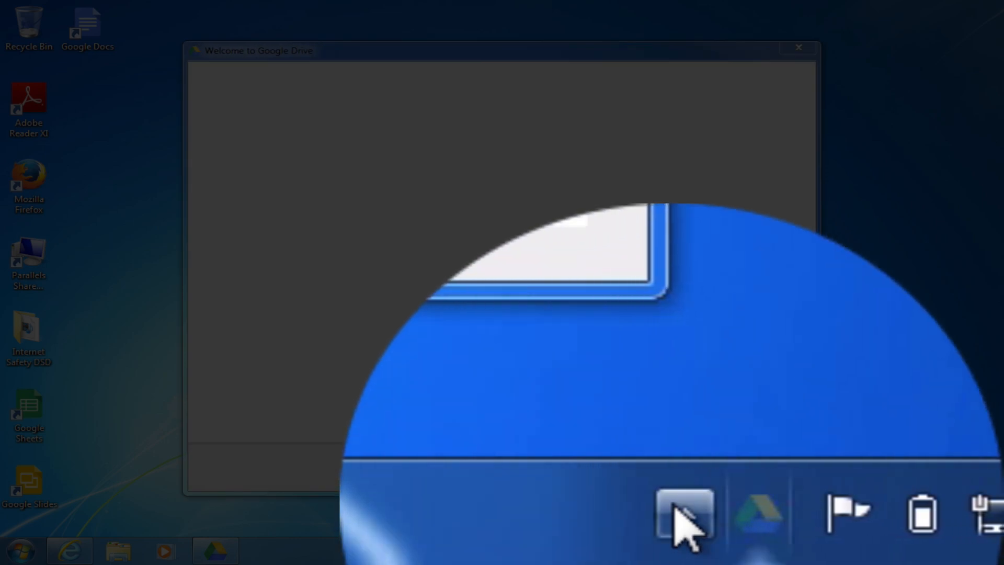
Reach the Google Drive password prompt from the 'Not signed in' tray icon.
left_click(684, 517)
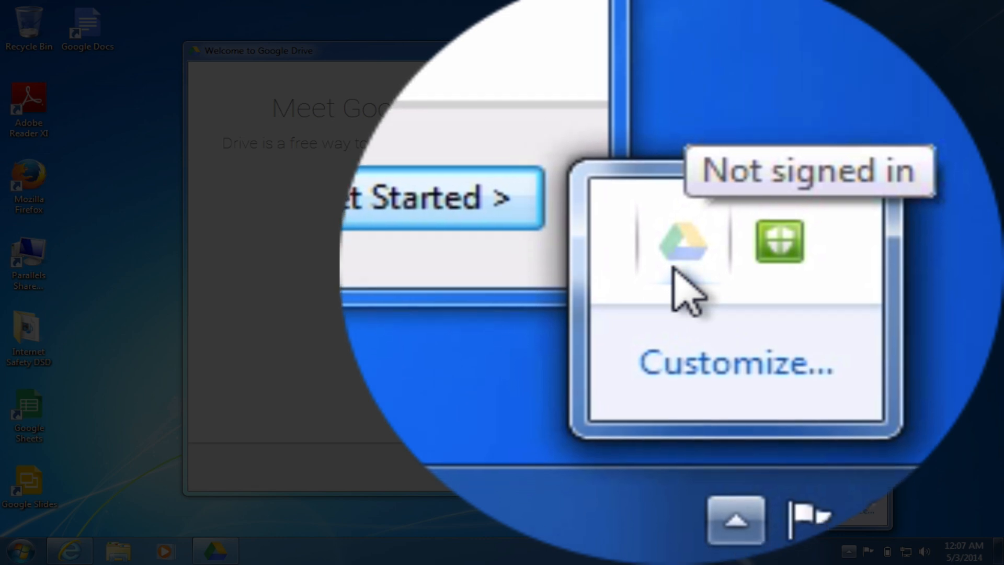
left_click(680, 243)
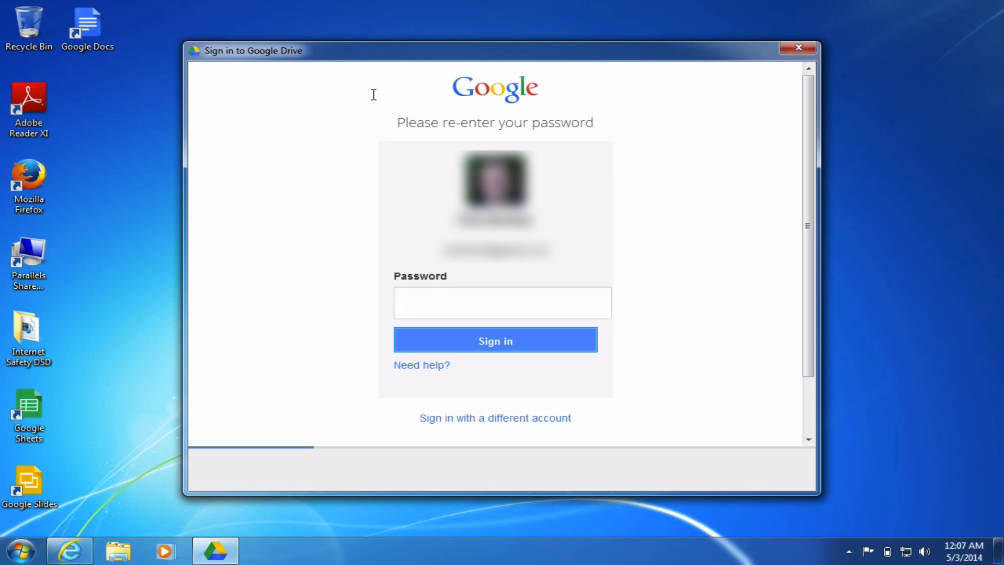
Sign in and finish the four-step welcome wizard, opening the local Google Drive folder.
left_click(496, 339)
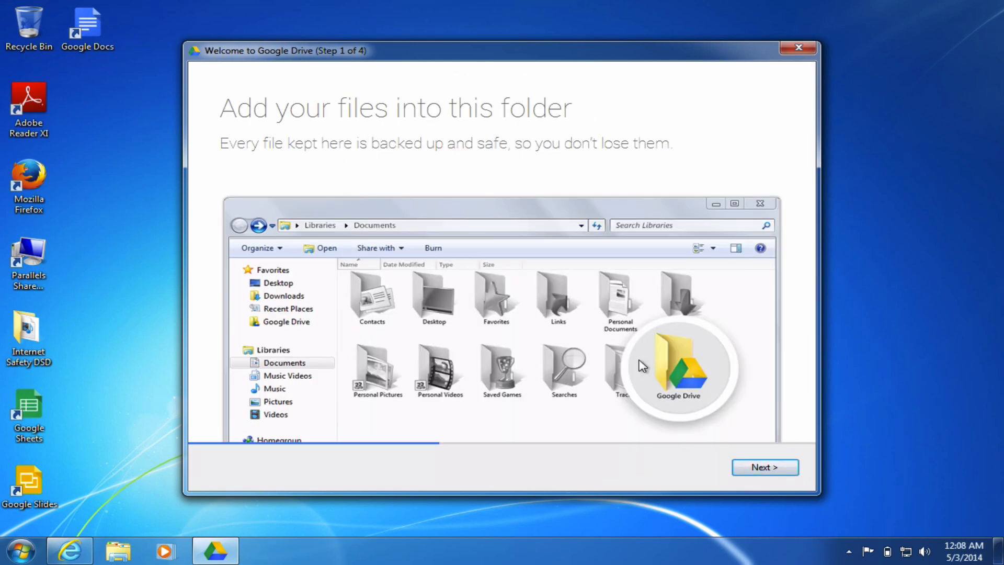
left_click(765, 466)
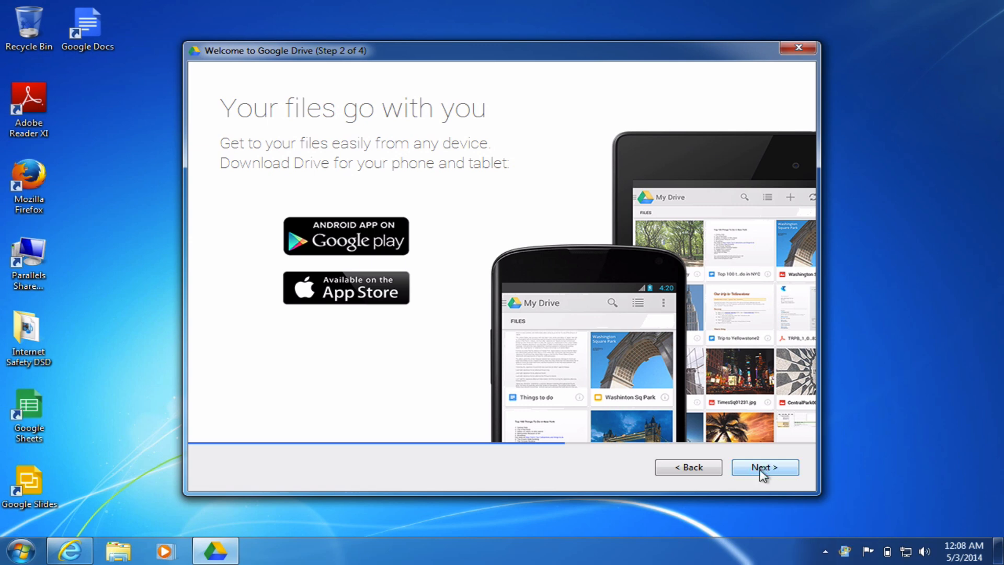
left_click(765, 466)
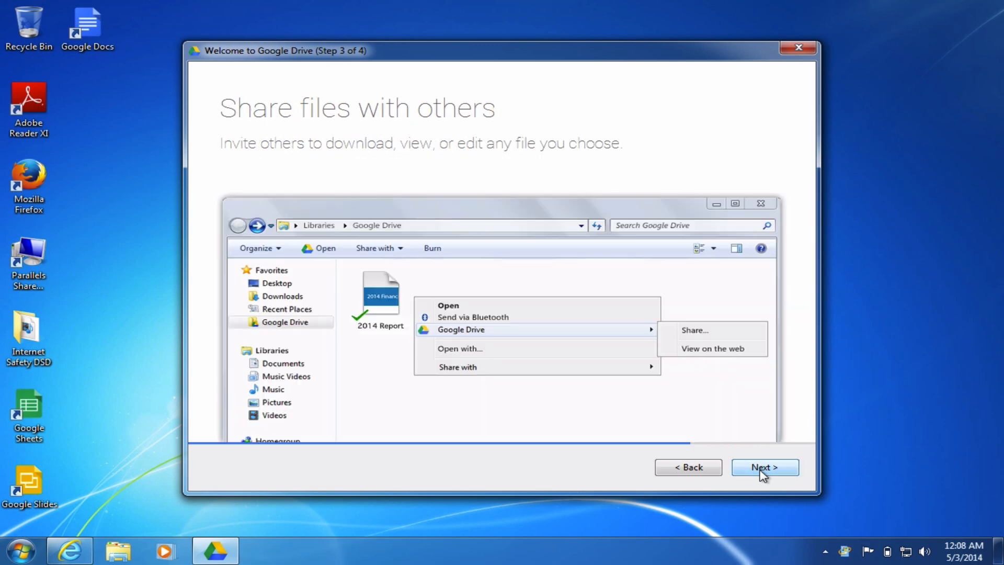
left_click(765, 466)
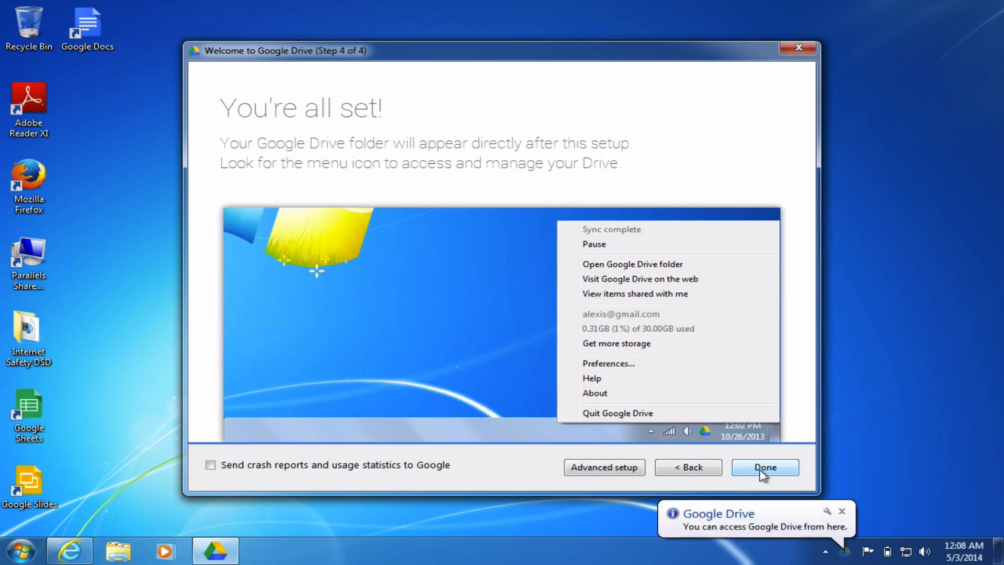
left_click(766, 466)
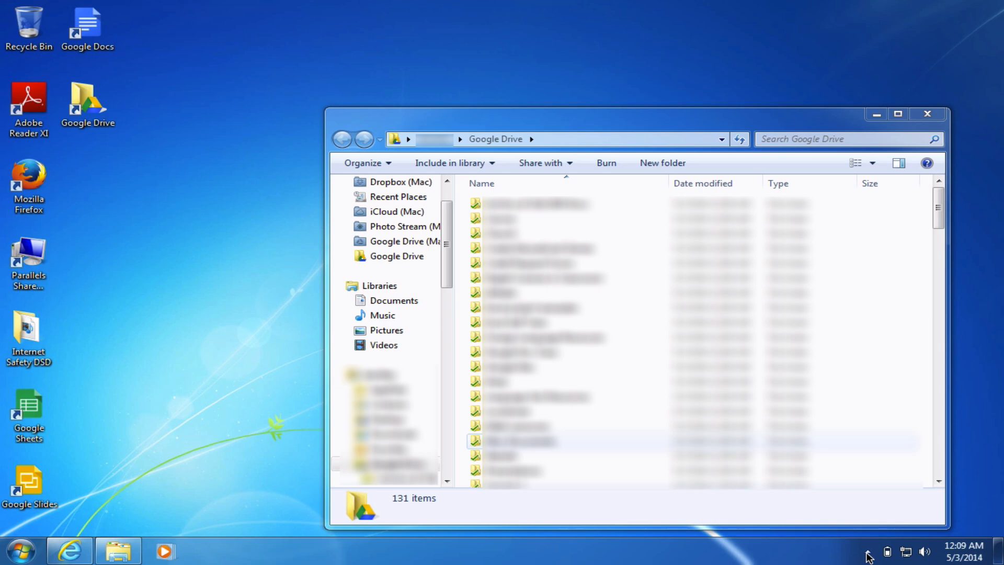
mouse_move(49, 133)
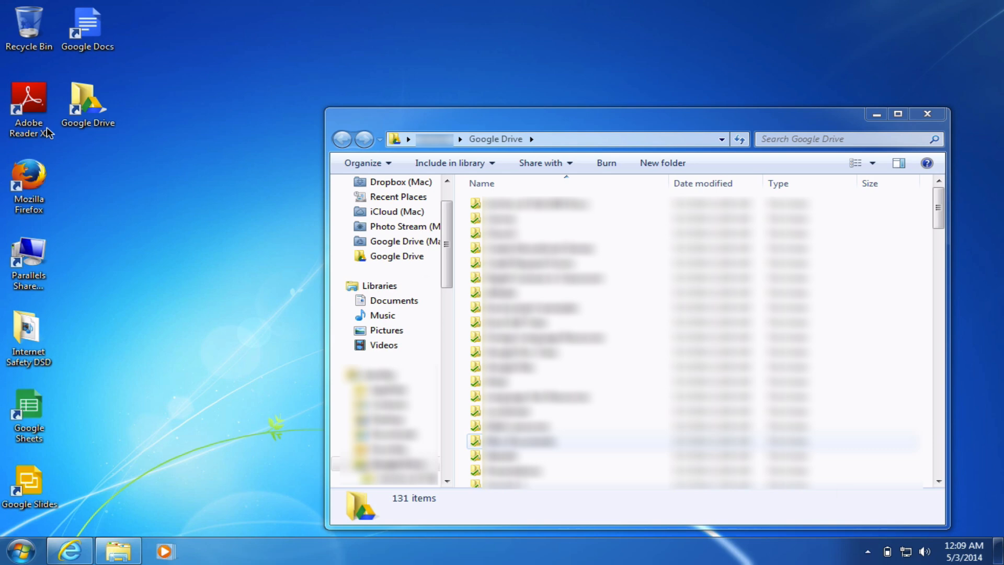
mouse_move(46, 270)
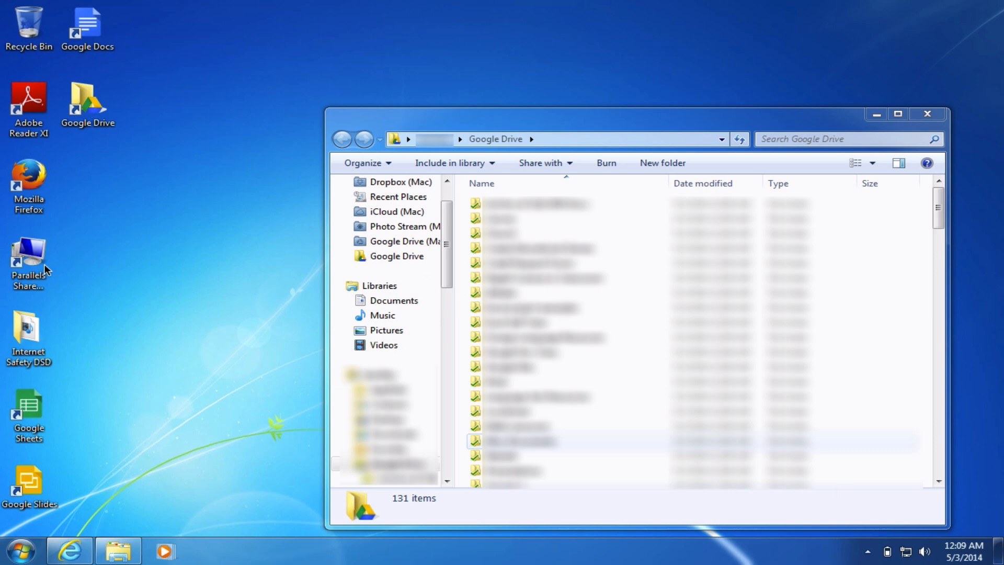
mouse_move(211, 375)
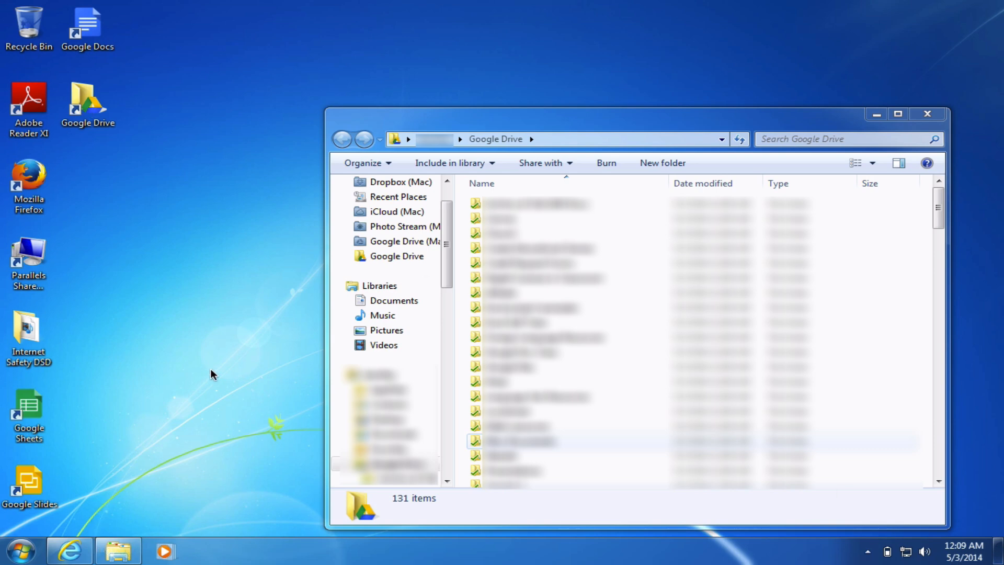
mouse_move(360, 322)
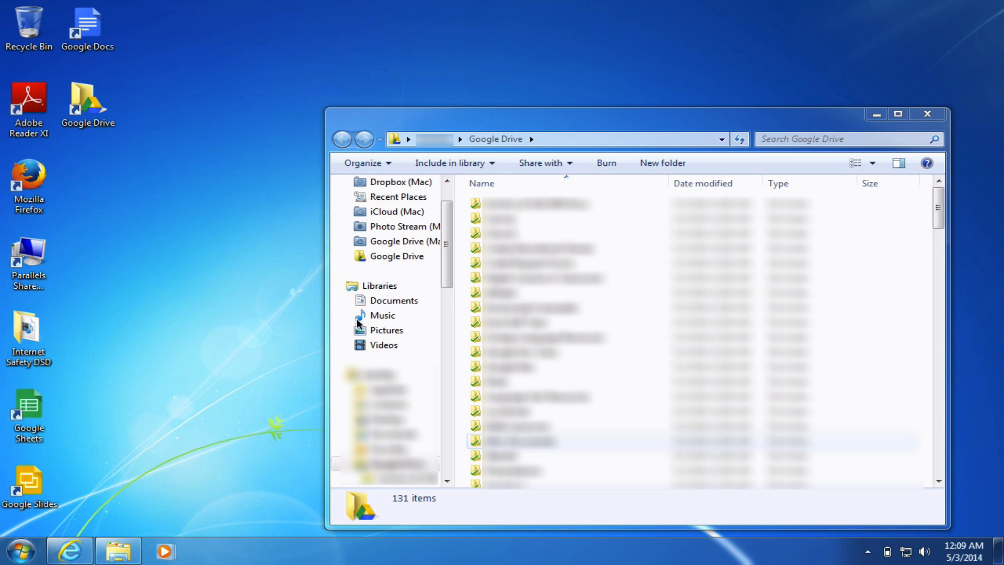
mouse_move(384, 260)
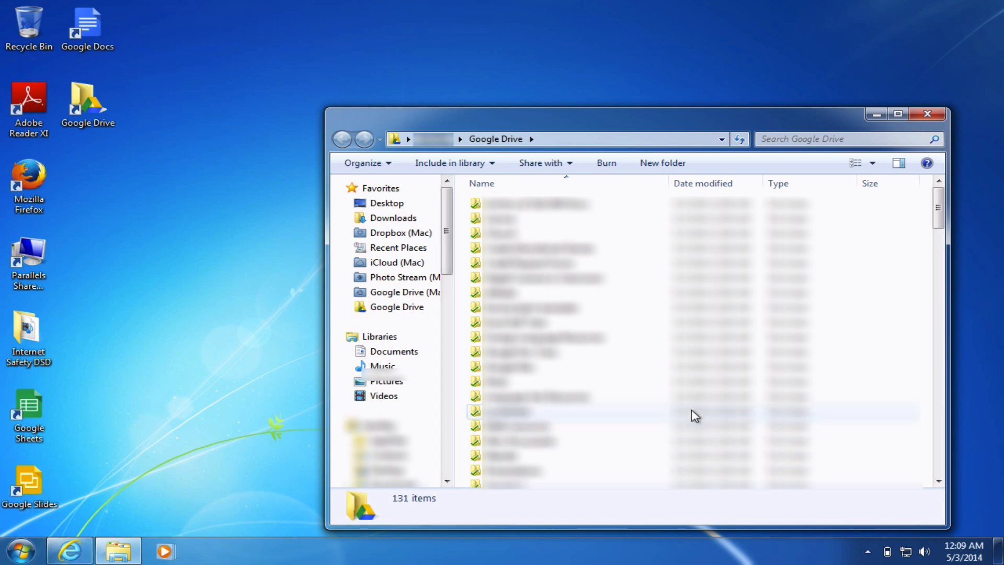
scroll("down", 3)
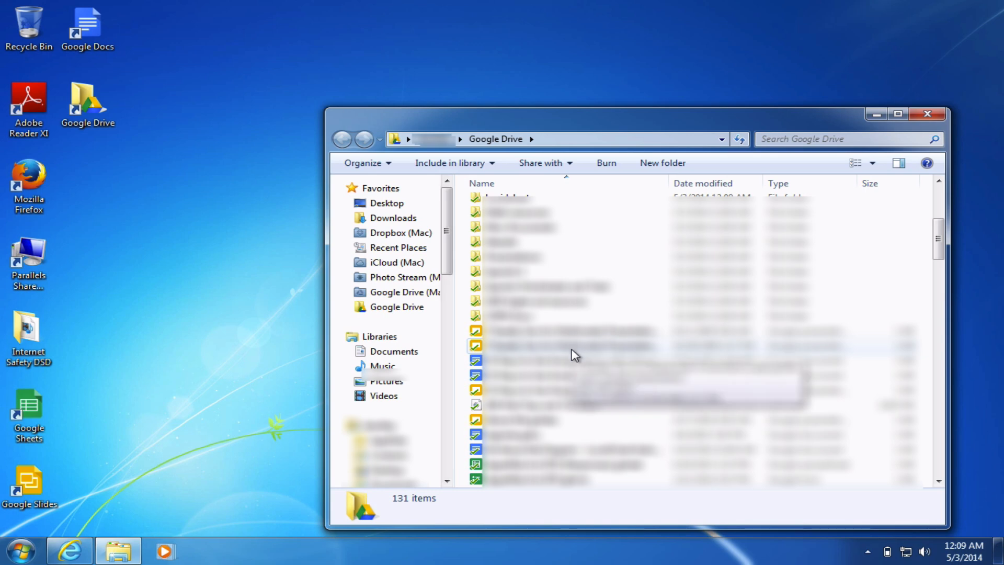
mouse_move(554, 351)
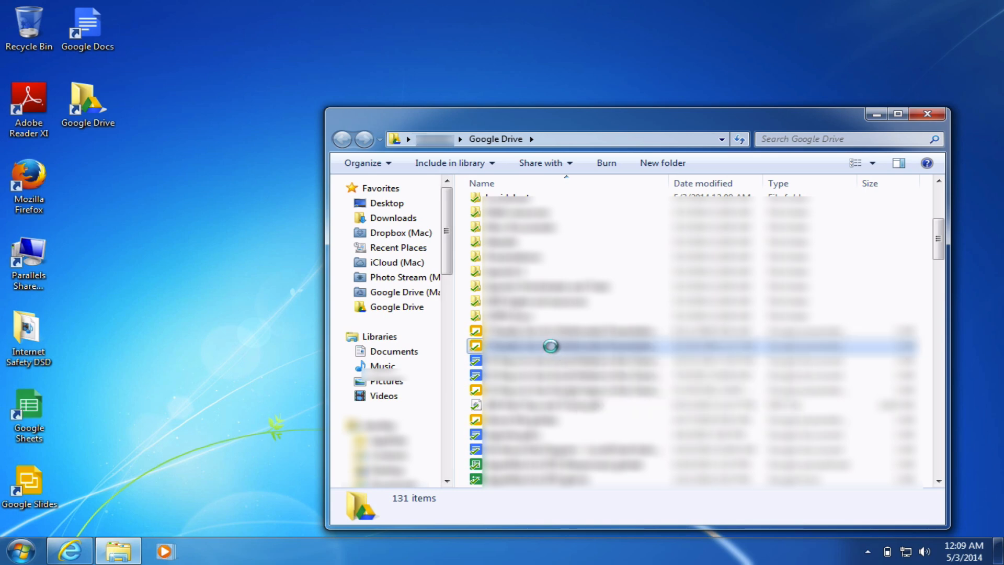
Send a synced presentation to the Drive website via Google Drive > View on the web.
right_click(551, 345)
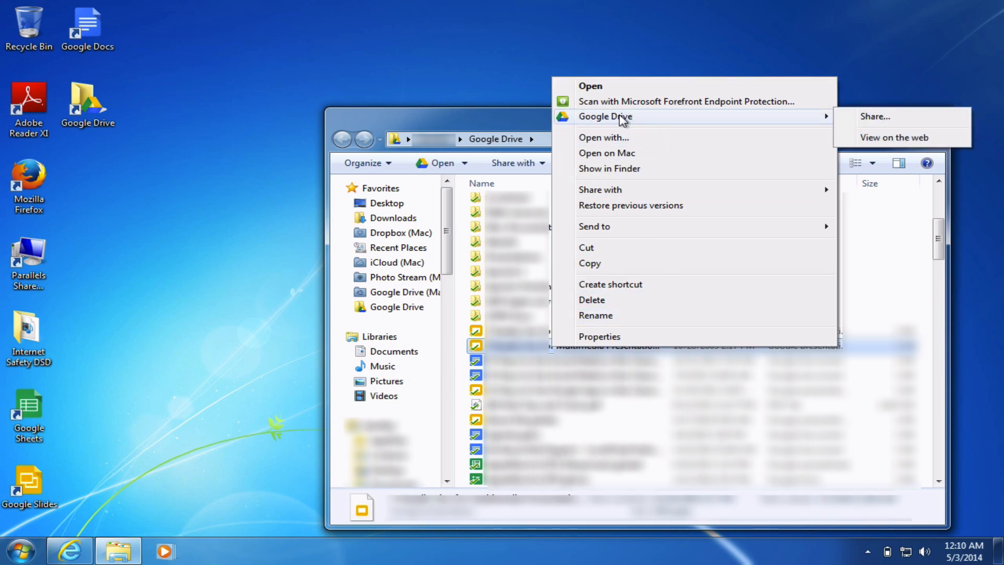
mouse_move(883, 123)
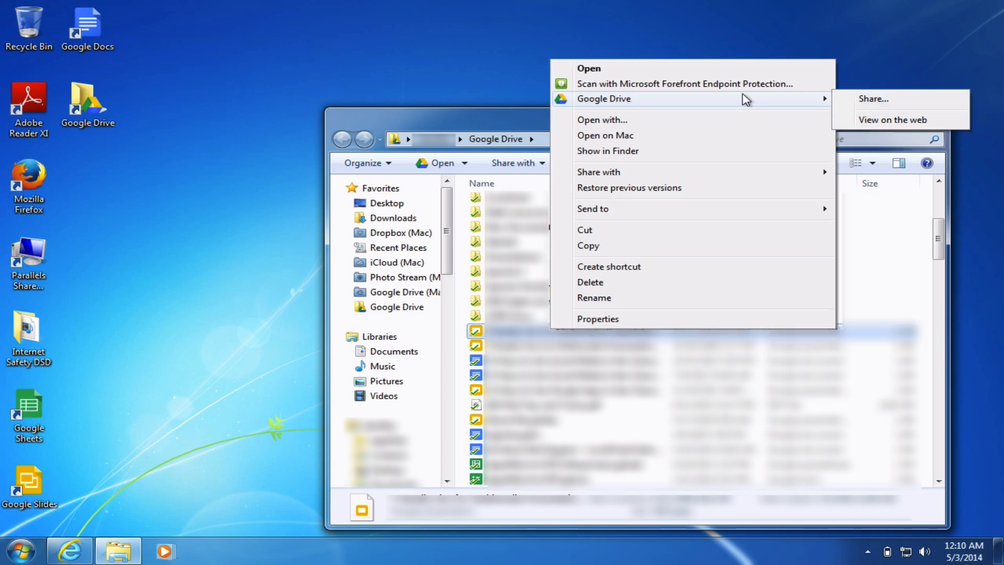
mouse_move(893, 125)
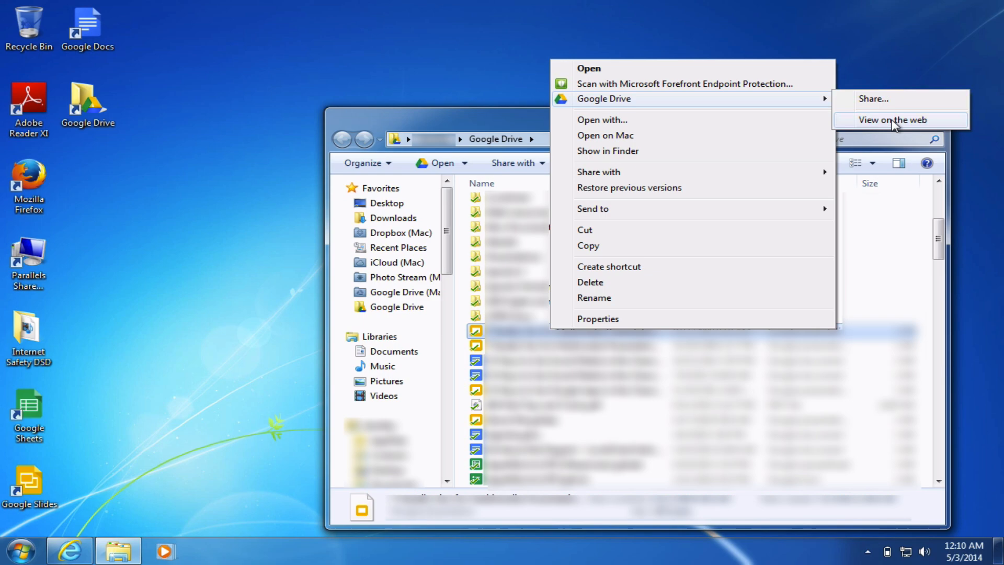
left_click(900, 119)
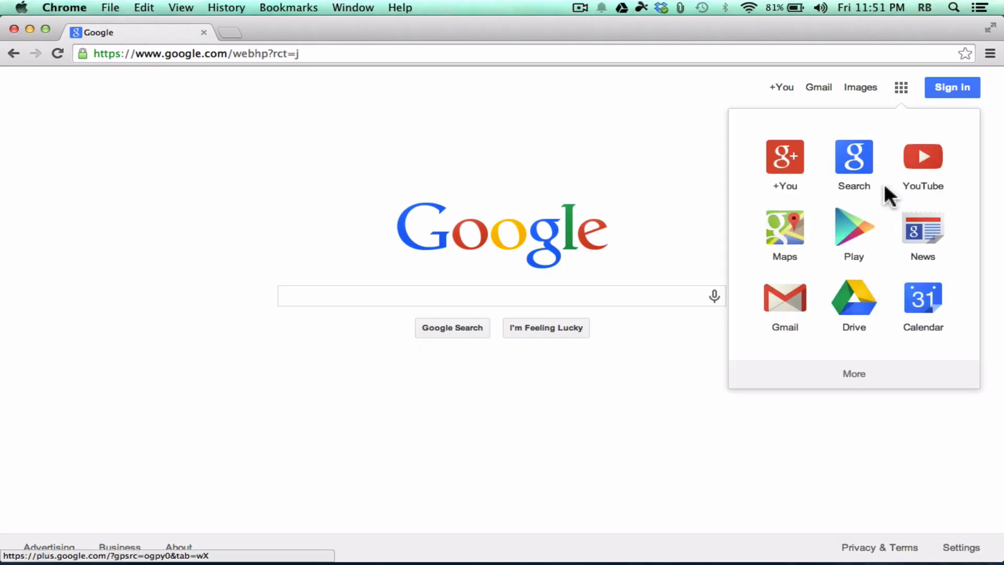